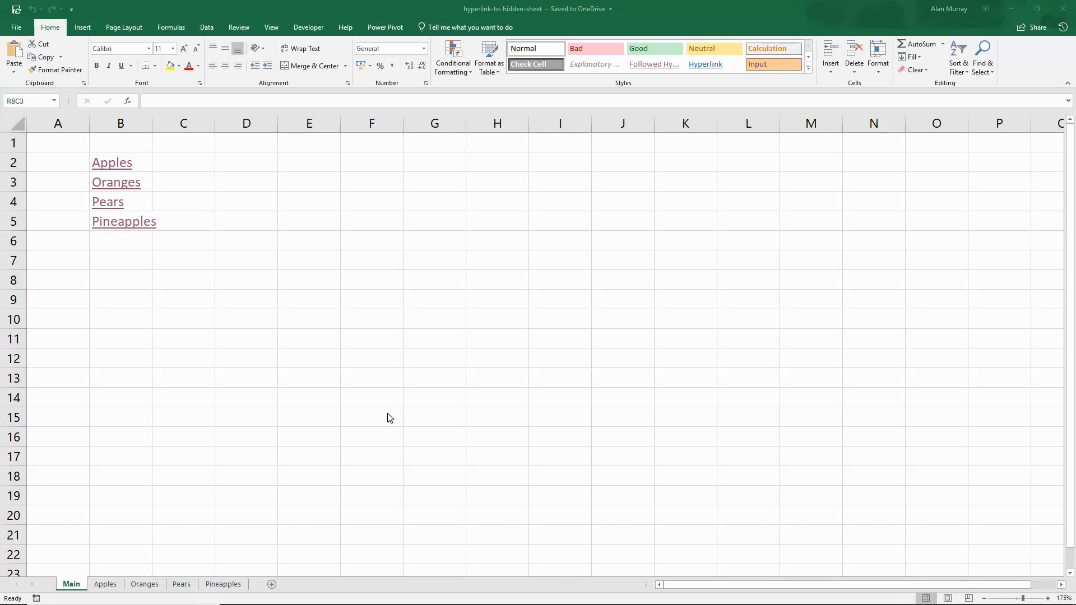
mouse_move(263, 442)
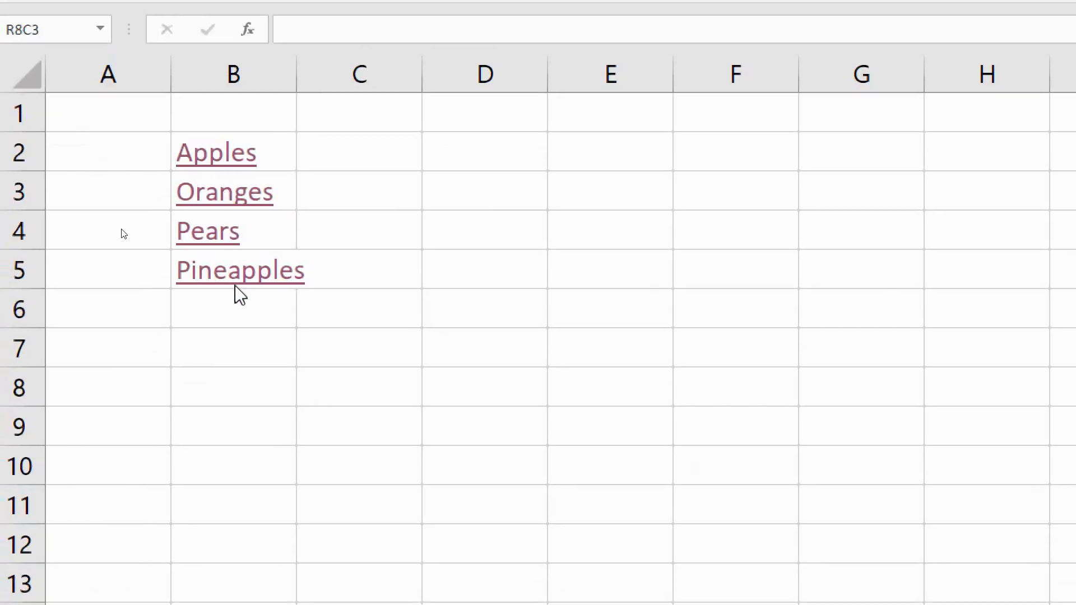
mouse_move(247, 315)
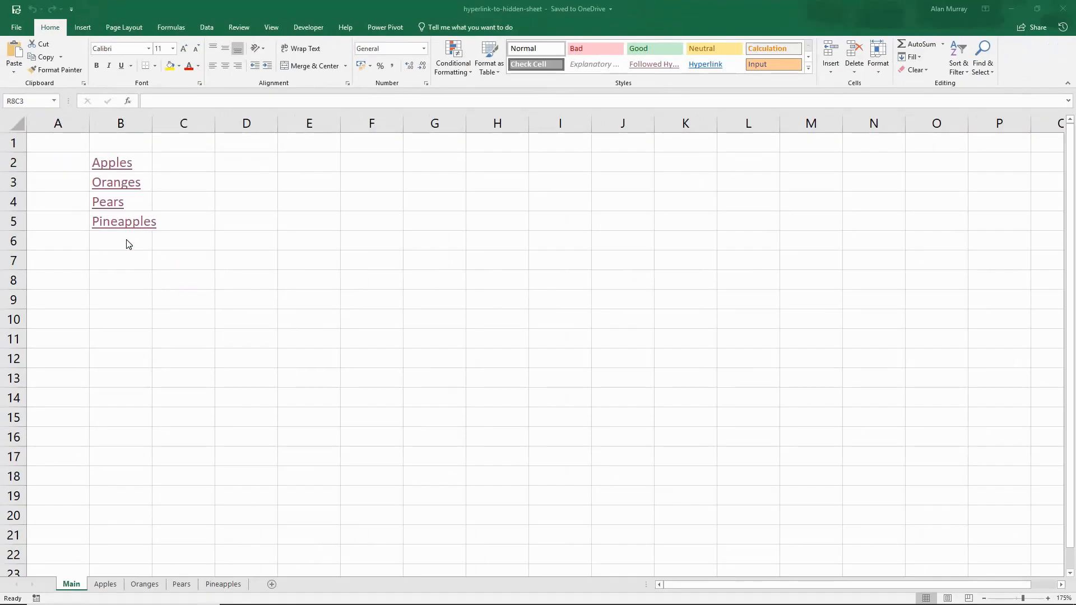
mouse_move(156, 560)
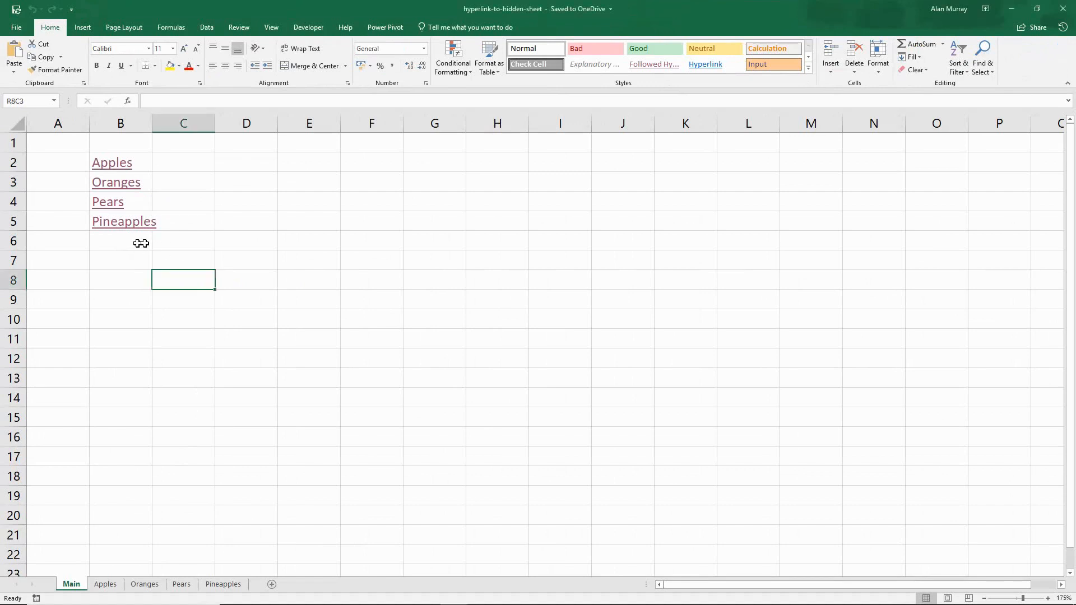
Step: Inspect the Pineapples link, then follow the Apples sheet's Back to Main link
click(120, 221)
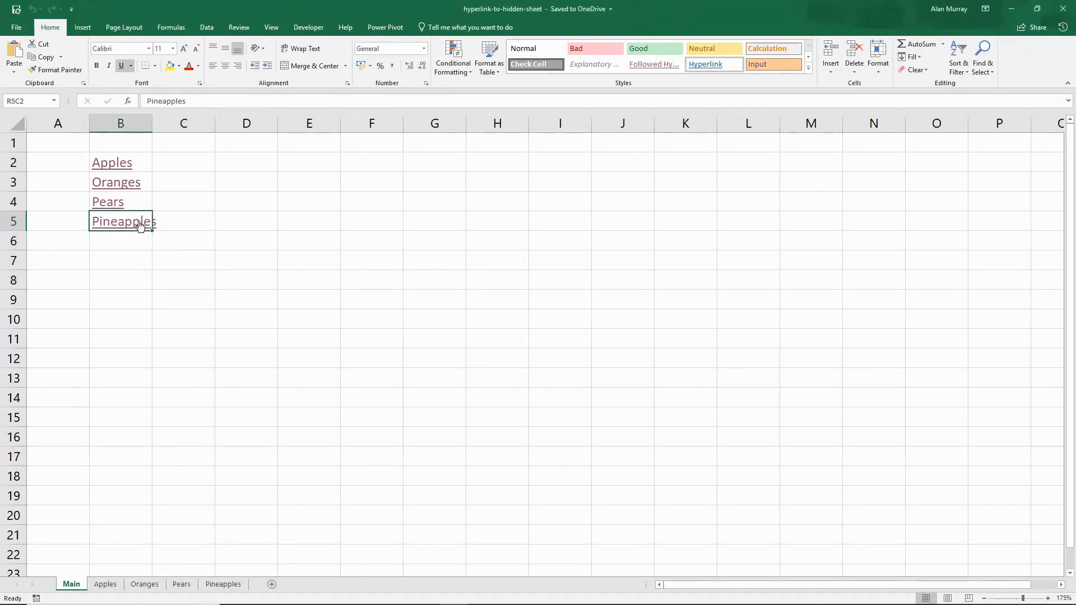
mouse_move(246, 266)
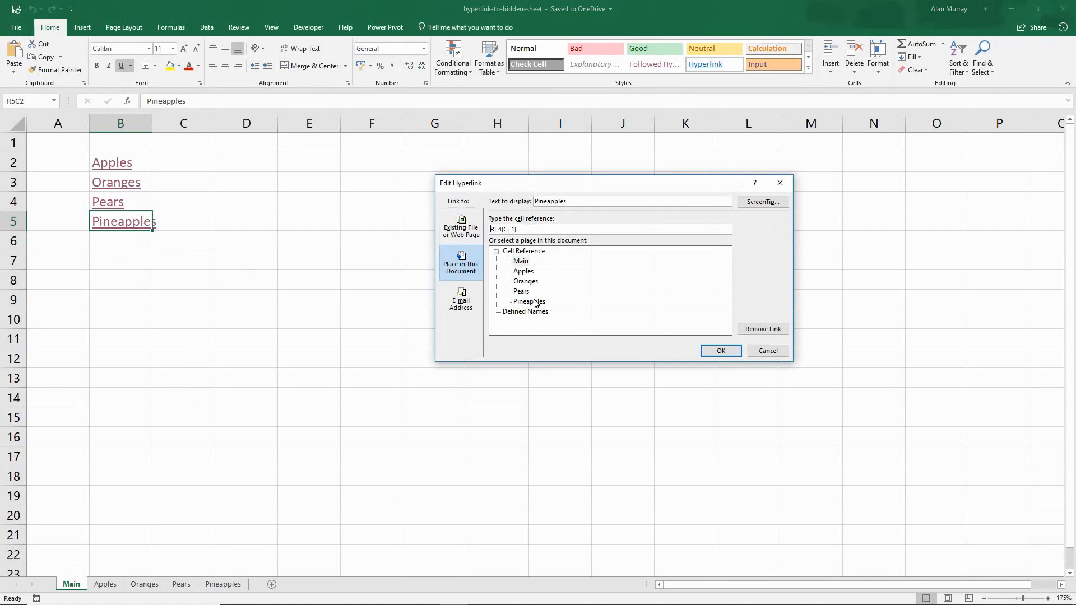
click(721, 351)
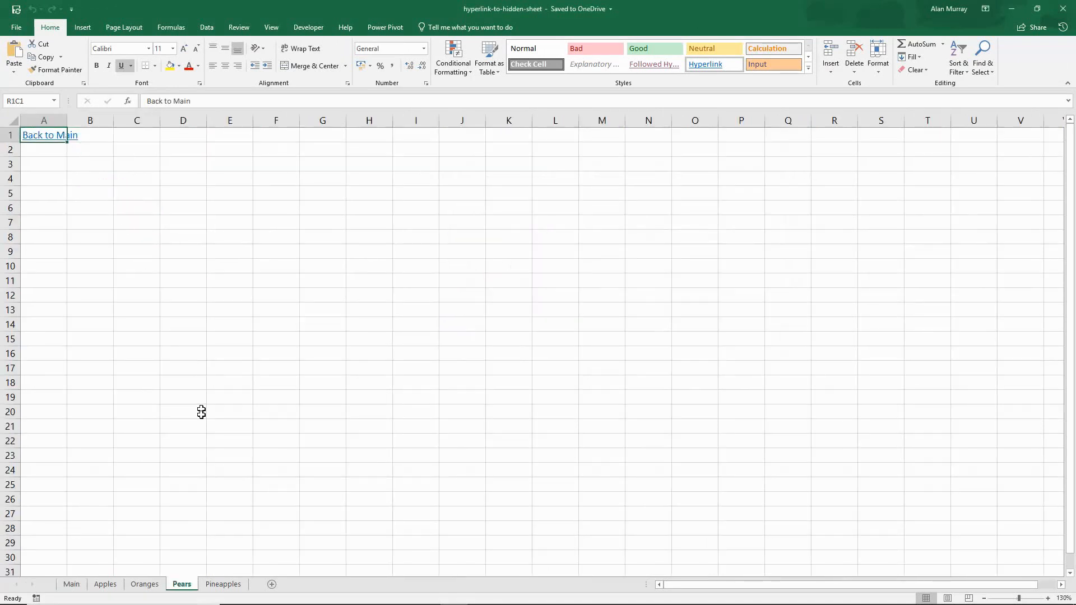
click(49, 135)
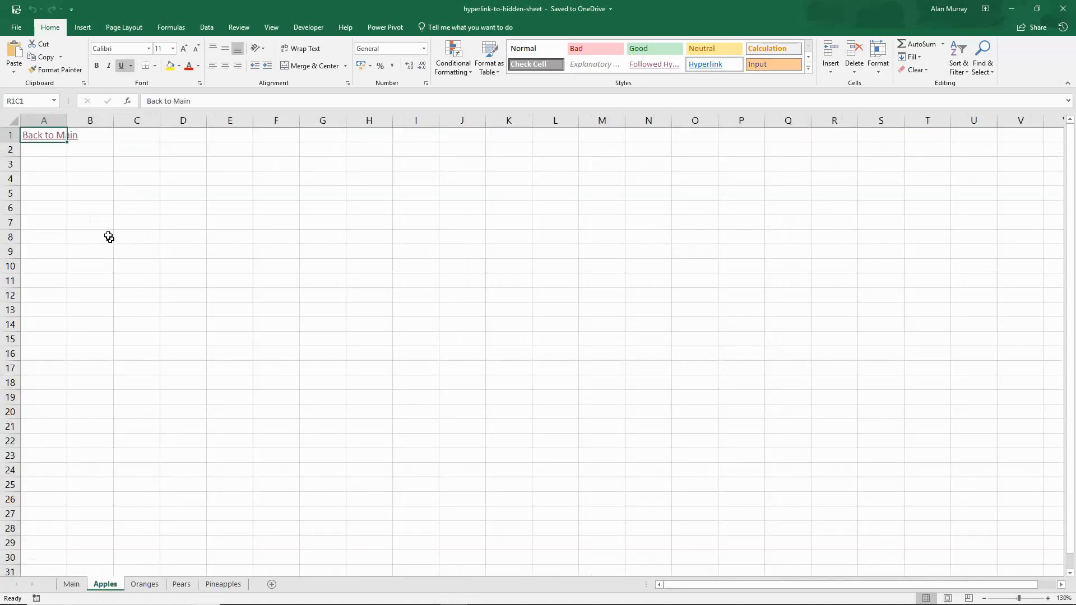
mouse_move(57, 150)
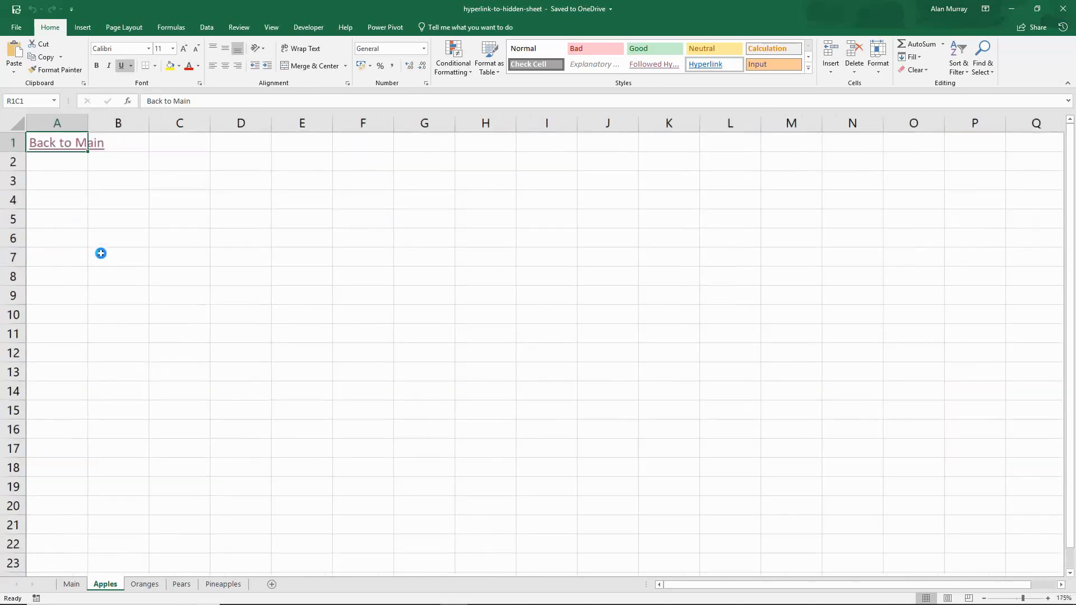
click(65, 143)
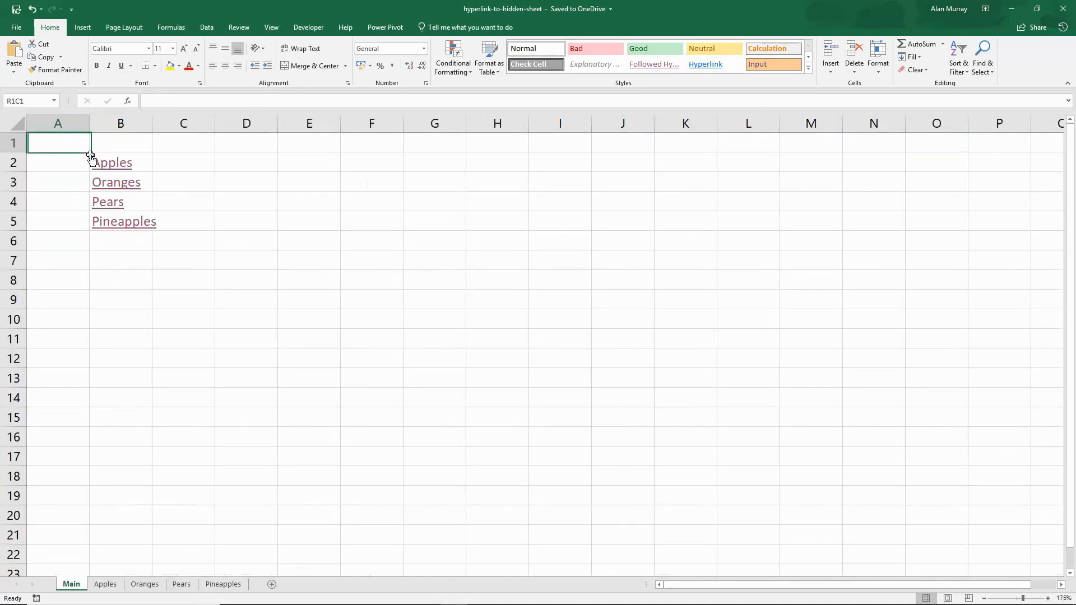
mouse_move(193, 354)
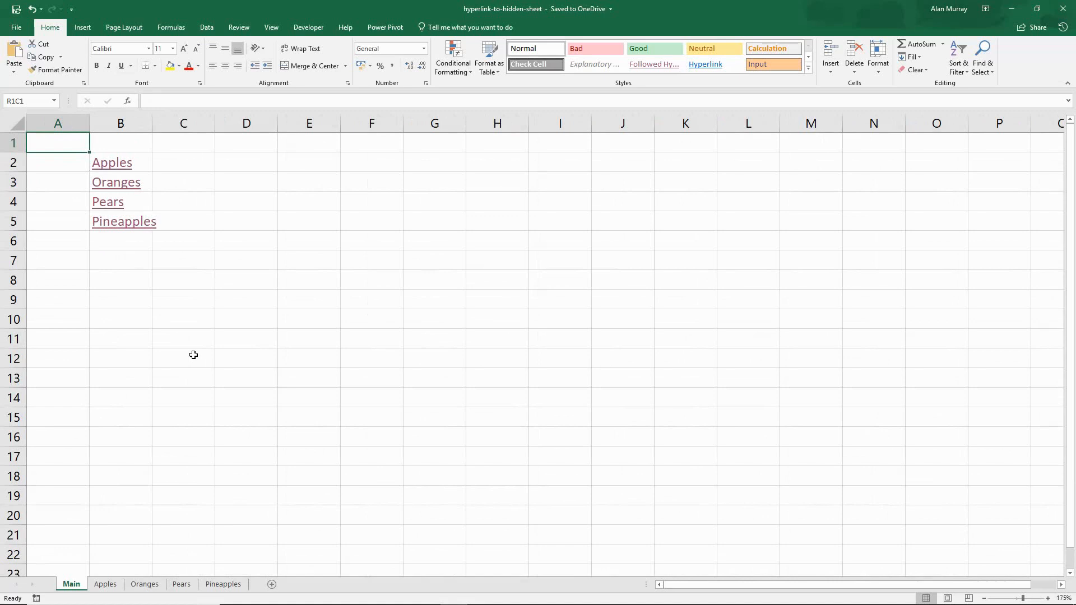
mouse_move(221, 552)
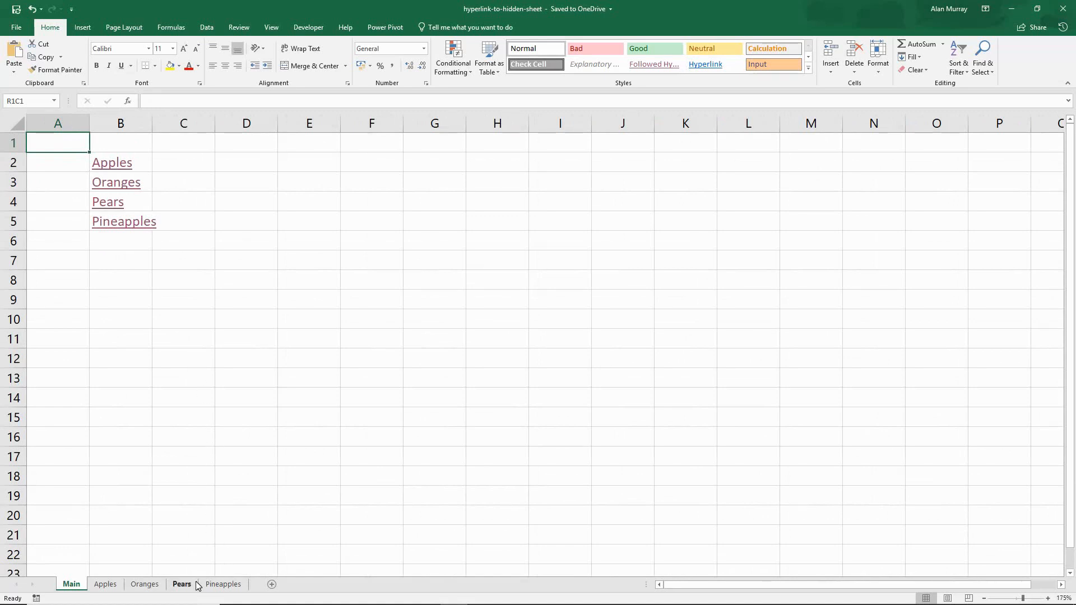
Step: Hide the Pears sheet, return to Main and click the Pears hyperlink
right_click(181, 584)
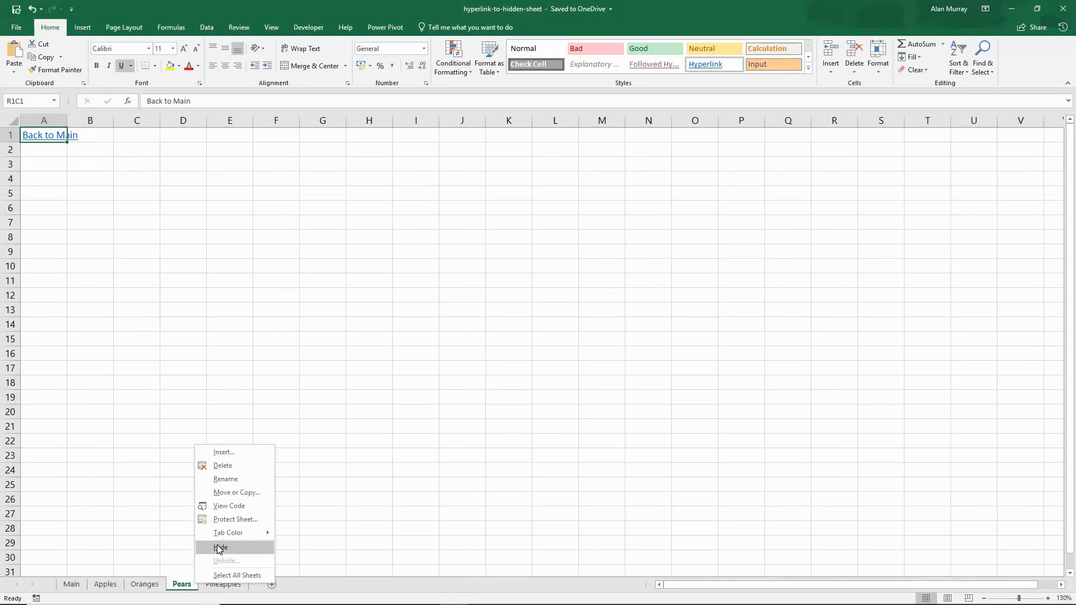
click(220, 547)
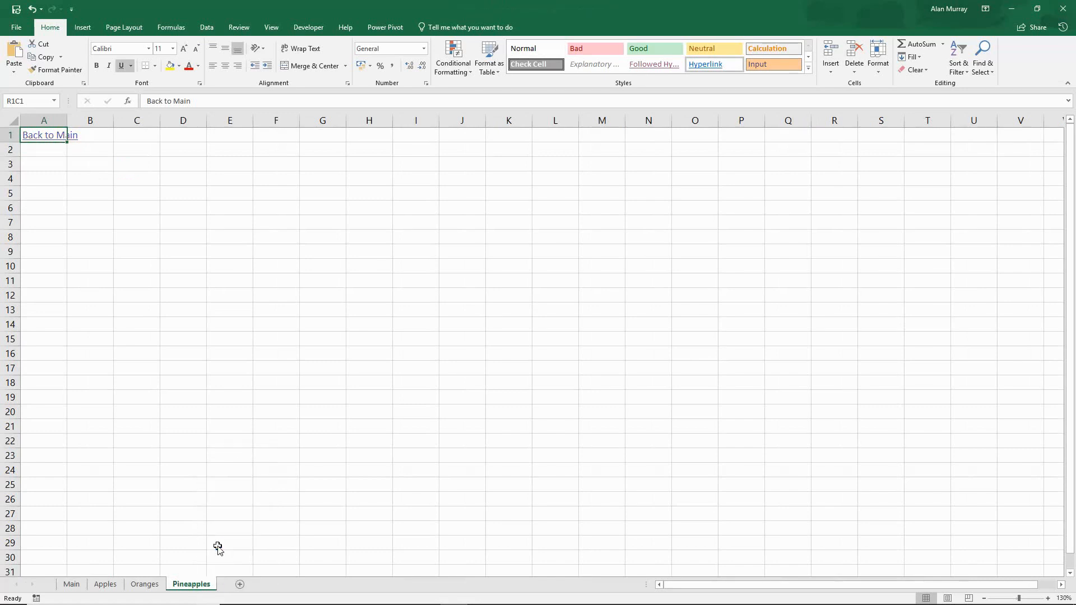
click(49, 134)
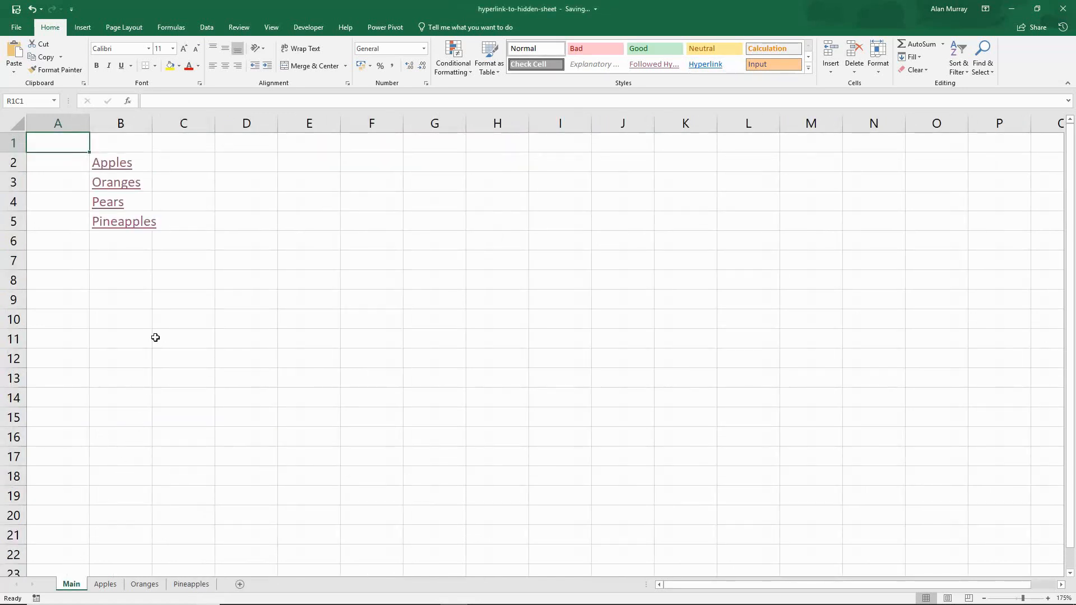
click(107, 201)
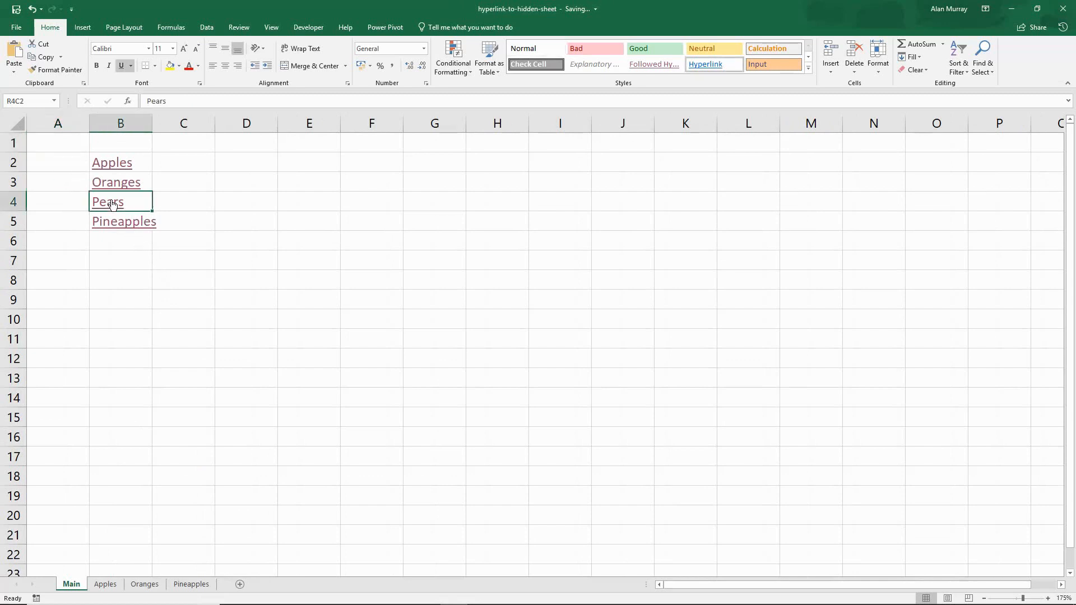
mouse_move(290, 231)
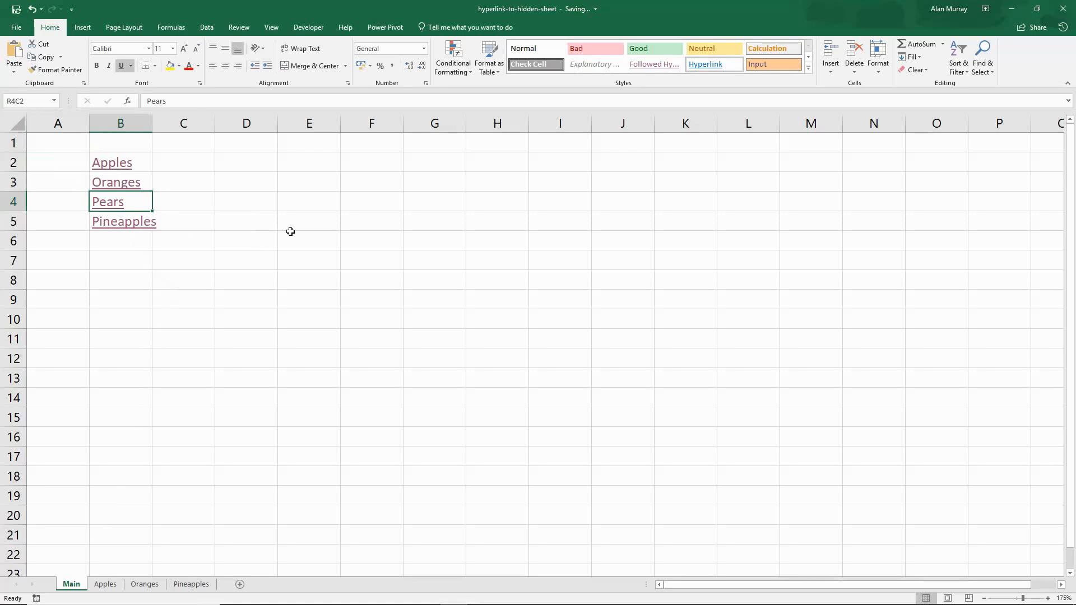
mouse_move(292, 238)
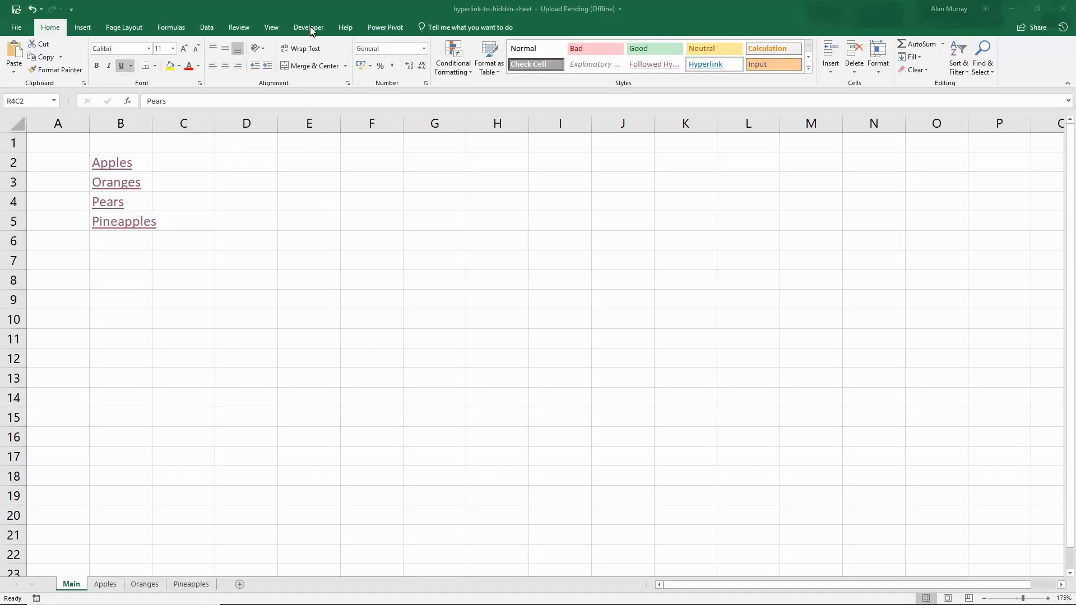
Step: Launch the Visual Basic editor from the Developer tab
click(308, 27)
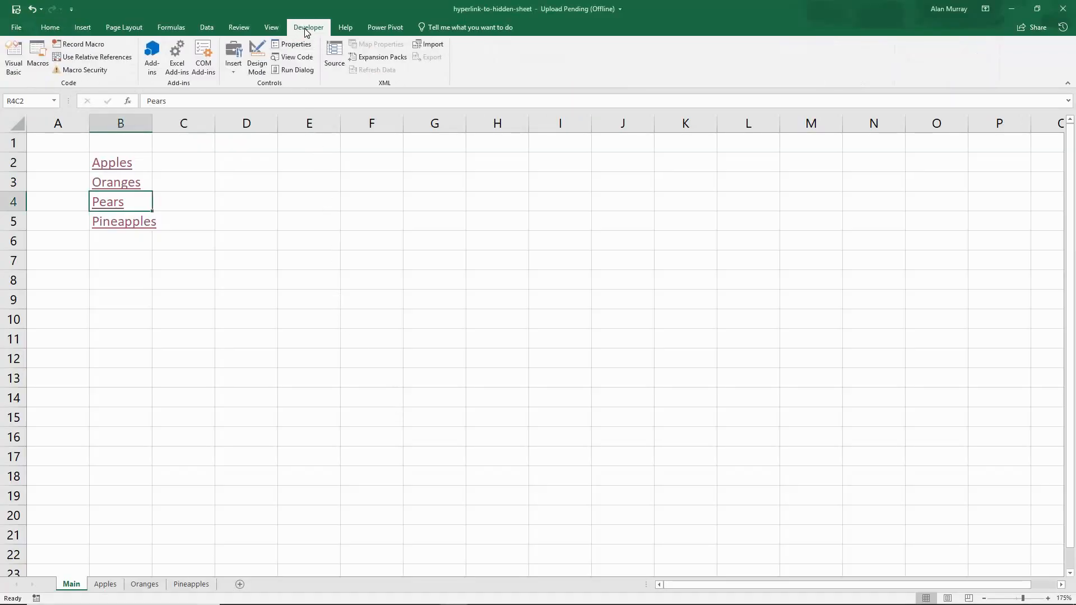
mouse_move(13, 57)
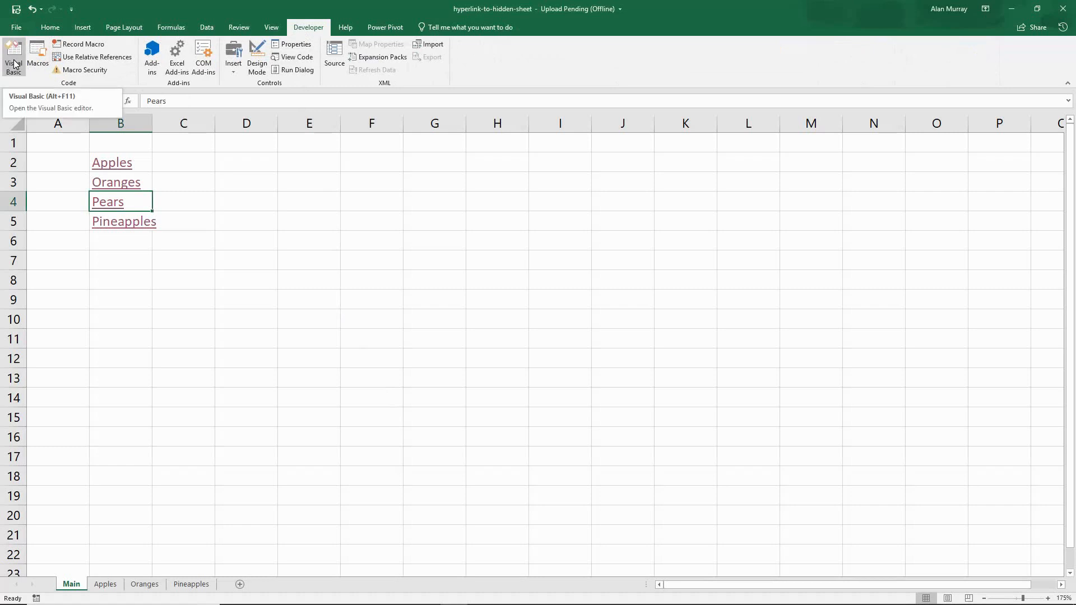
click(13, 57)
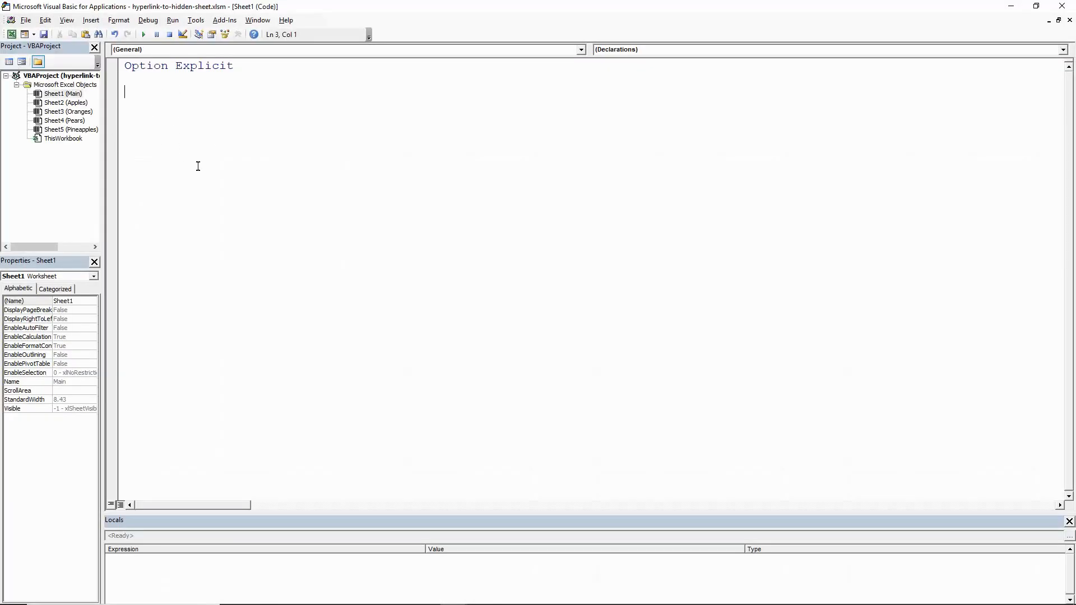
mouse_move(90, 152)
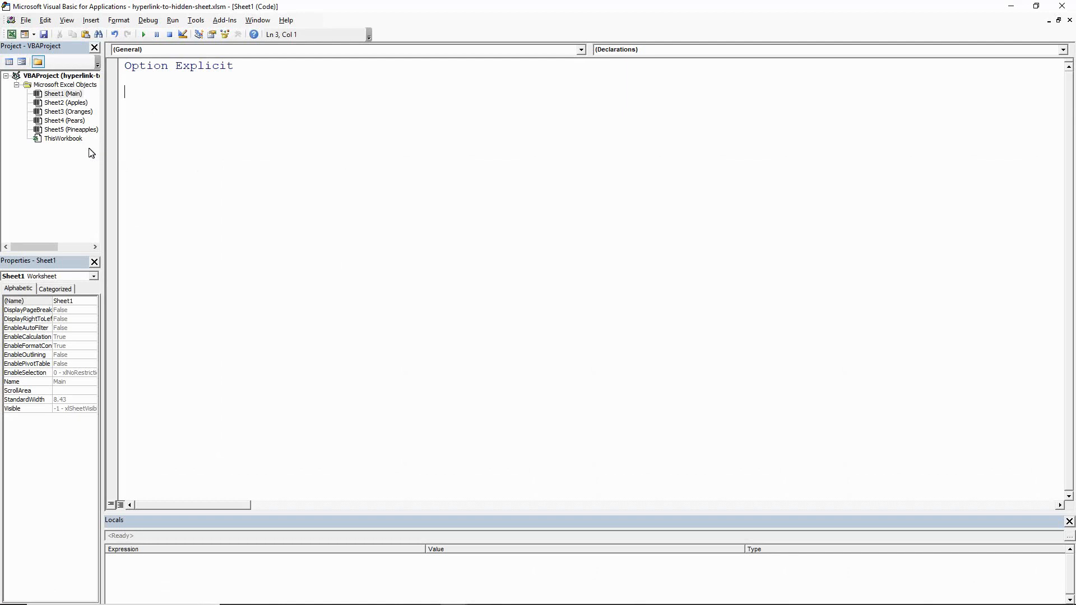
mouse_move(71, 160)
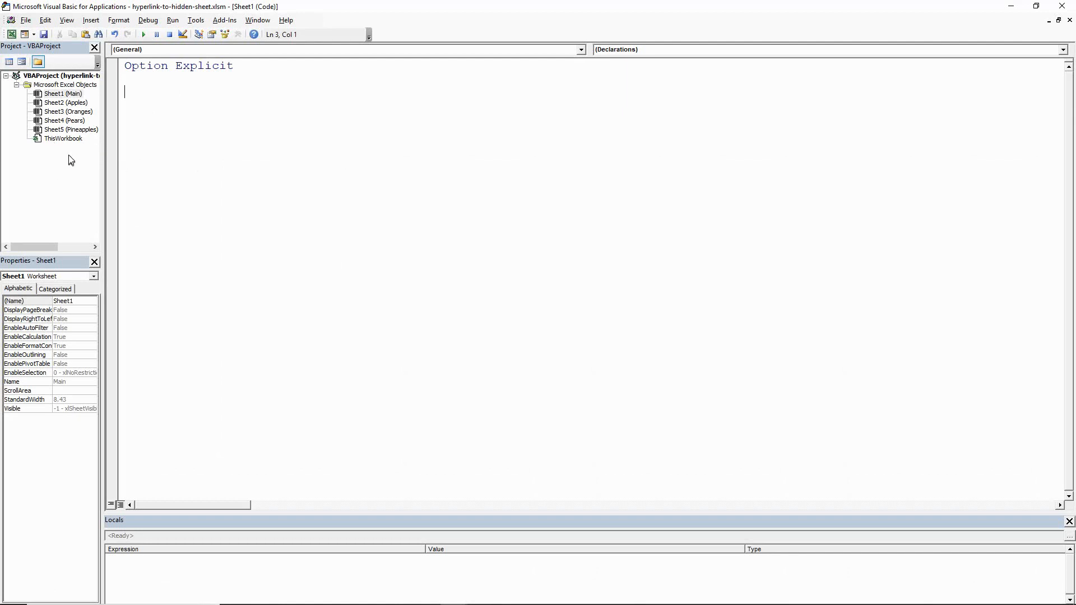
mouse_move(57, 193)
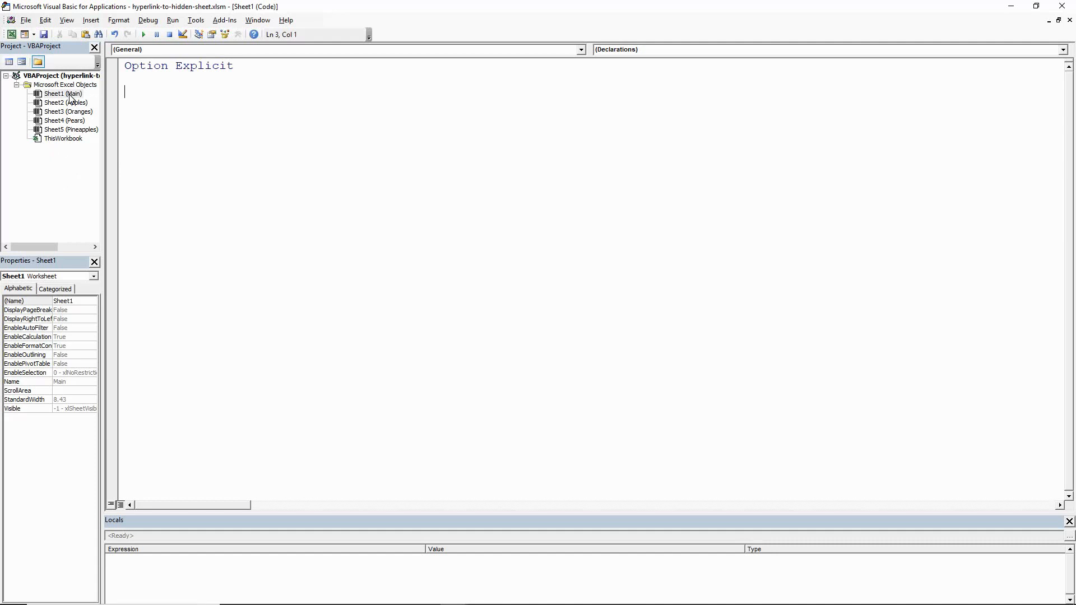
mouse_move(70, 99)
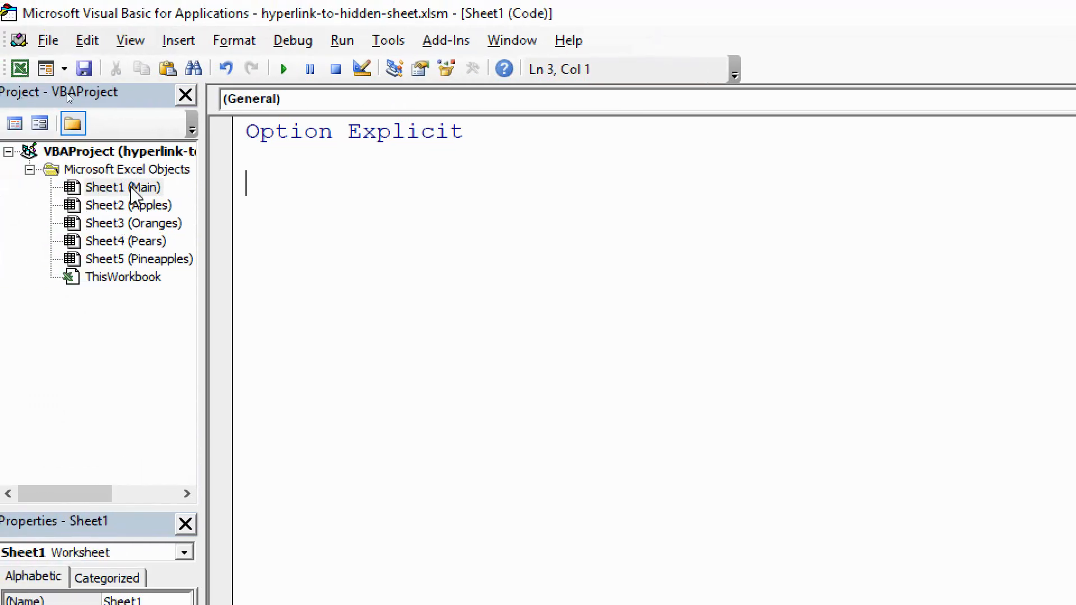
mouse_move(158, 202)
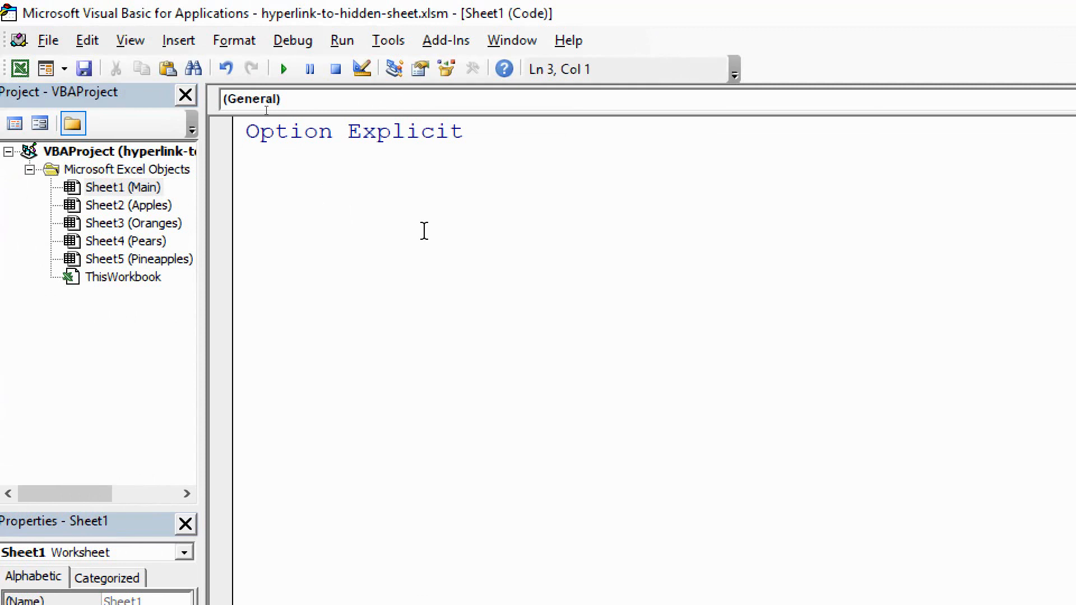
mouse_move(363, 256)
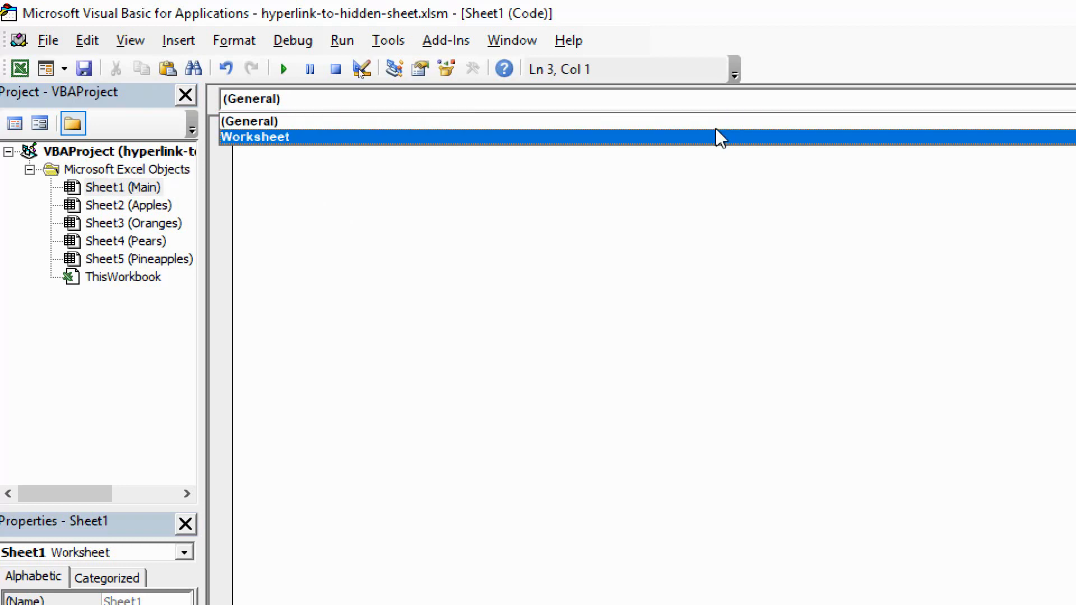
Step: Insert a Worksheet_FollowHyperlink stub into the Sheet1 (Main) module via the dropdowns
click(255, 137)
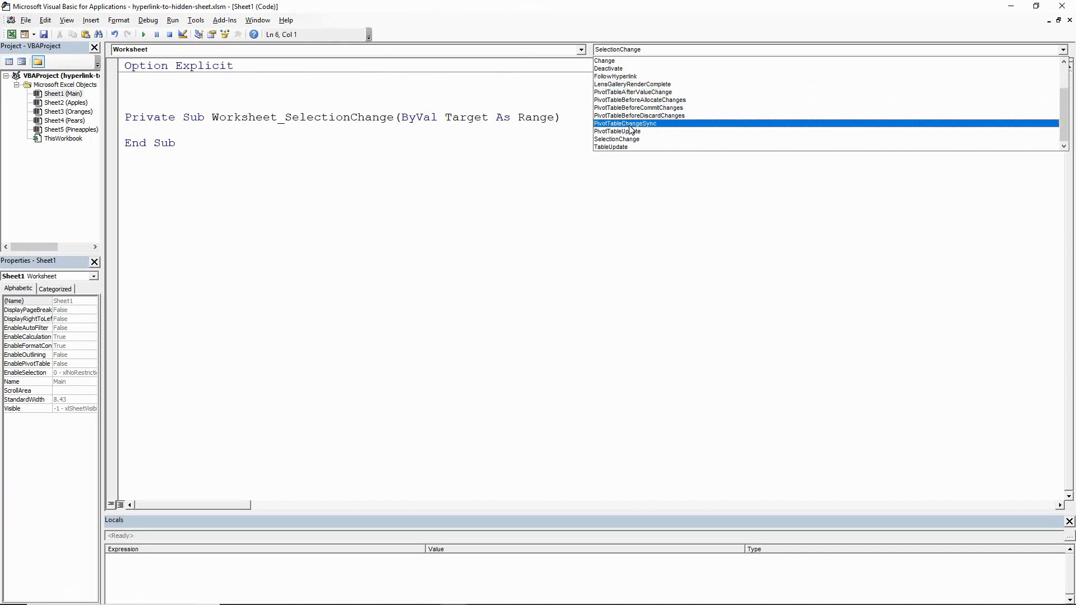
mouse_move(628, 131)
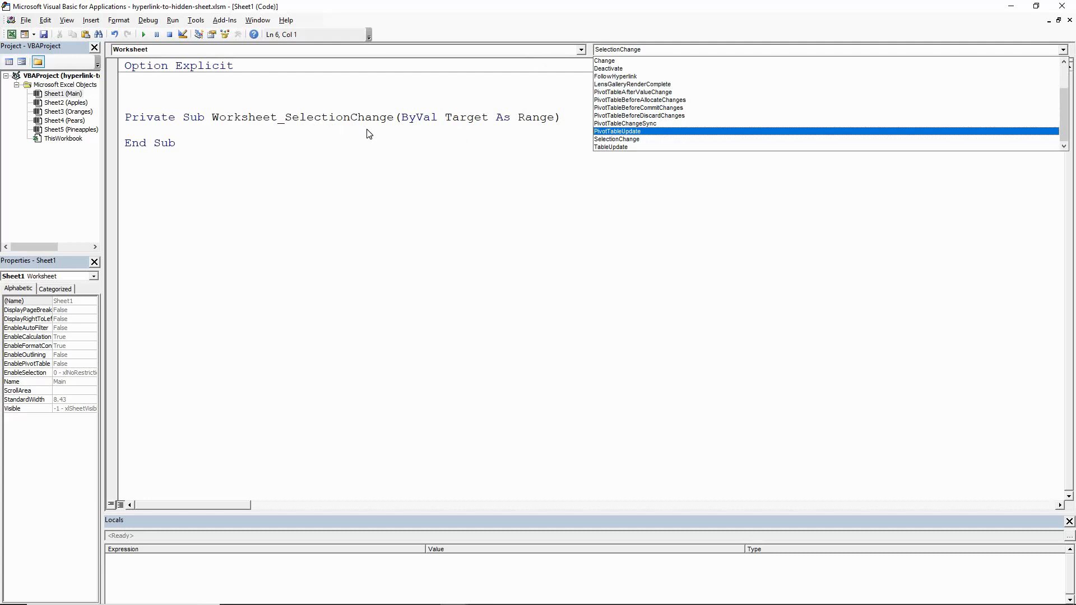
mouse_move(192, 62)
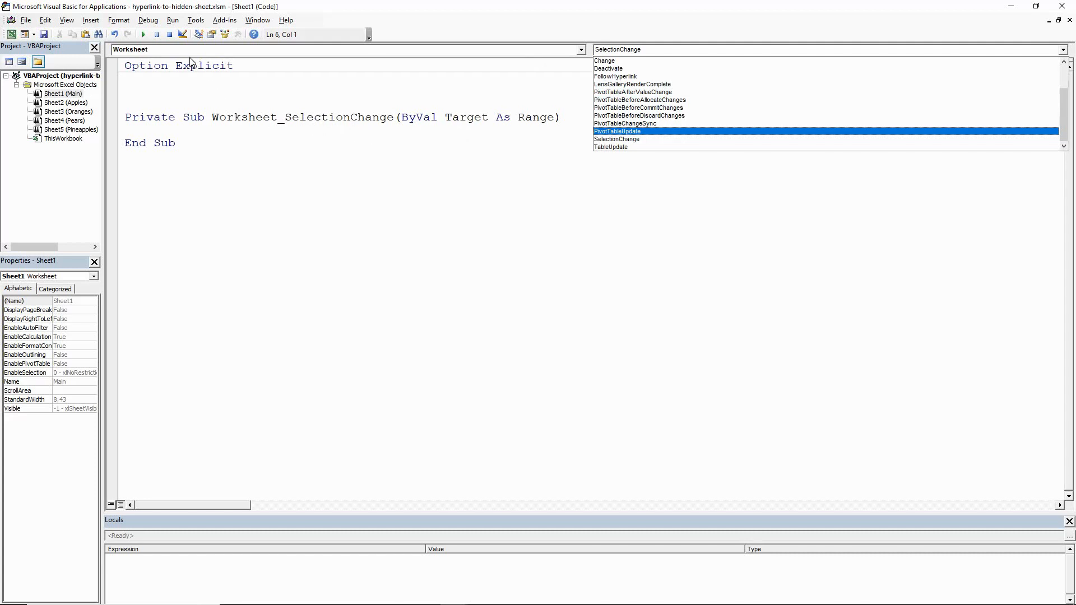
mouse_move(192, 62)
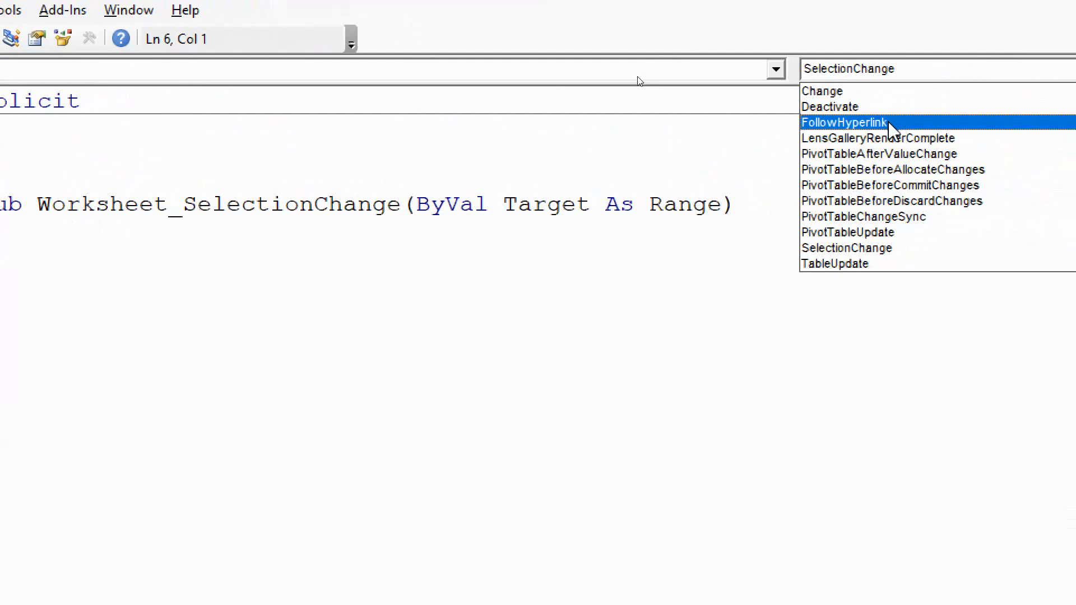
mouse_move(860, 135)
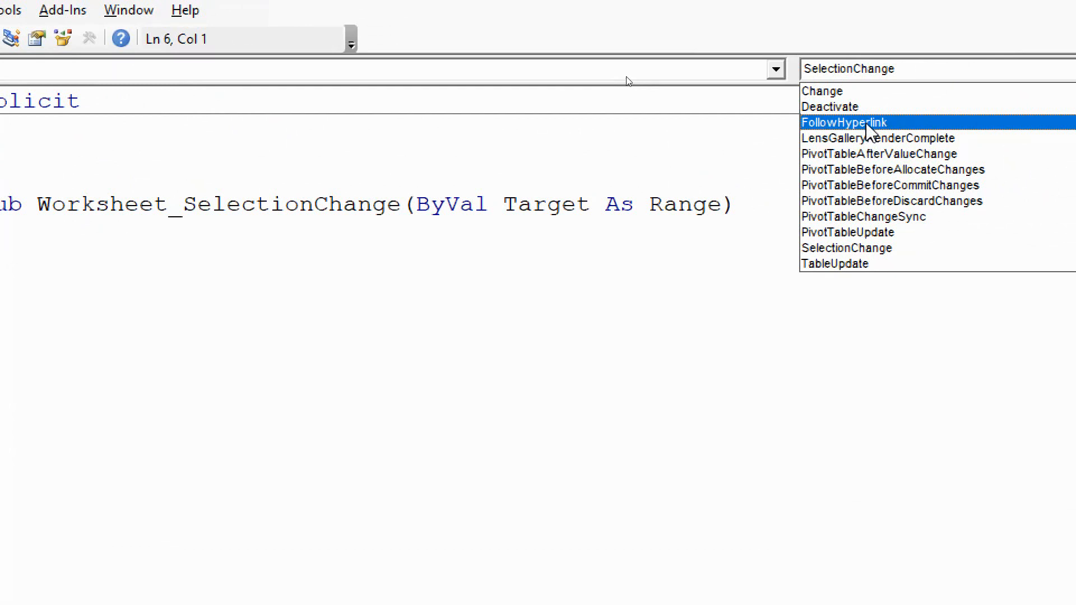
click(843, 122)
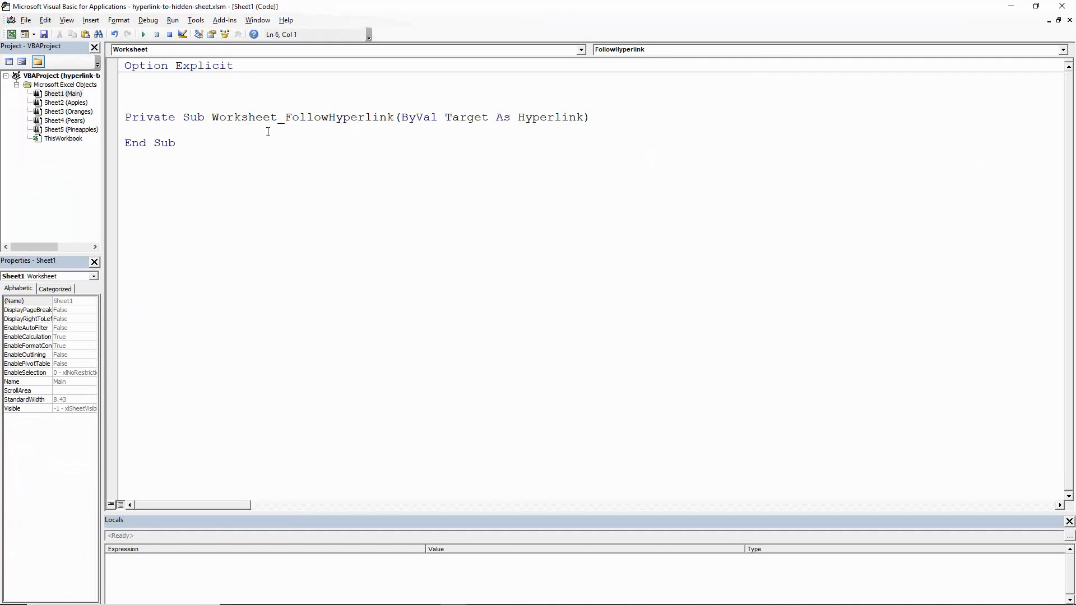
Step: Open one blank line in the Worksheet_FollowHyperlink body and highlight Target
key(enter)
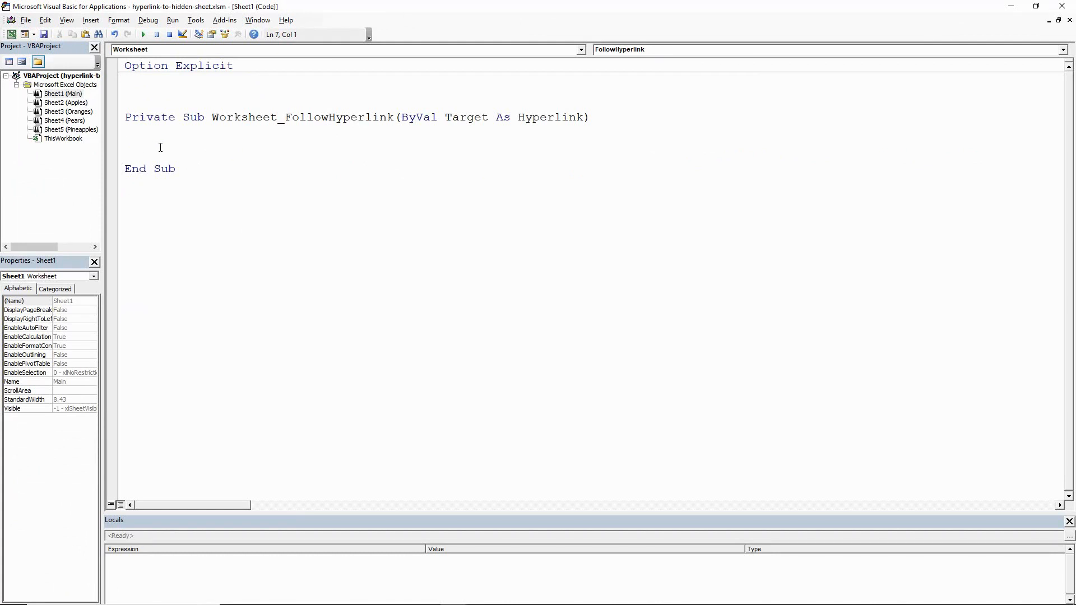
click(125, 144)
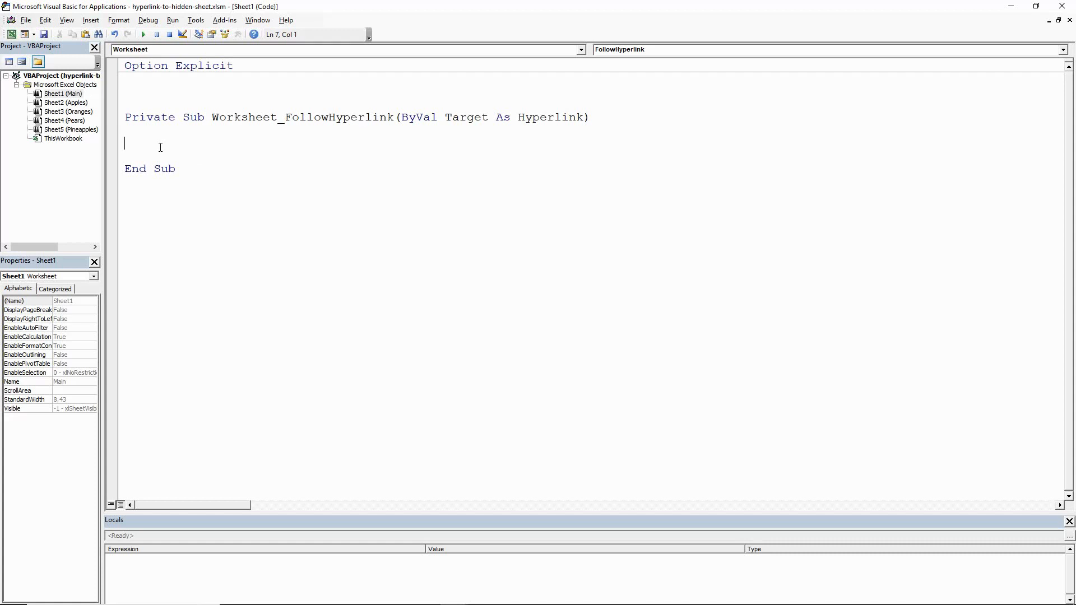
key(Backspace)
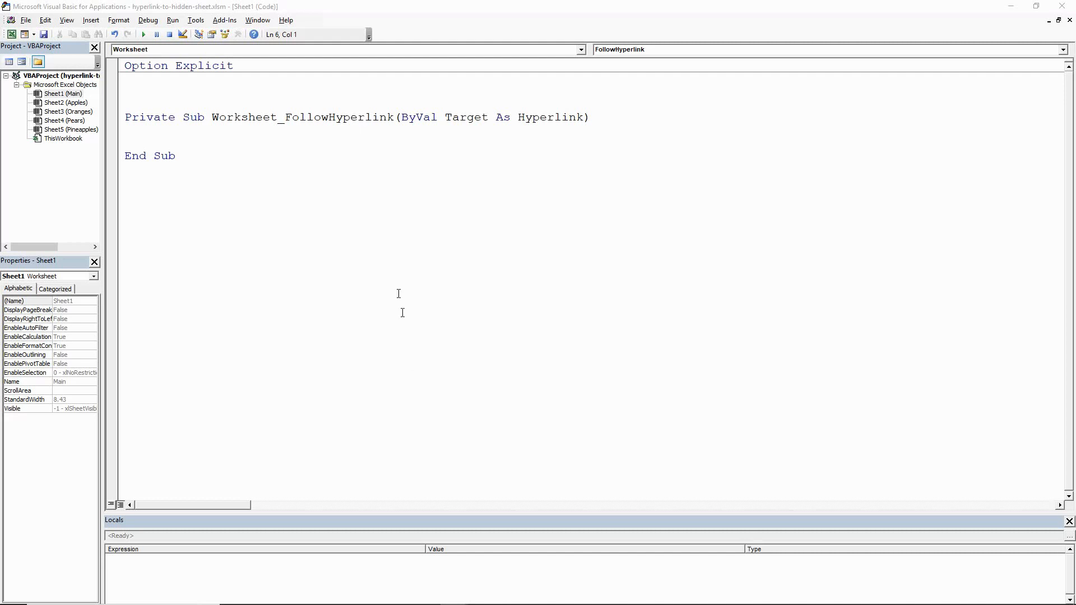
mouse_move(444, 117)
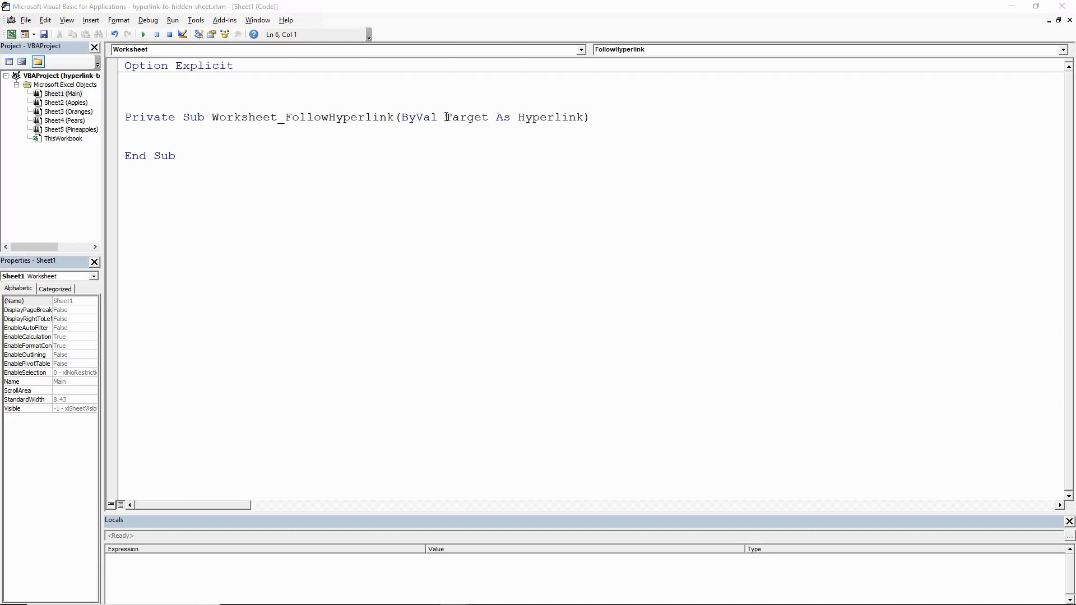
double_click(465, 117)
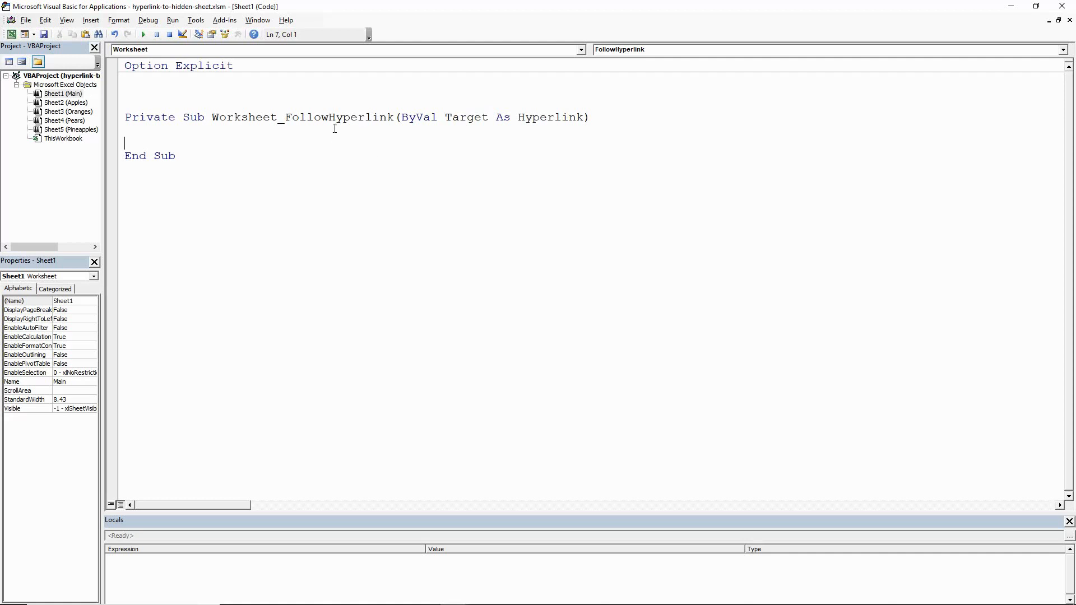
mouse_move(403, 169)
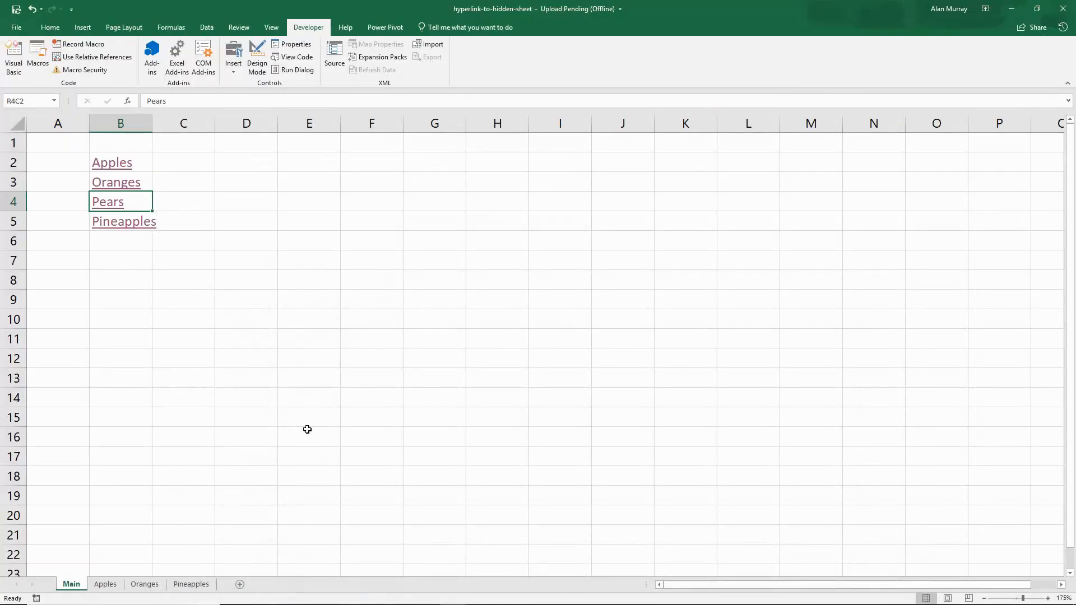
mouse_move(204, 397)
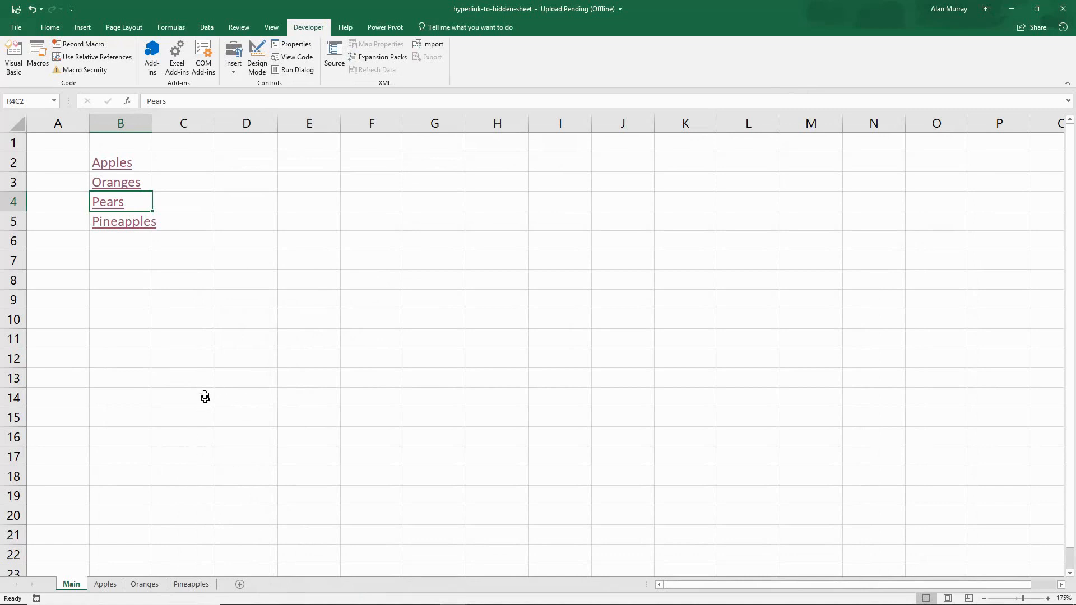
mouse_move(140, 182)
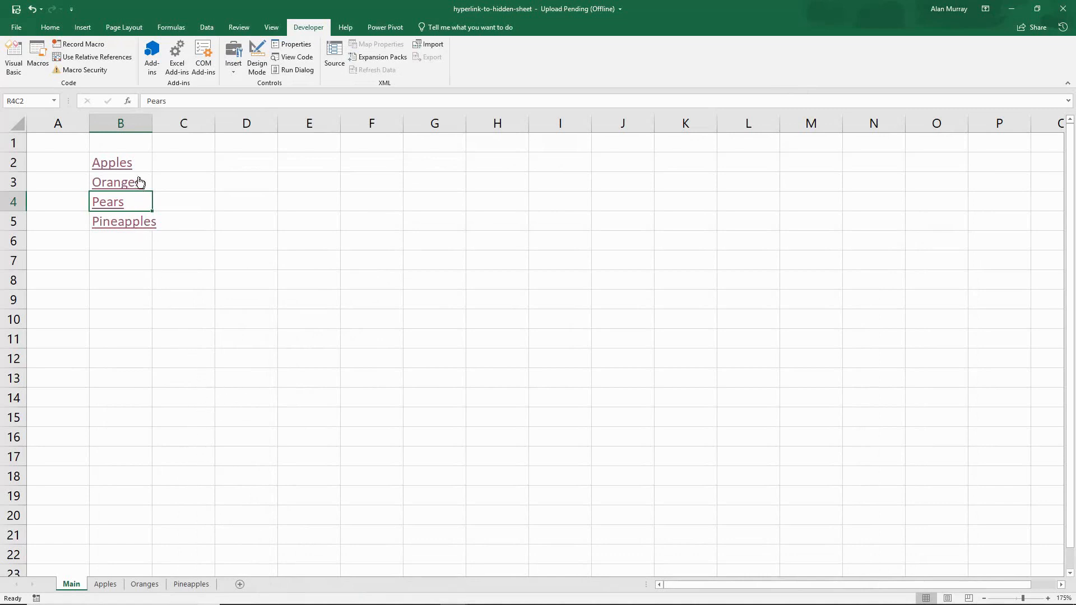
mouse_move(183, 352)
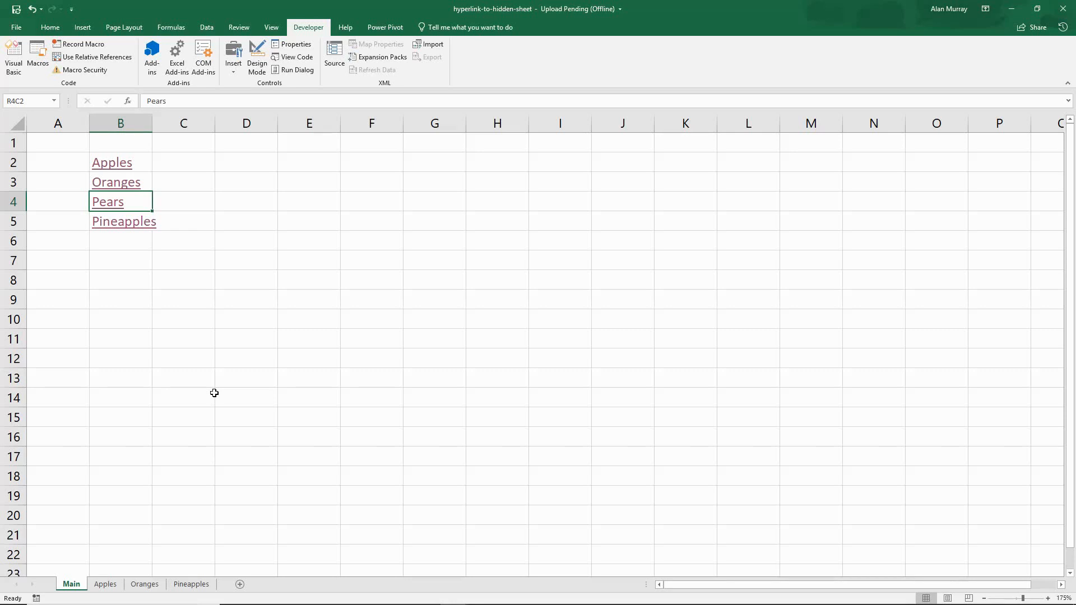
mouse_move(201, 486)
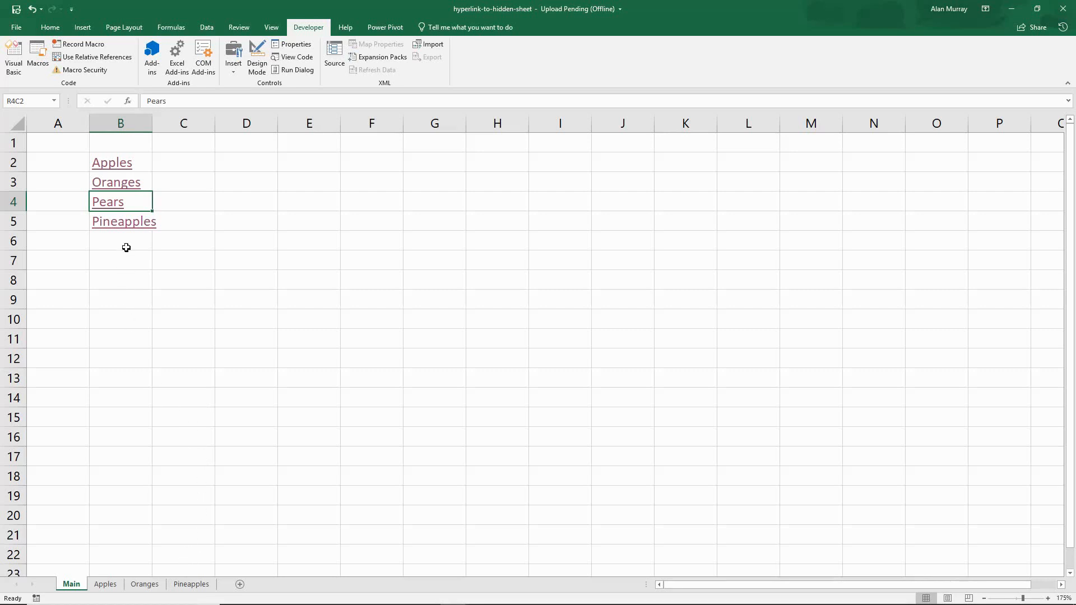
mouse_move(115, 312)
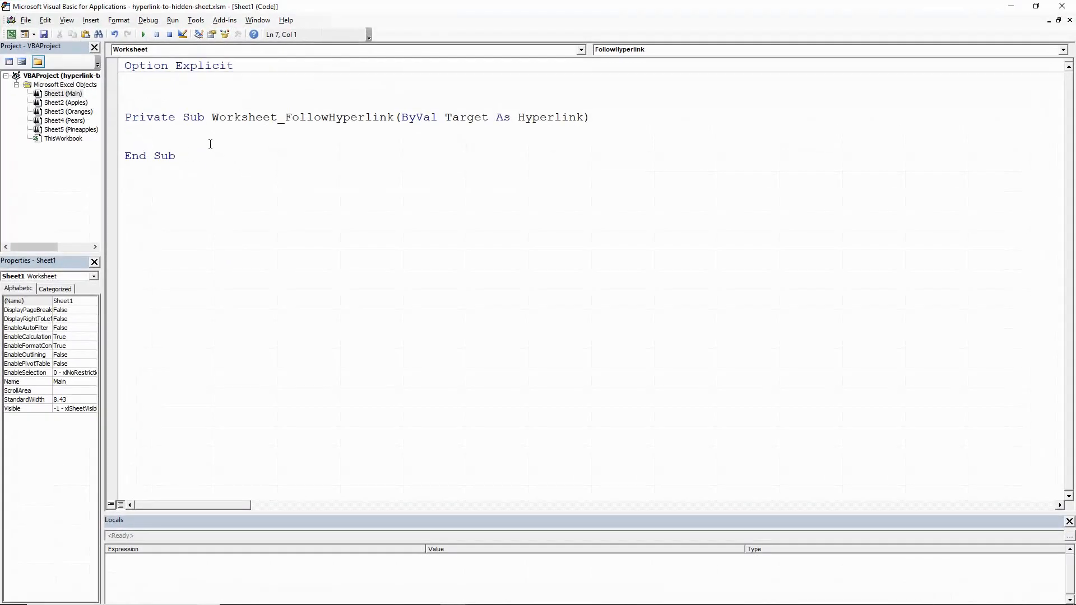
Step: Declare 'Dim shtName As String' inside the FollowHyperlink procedure
click(125, 142)
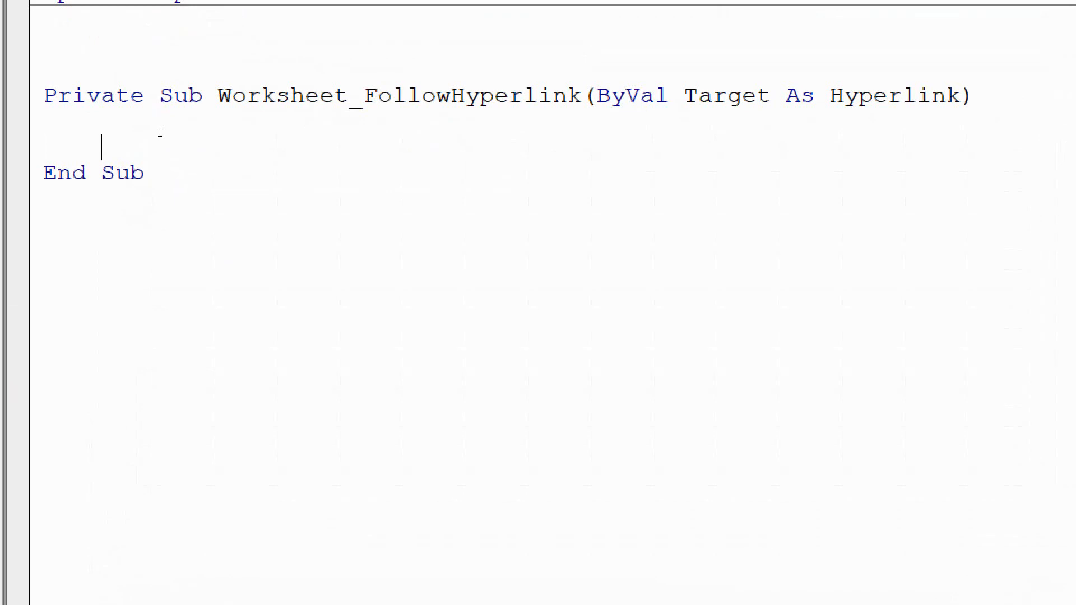
text(dim)
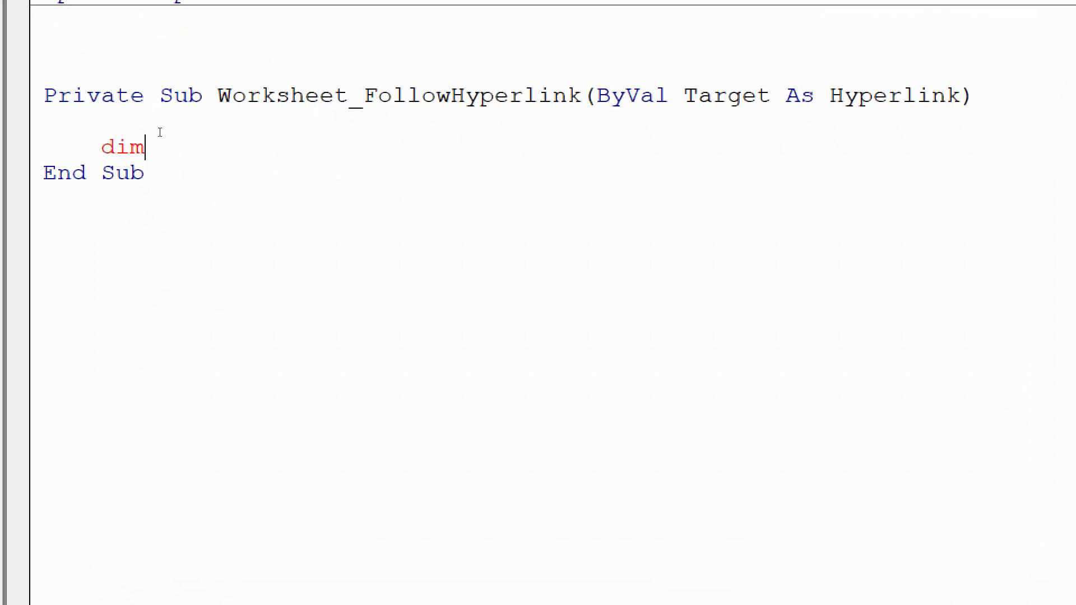
text(sht)
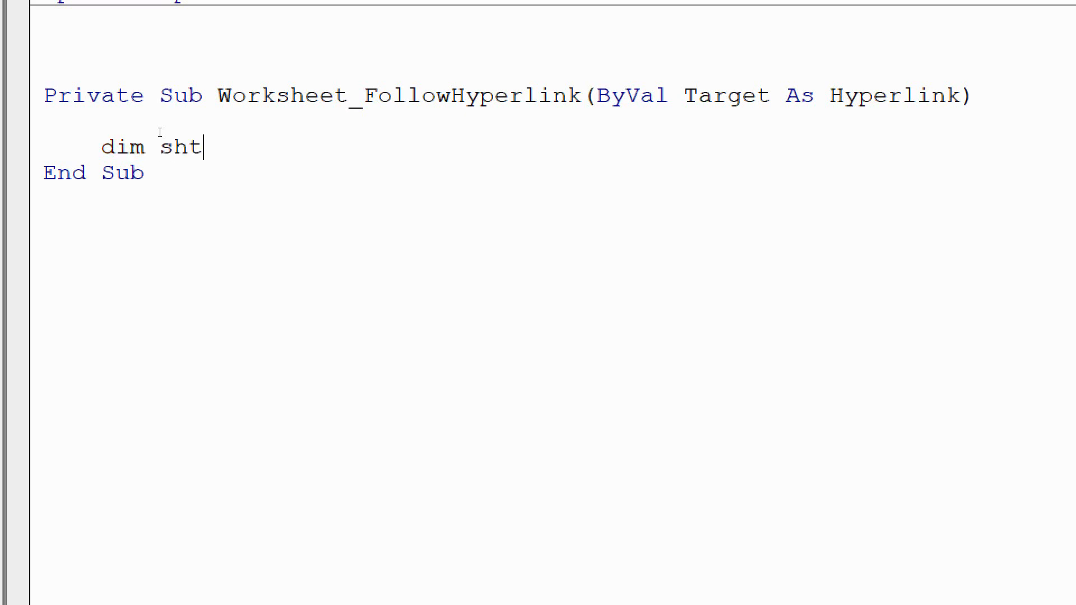
text(Name)
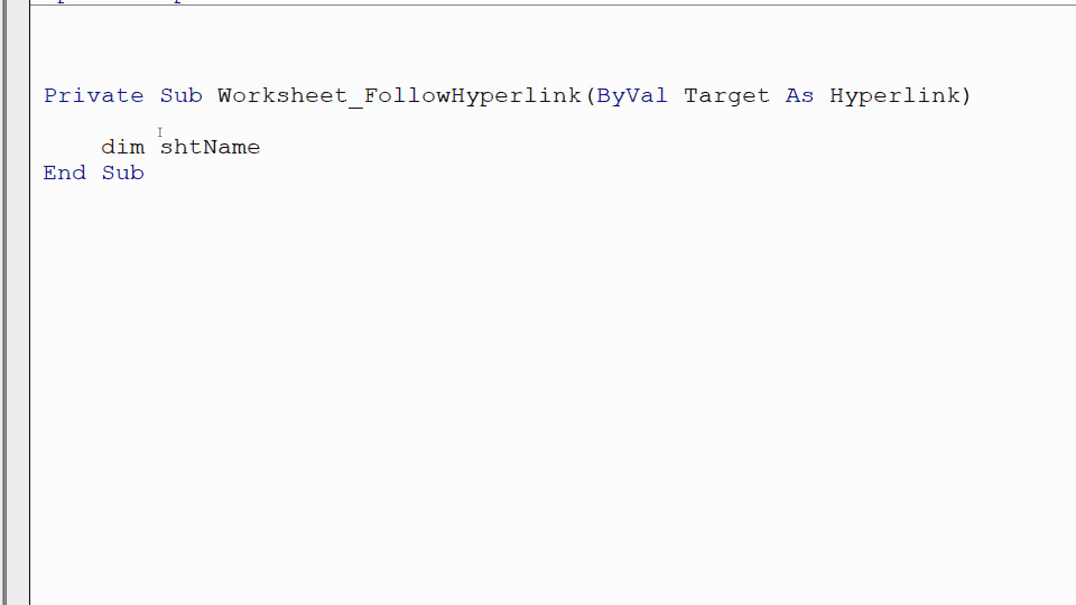
text(as strin)
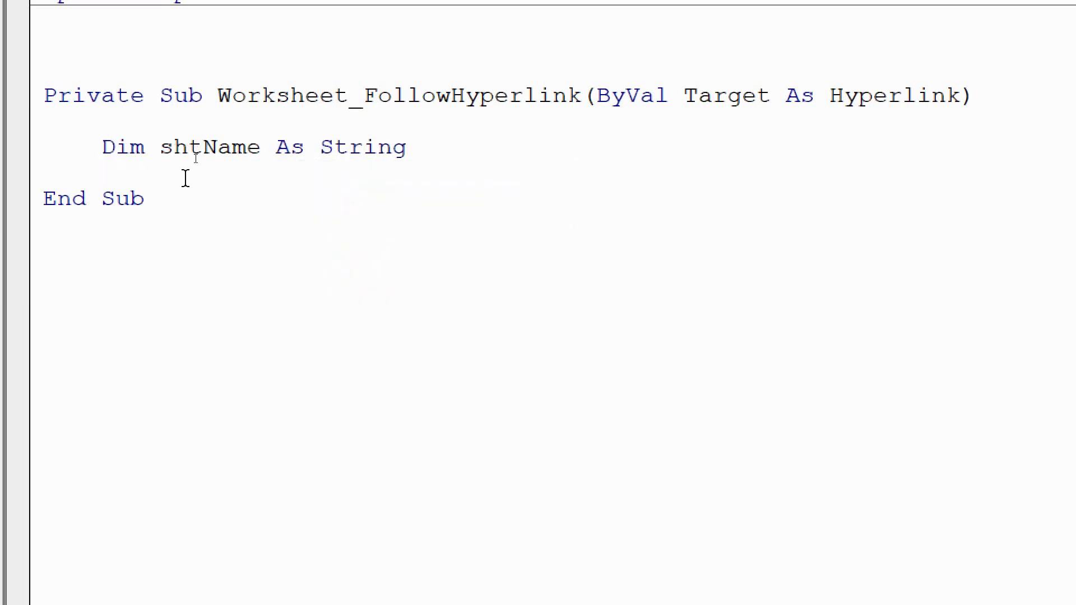
double_click(202, 146)
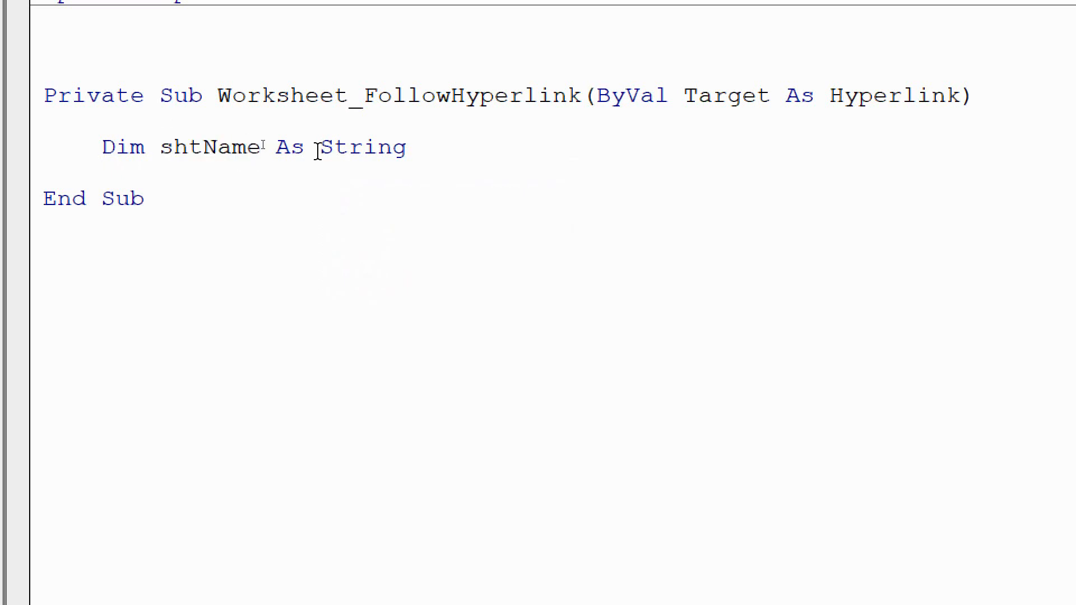
double_click(361, 147)
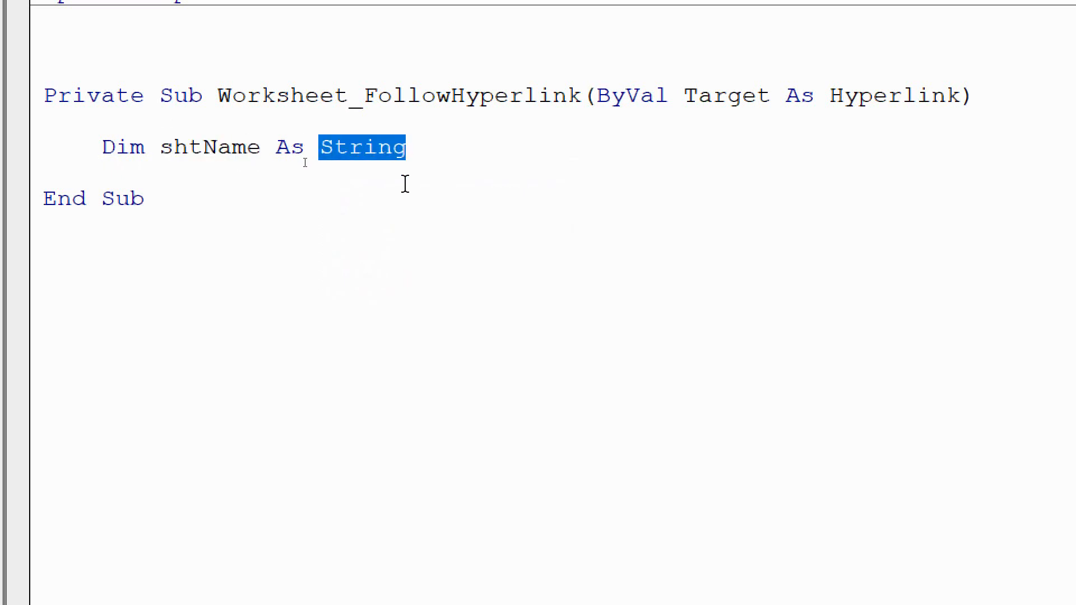
Step: Add the line 'shtName = Target.Name', picking Name from IntelliSense
click(101, 174)
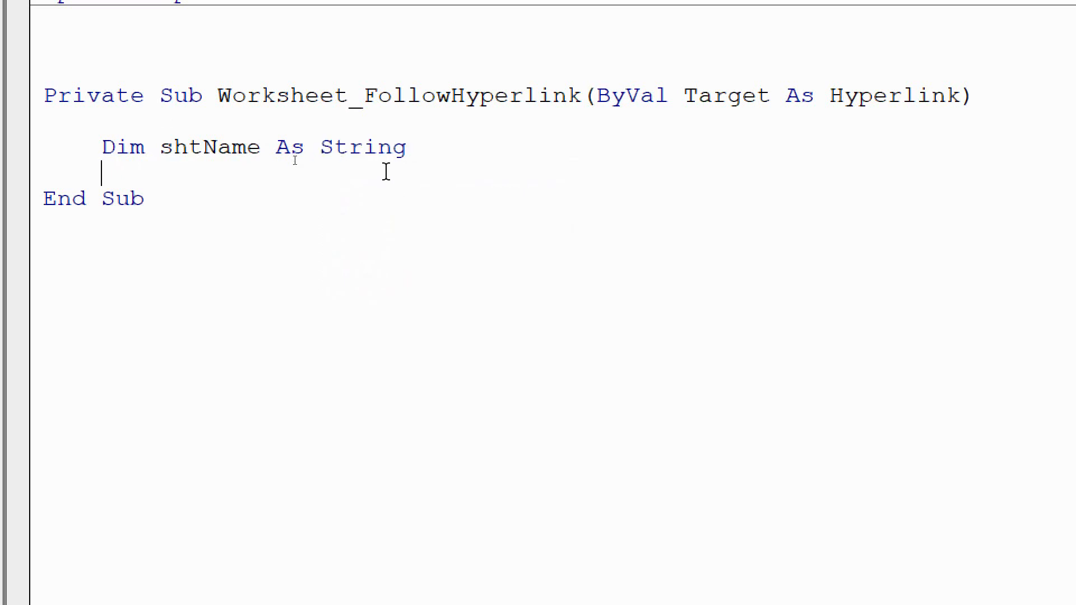
text(shtNa)
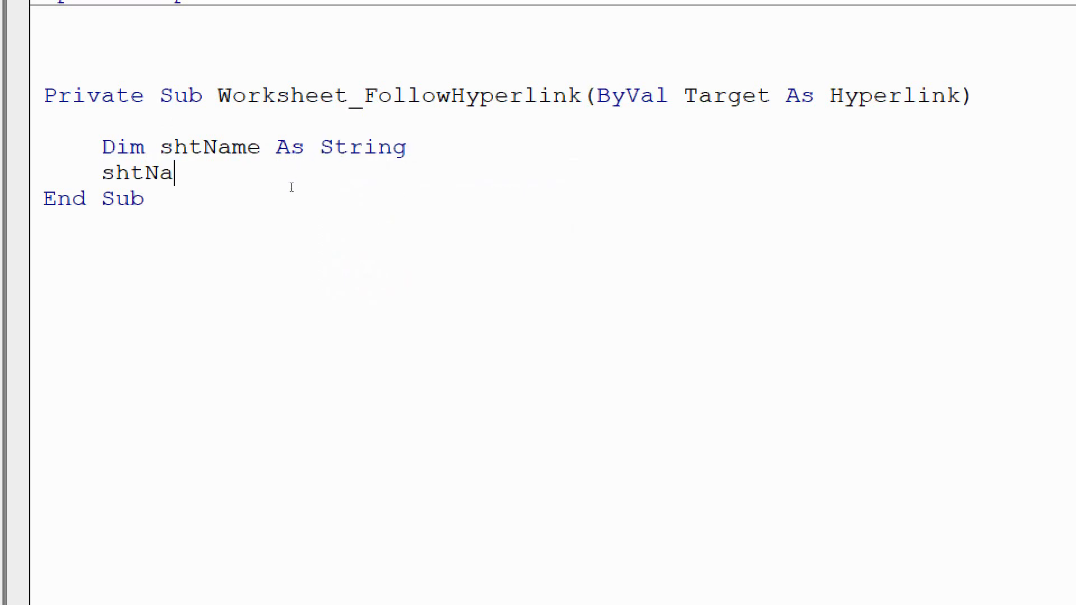
text(me = ta)
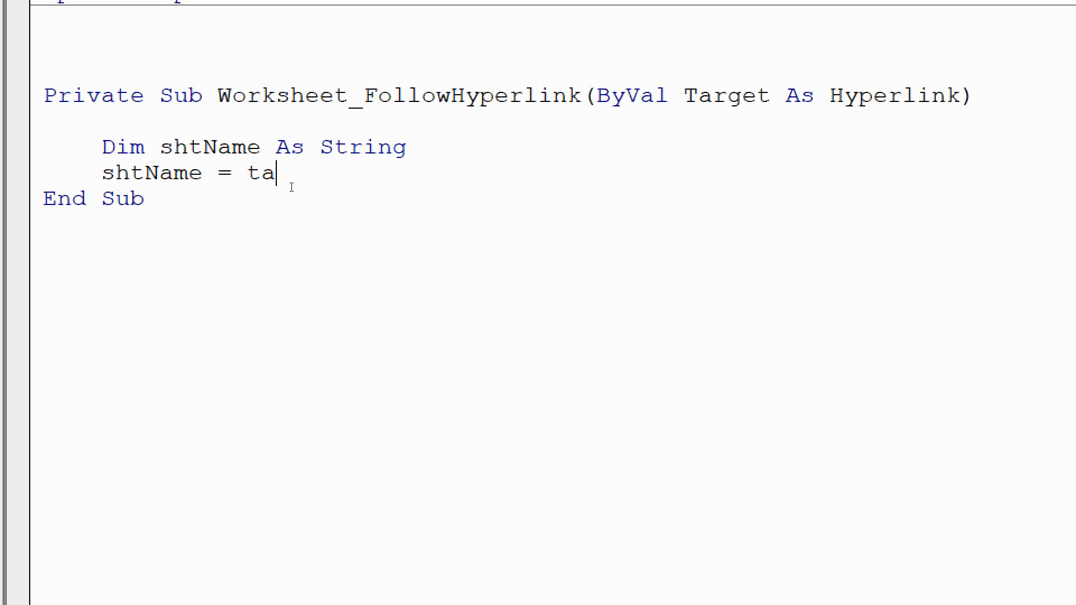
text(rget)
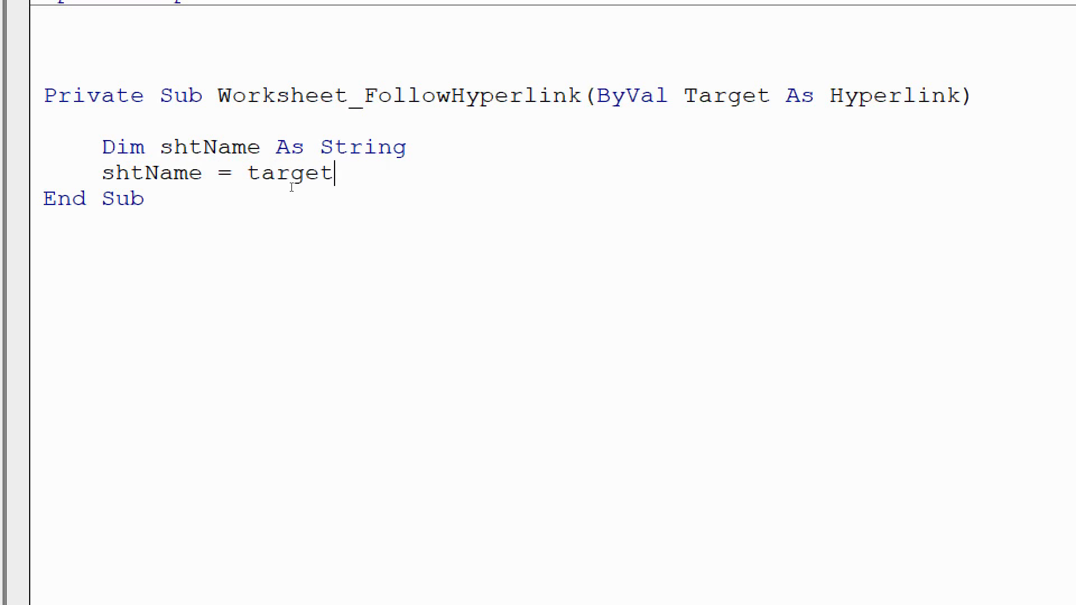
text(.)
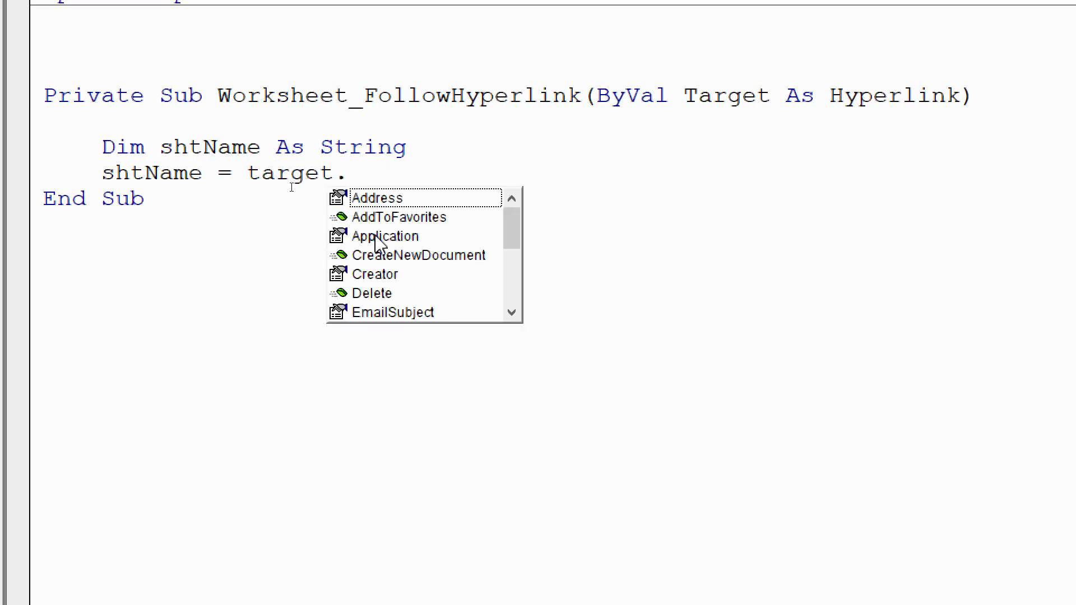
mouse_move(471, 230)
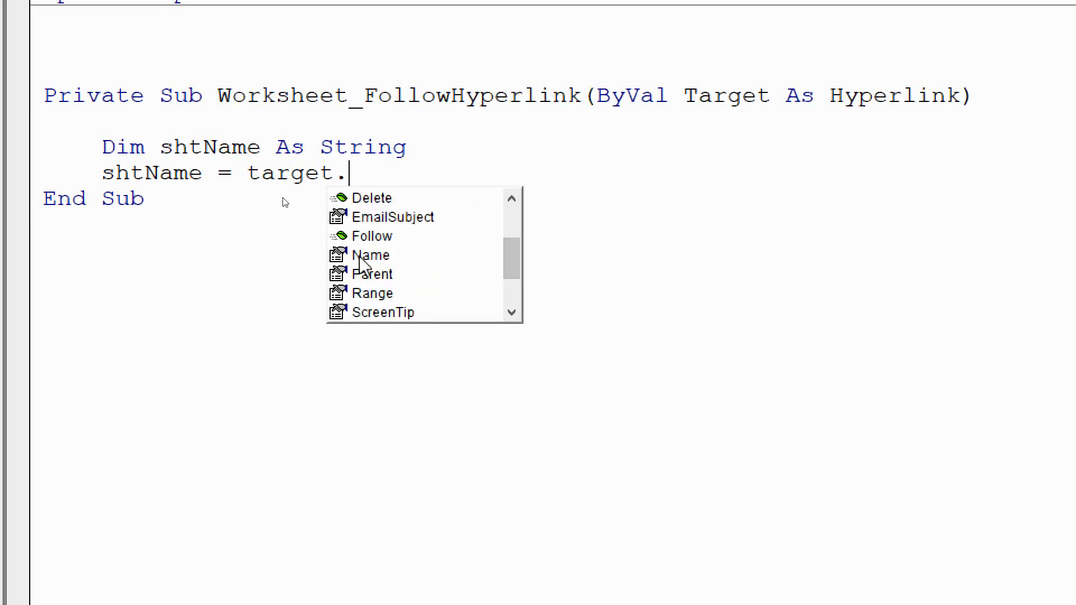
click(373, 255)
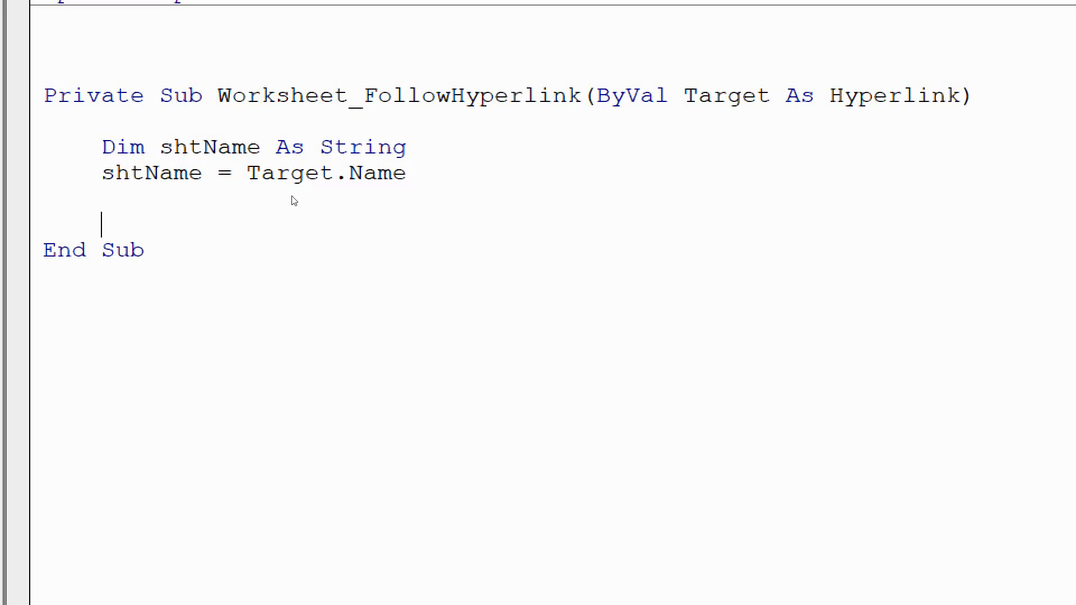
Step: Write 'Sheets(shtName).Visible = xlSheetVisible' in the procedure
text(sheets)
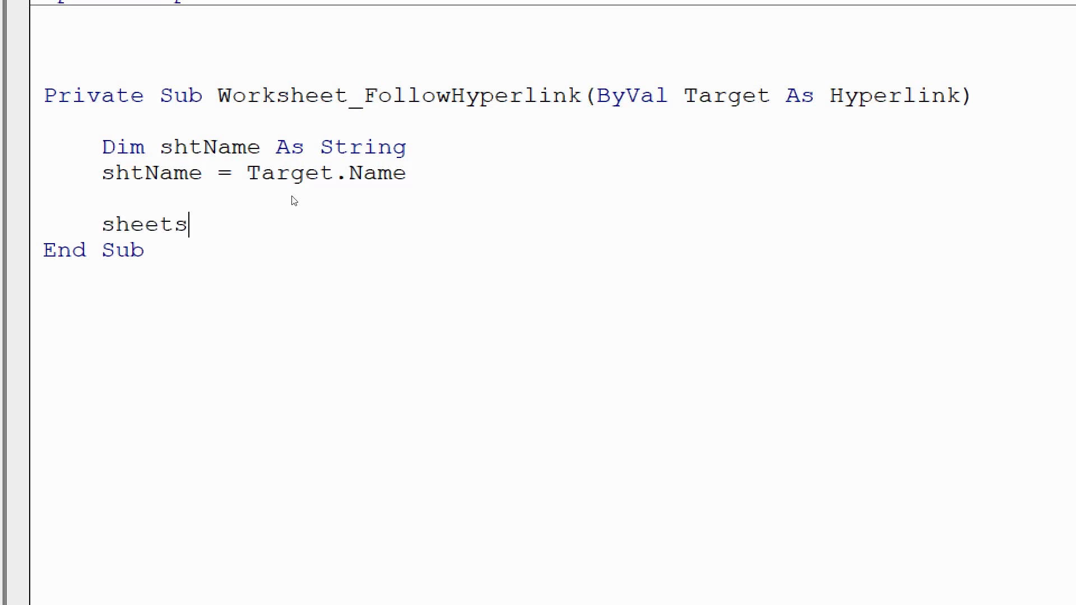
text(()
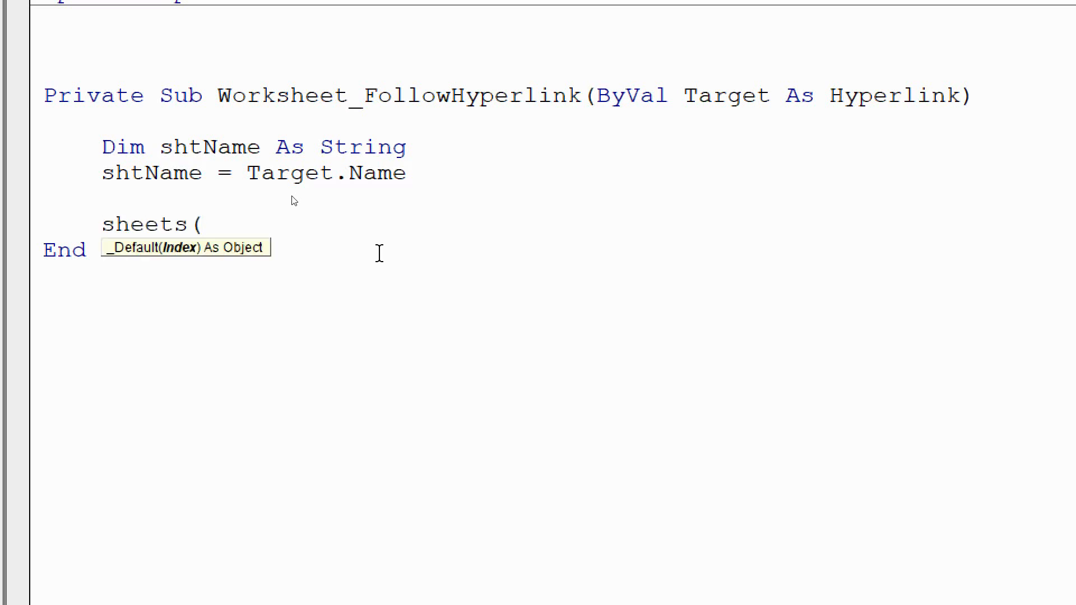
text(sht)
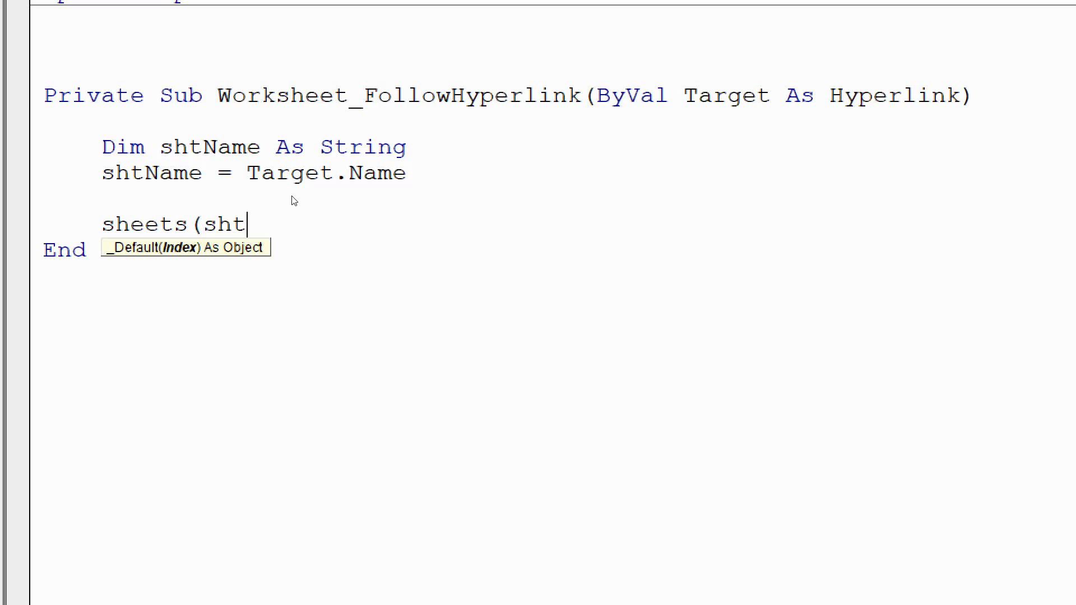
text(Name))
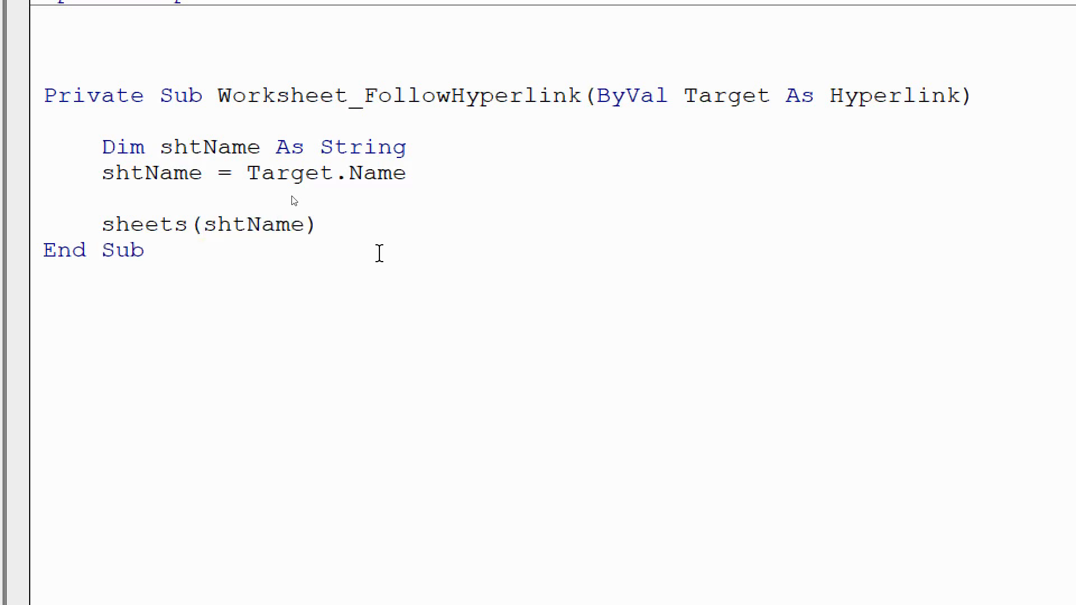
click(318, 224)
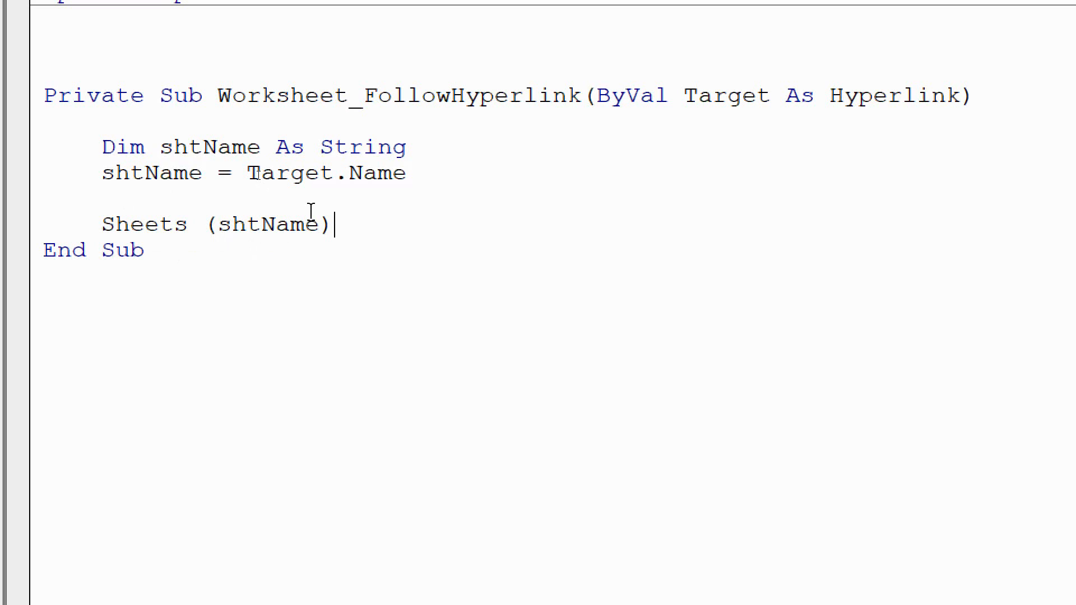
text(.vi)
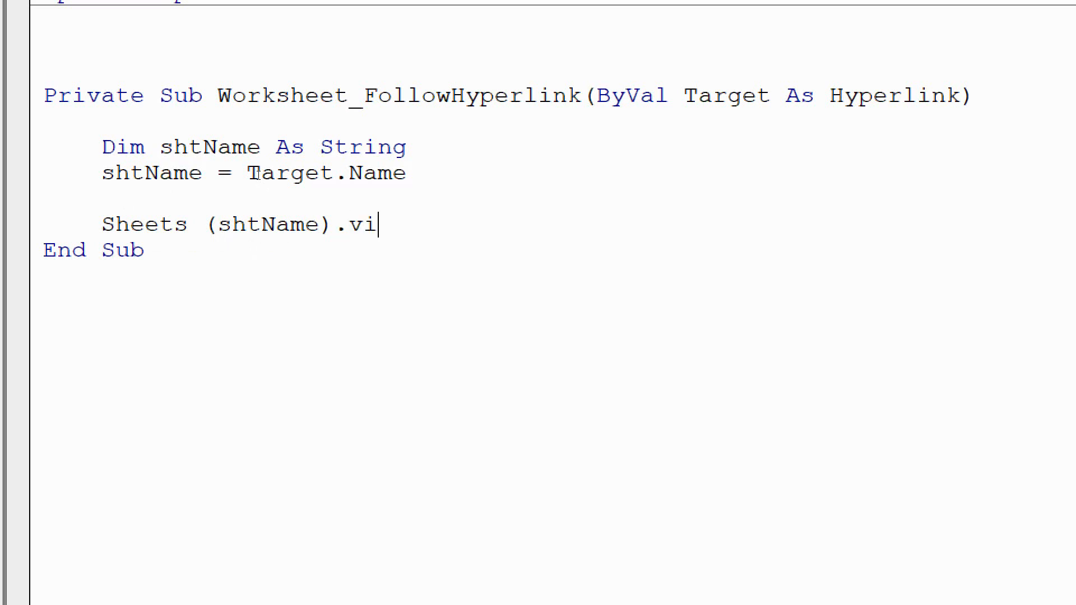
text(sible)
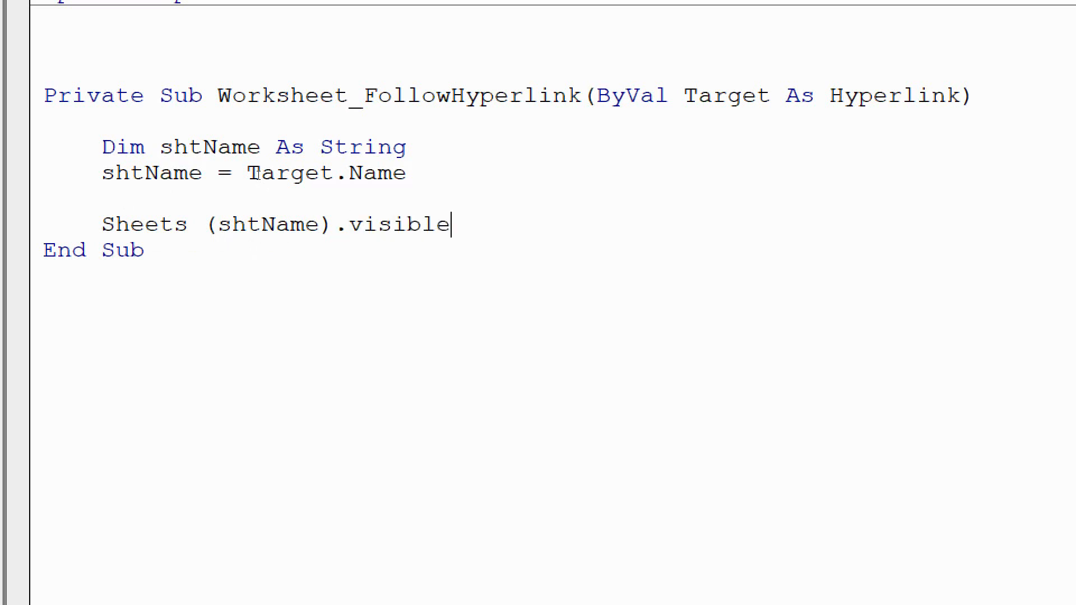
text(= x)
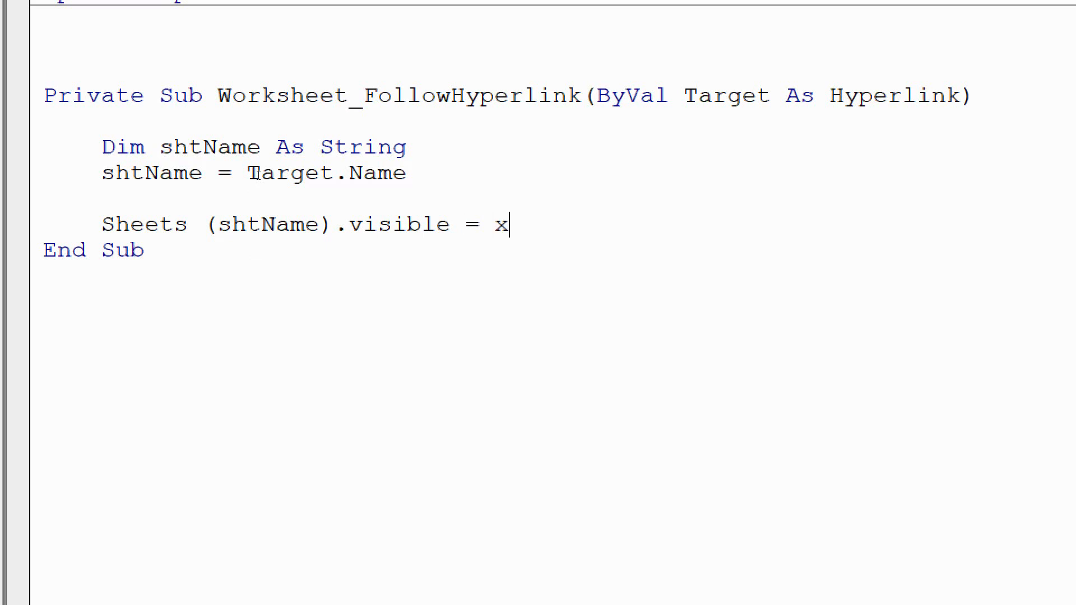
text(lsheetvisible)
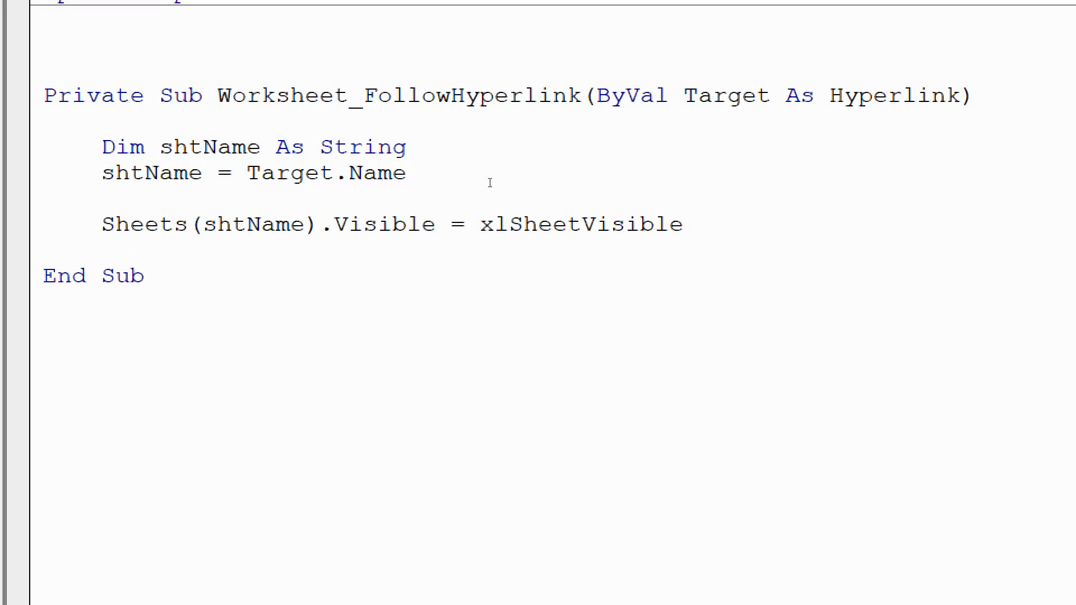
Step: Add the line 'Sheets(shtName).Select' below it
text(shee)
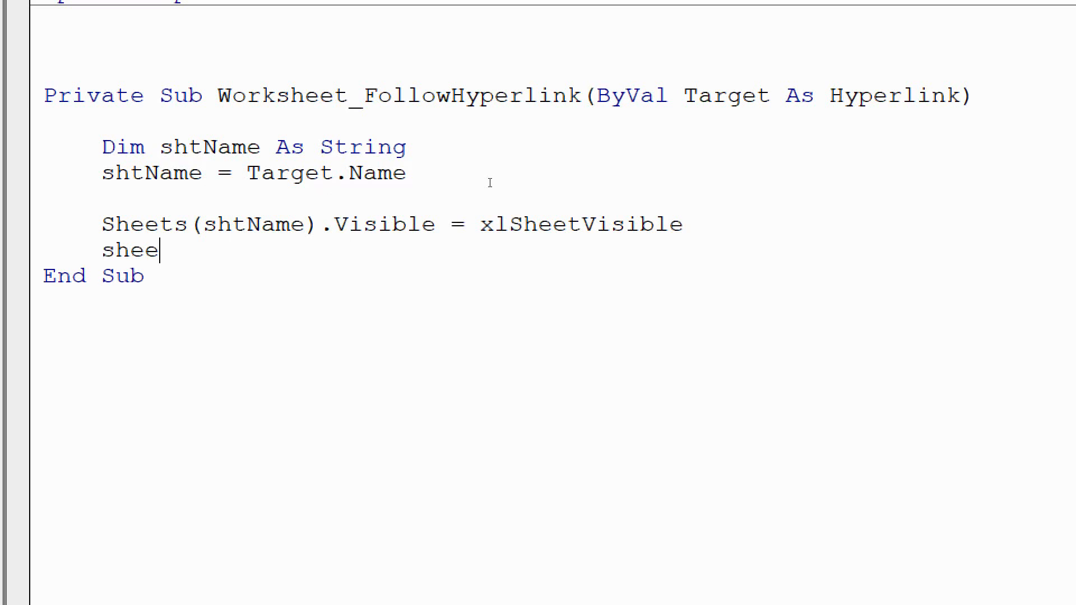
text(ts)
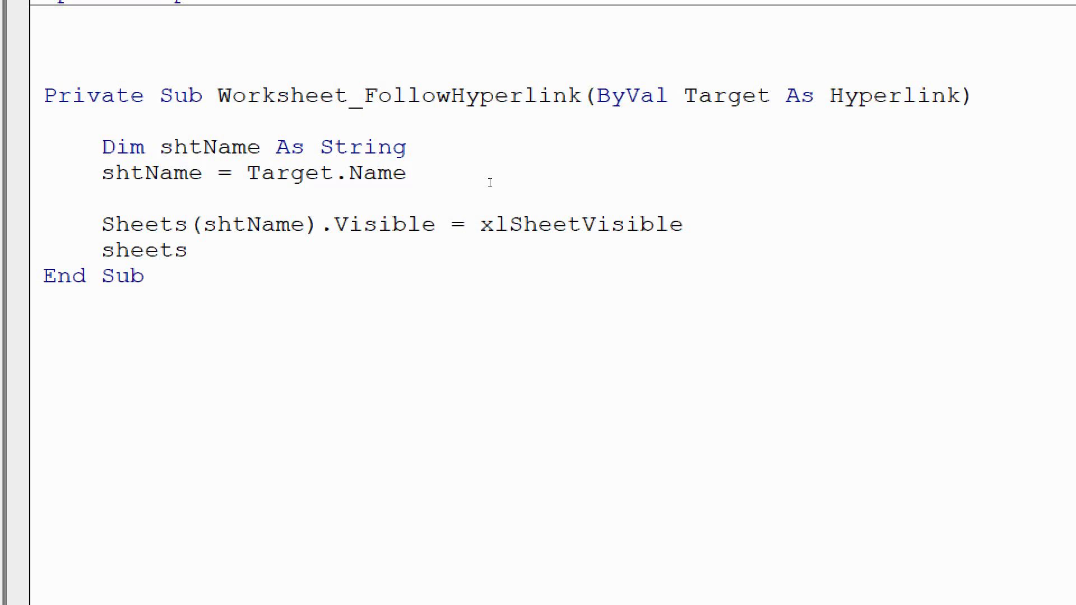
text((shtname)
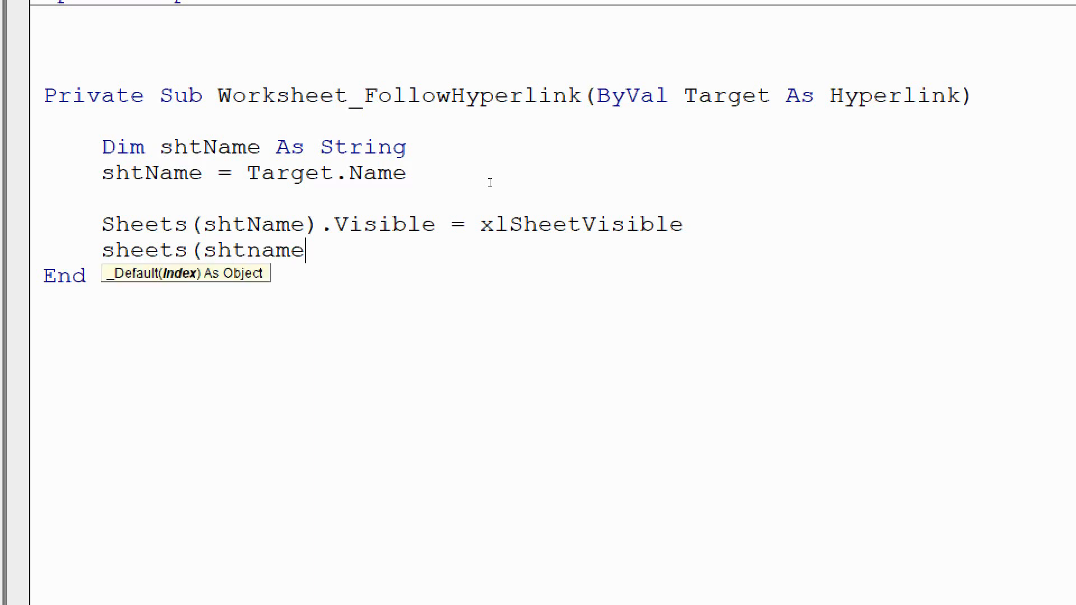
text().)
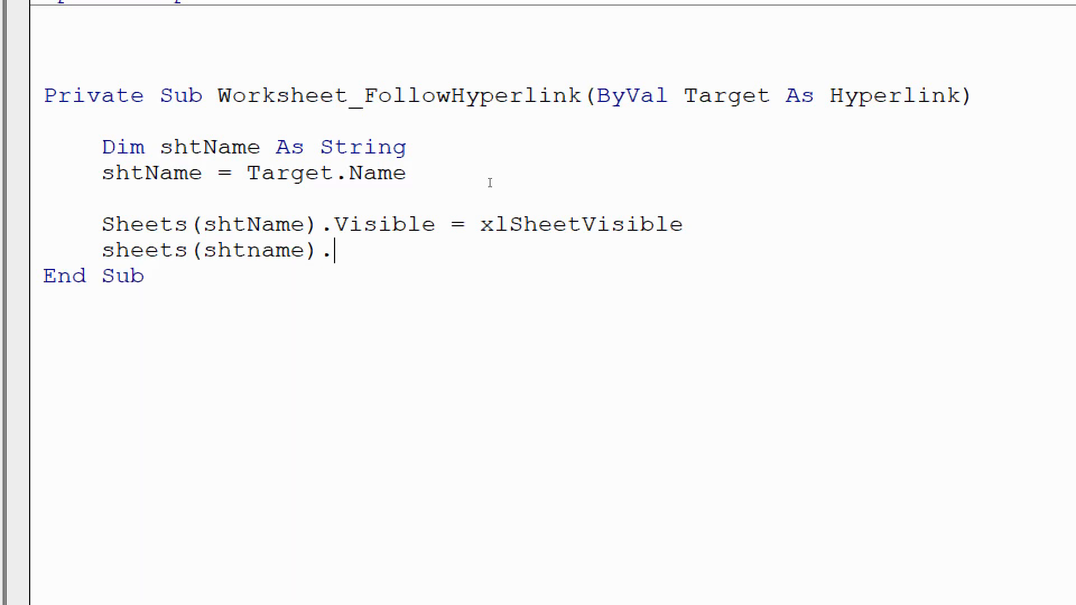
text(select)
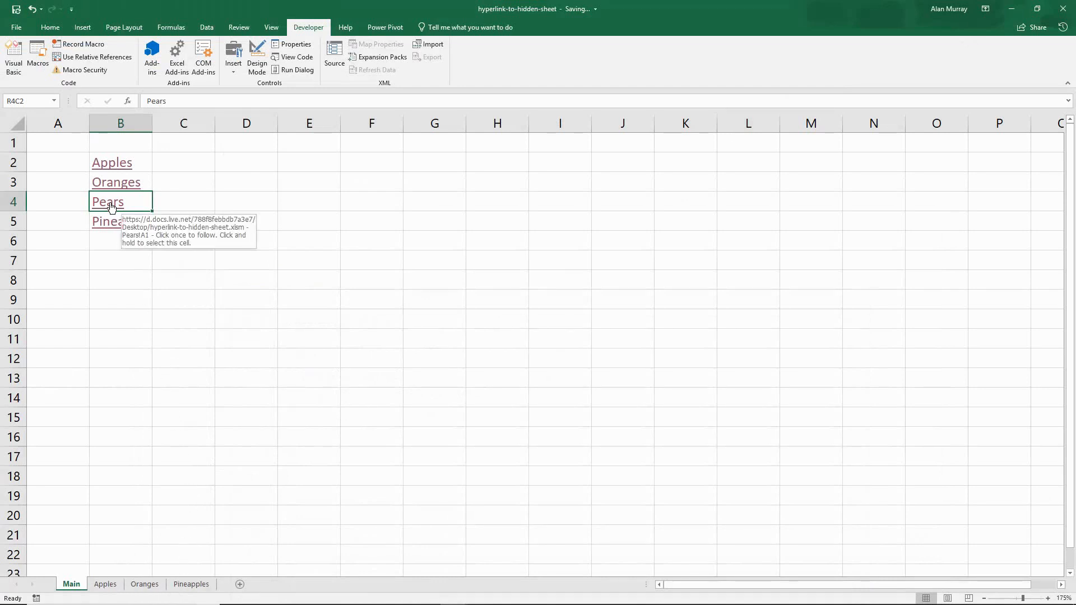
Step: Click the Pears hyperlink in cell B4 on Main
click(107, 201)
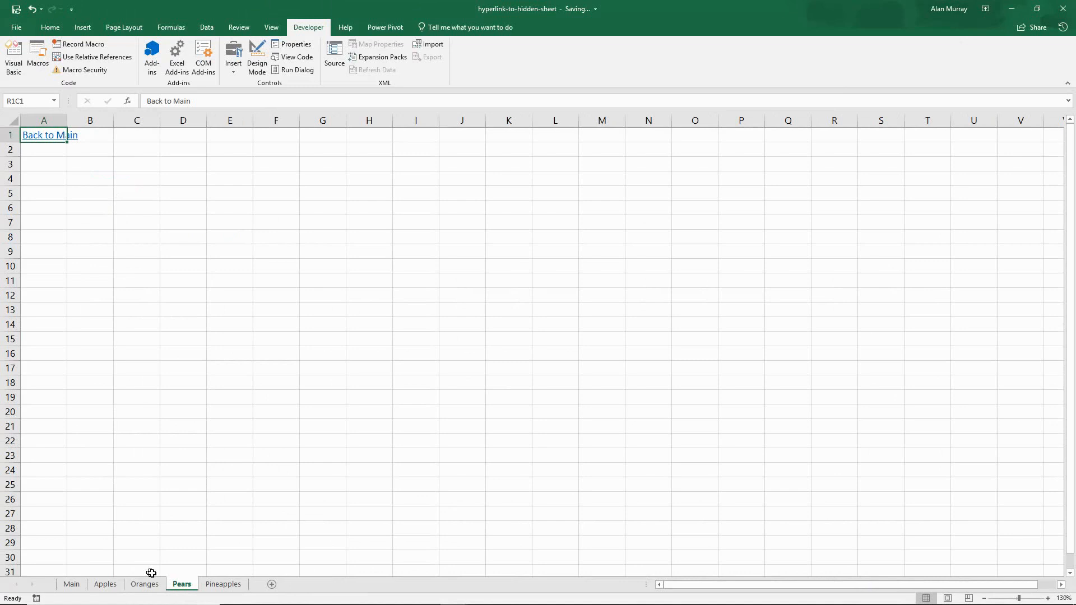
mouse_move(193, 569)
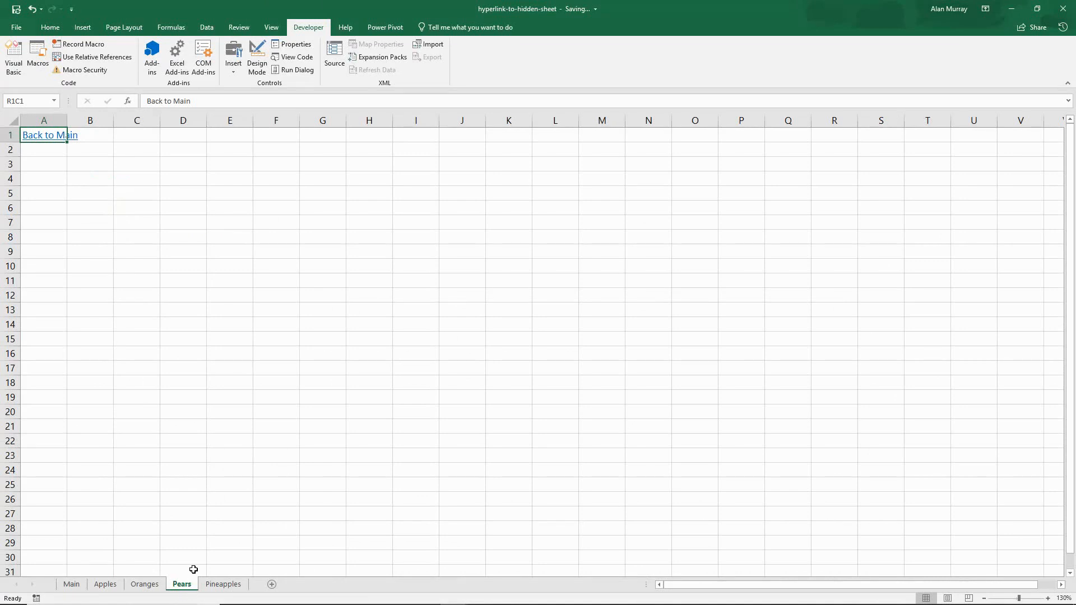
mouse_move(201, 520)
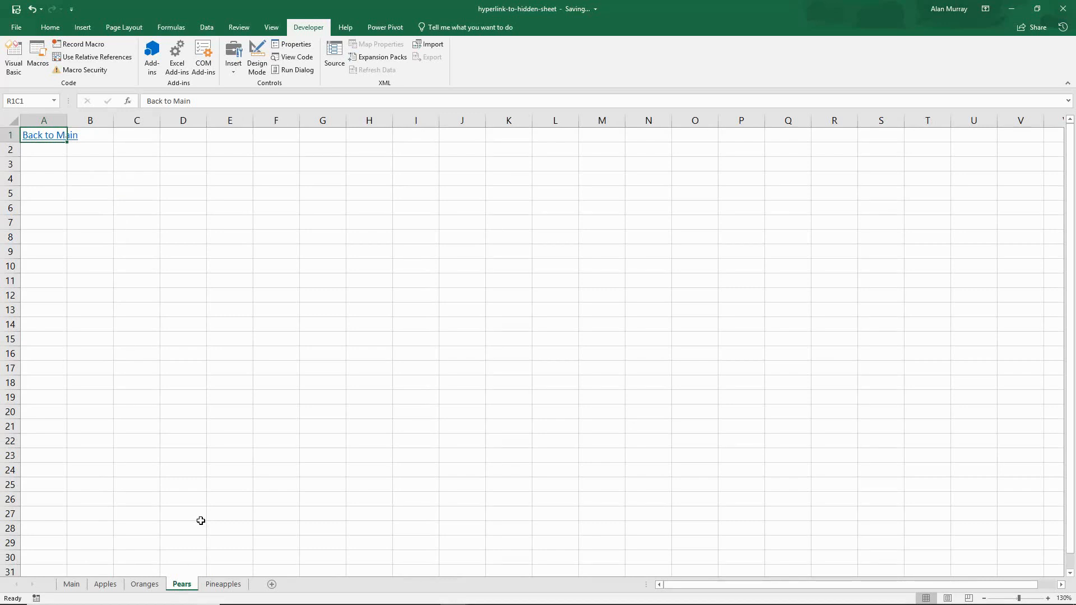
Step: Hide the Oranges sheet from its tab menu and go back to Main
right_click(144, 584)
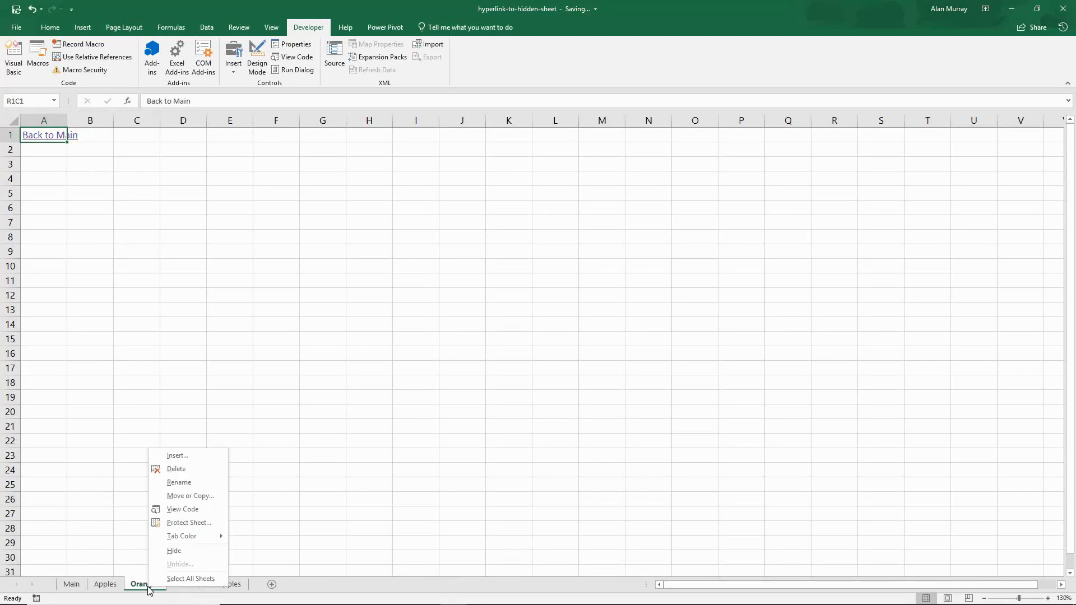
mouse_move(148, 584)
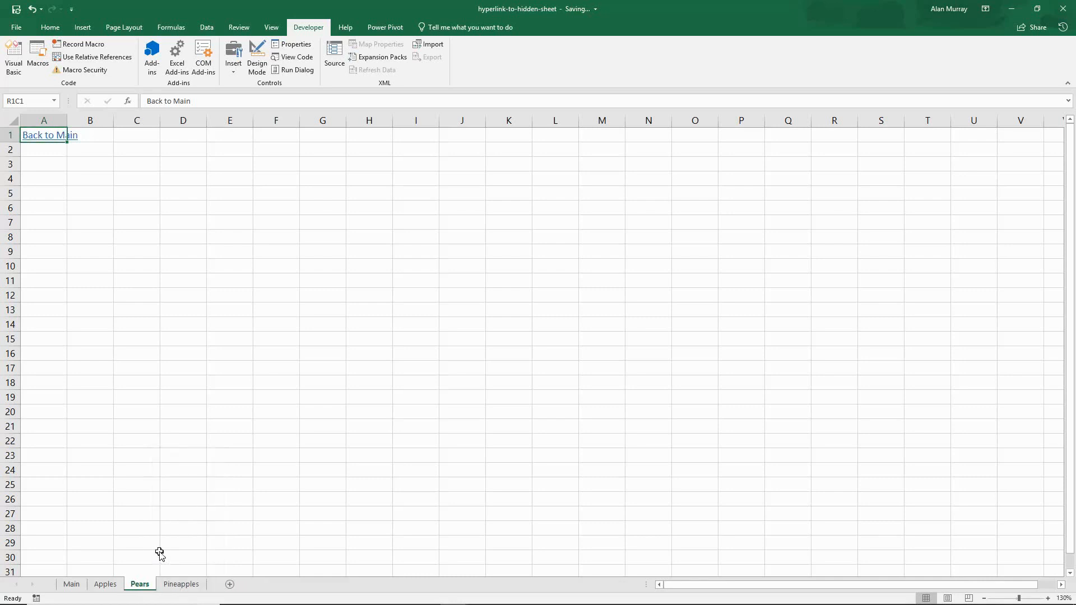
click(50, 134)
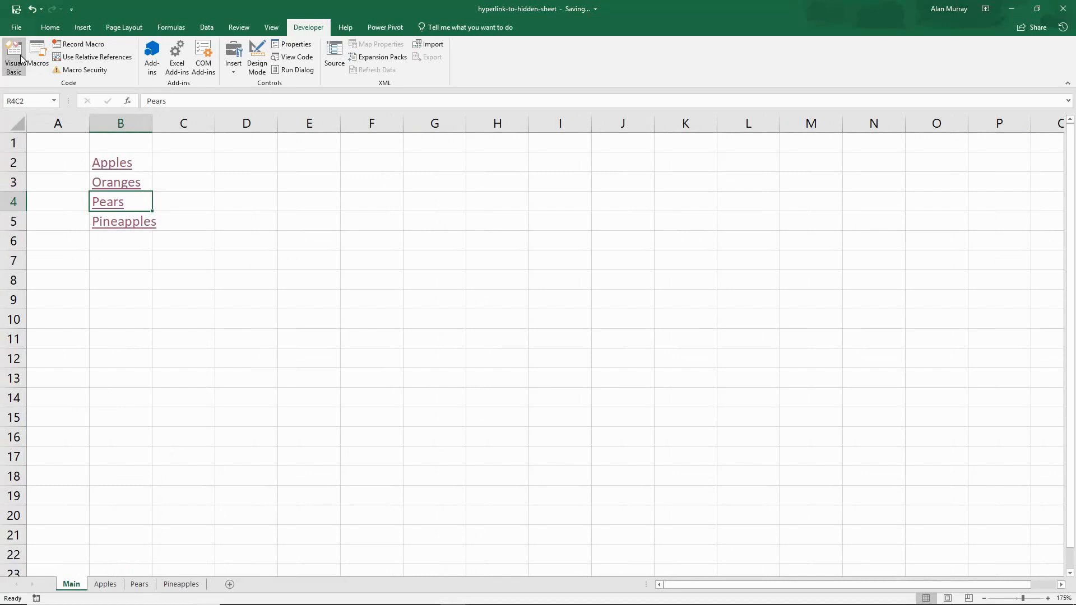
Step: Check the macro code, then hide the Apples sheet from its tab menu
click(13, 57)
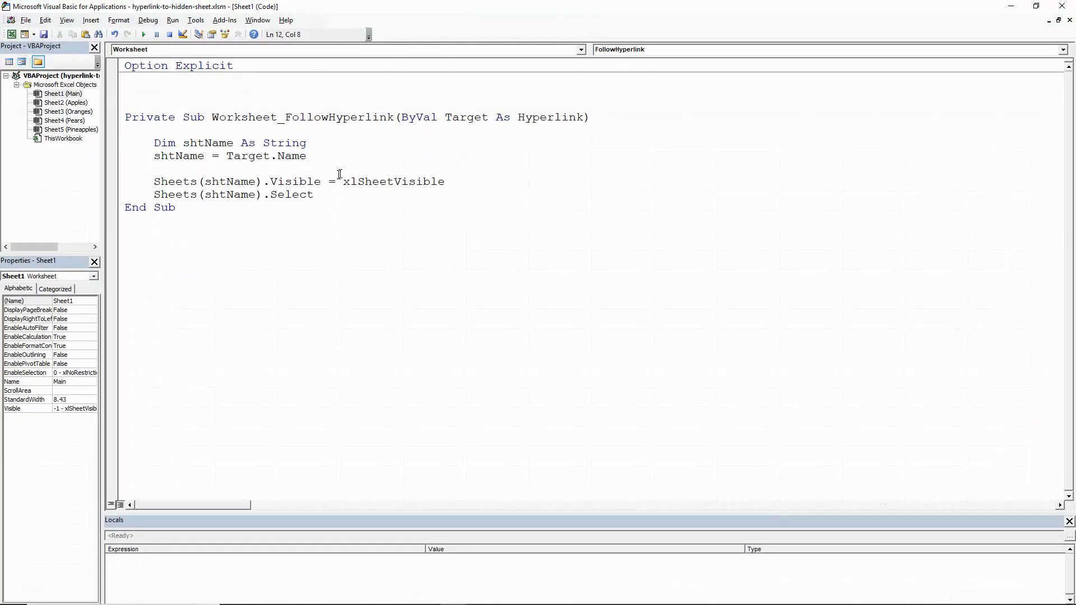
mouse_move(340, 162)
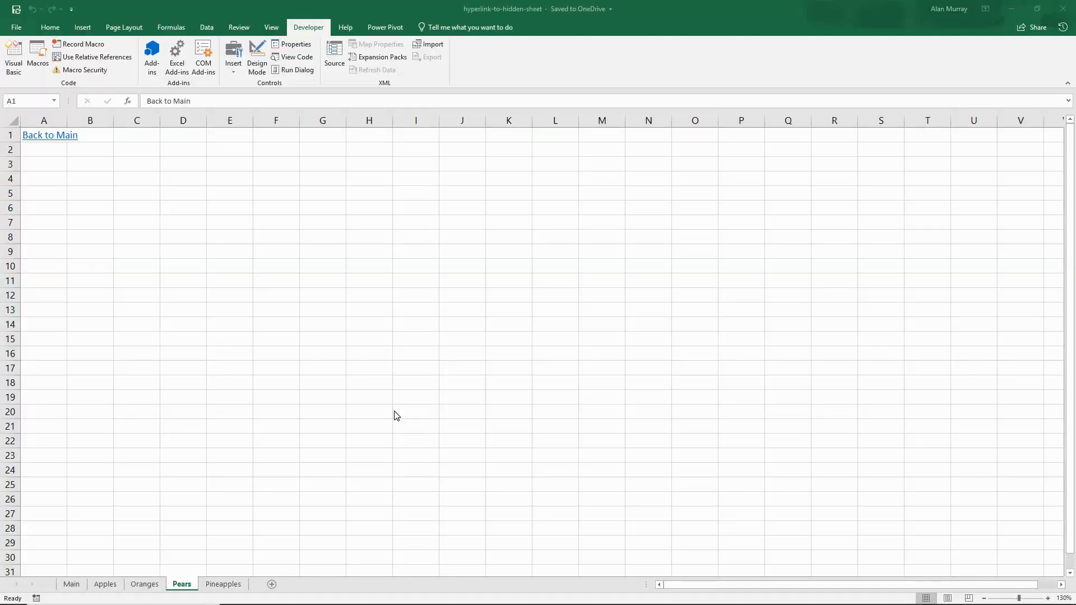
mouse_move(212, 495)
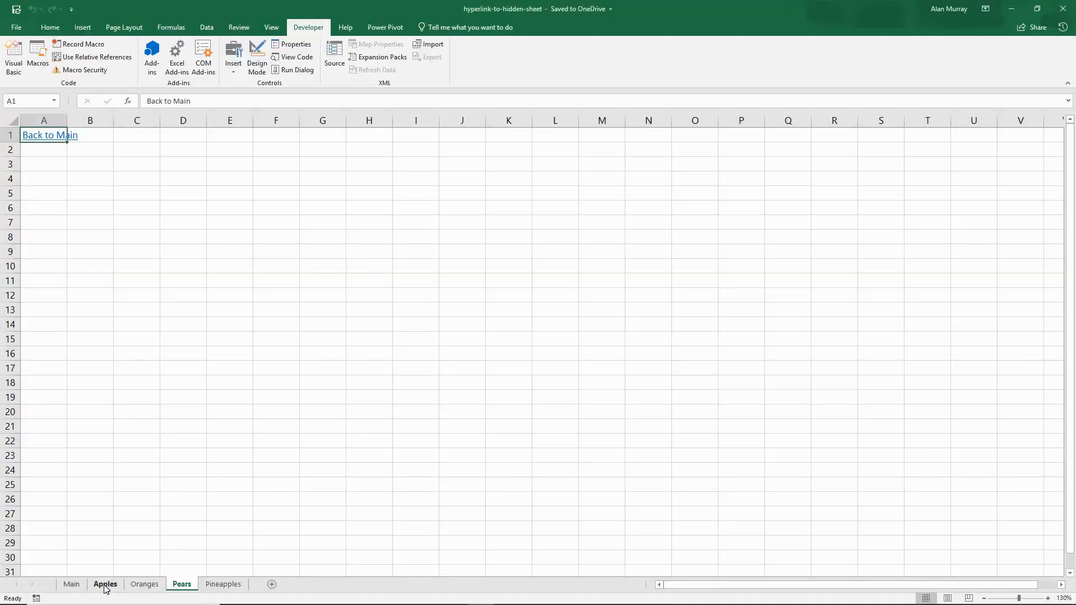
right_click(105, 584)
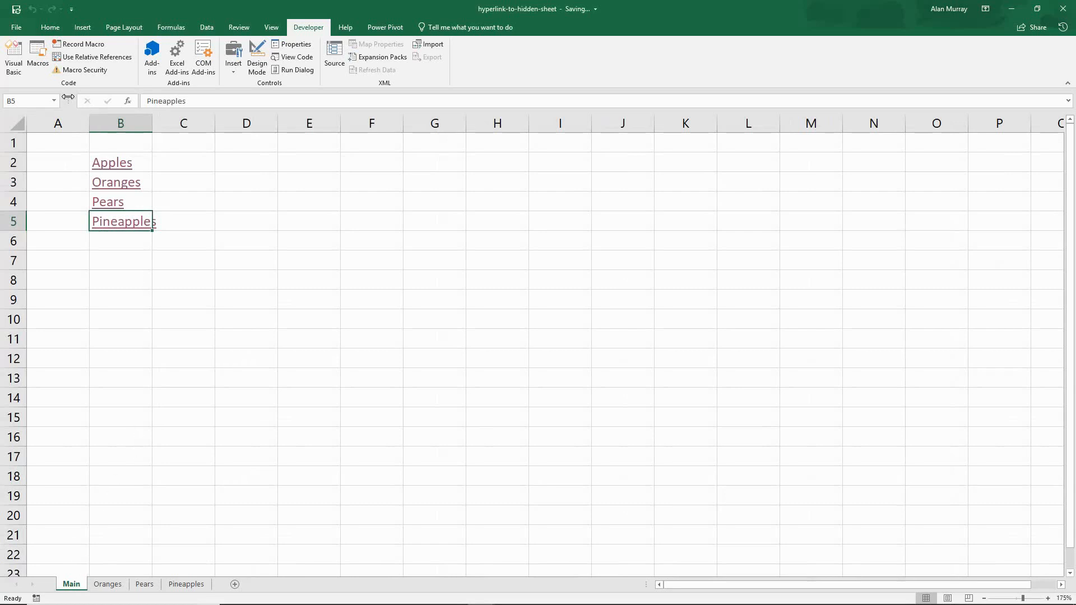
Step: Comment out the Target.Name line and begin typing 'shtName = Target.SubAddress'
click(12, 58)
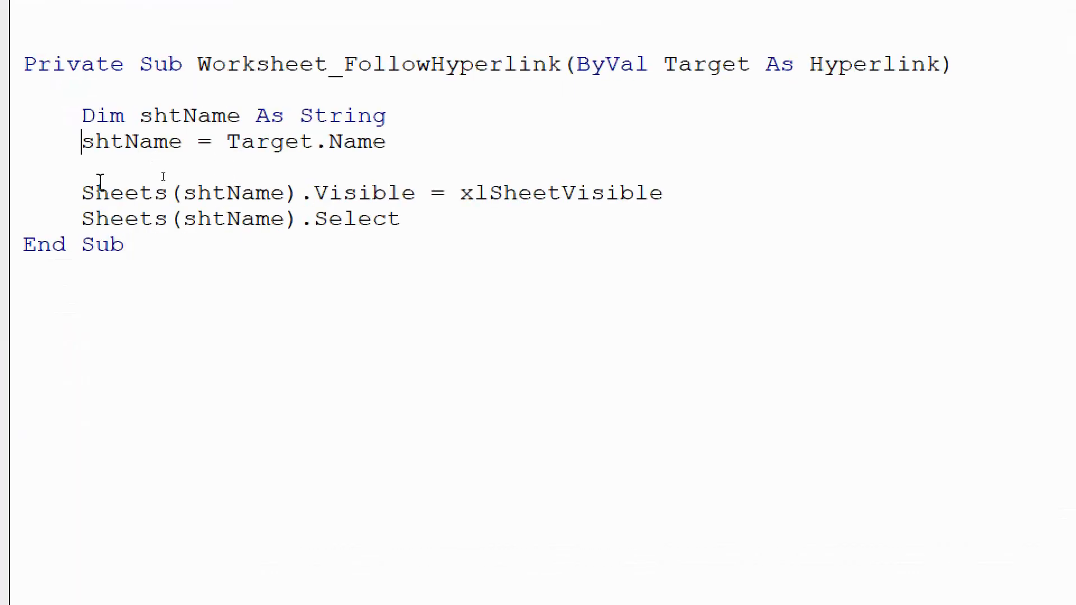
text(')
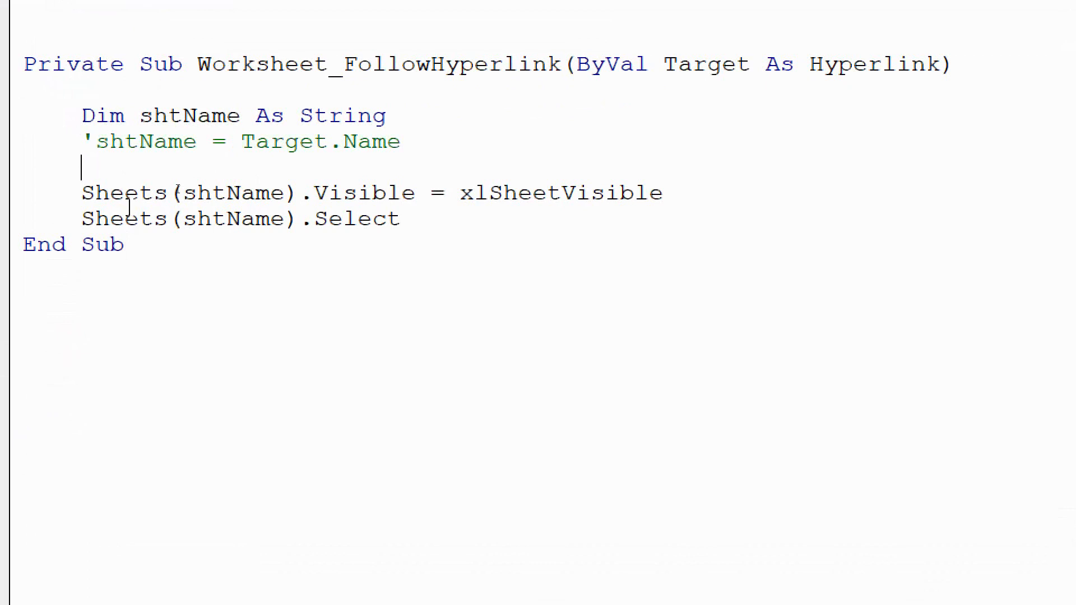
text(shtname)
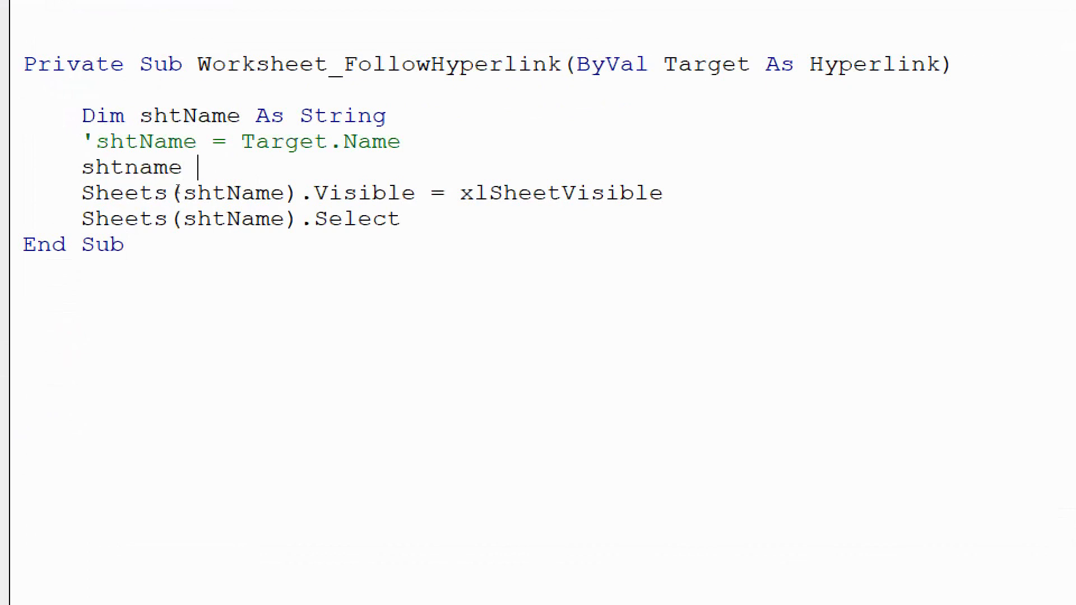
text(=)
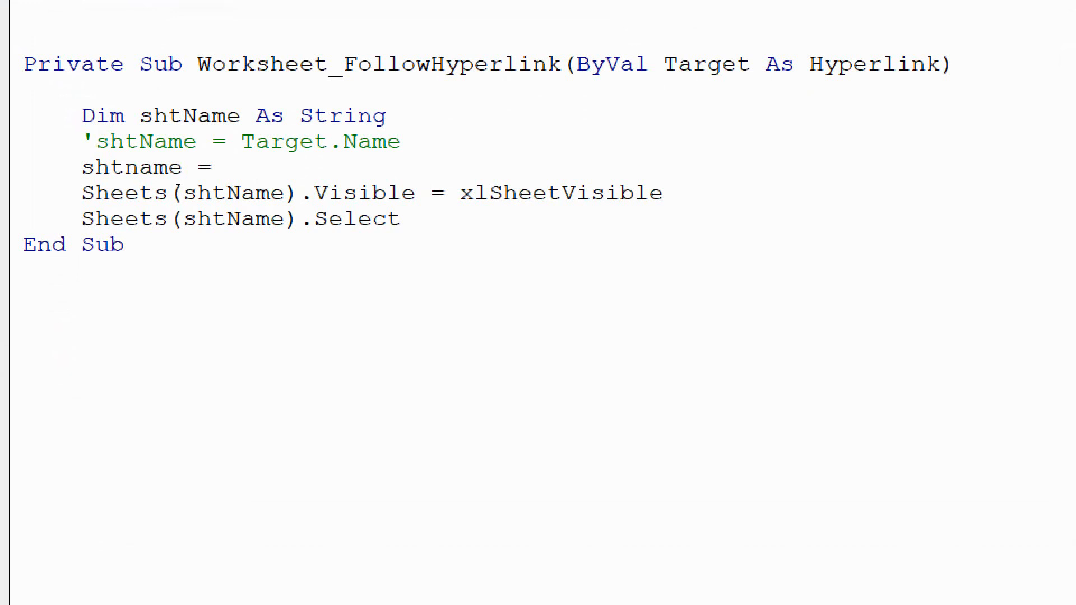
text(target.)
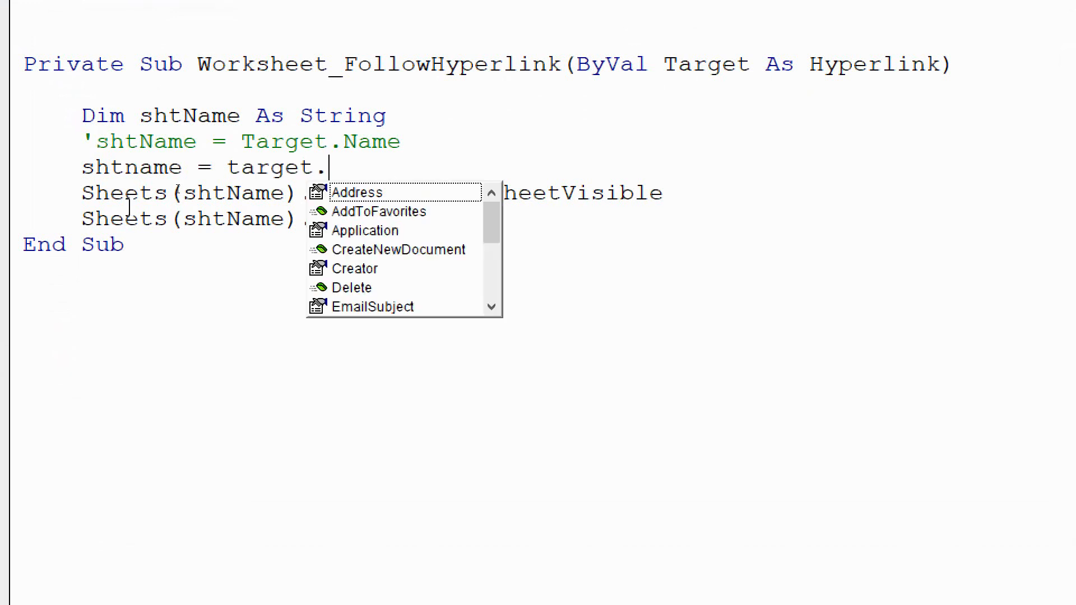
text(su)
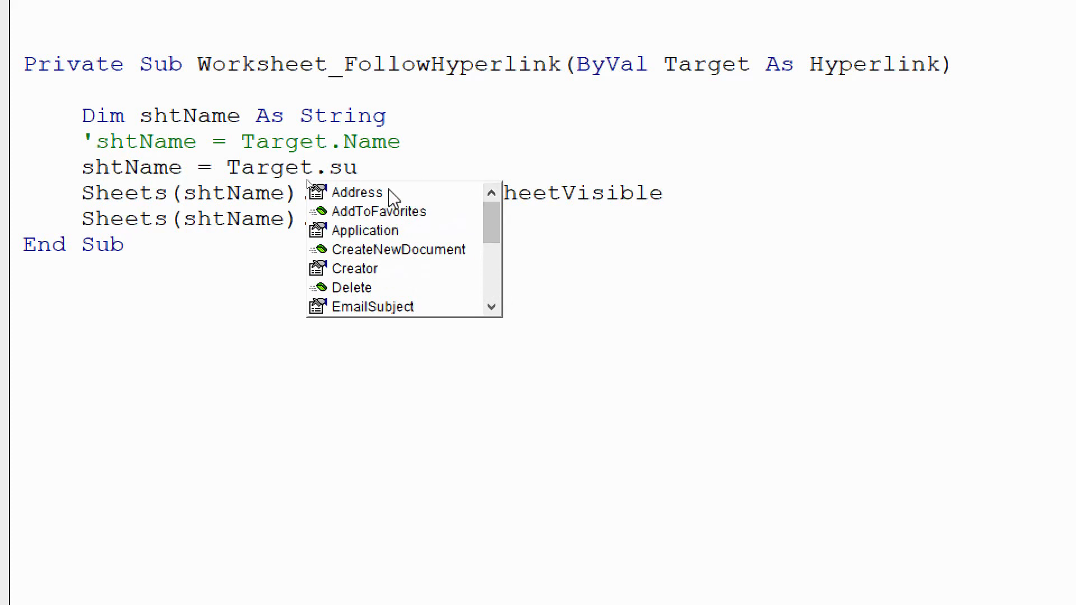
mouse_move(447, 244)
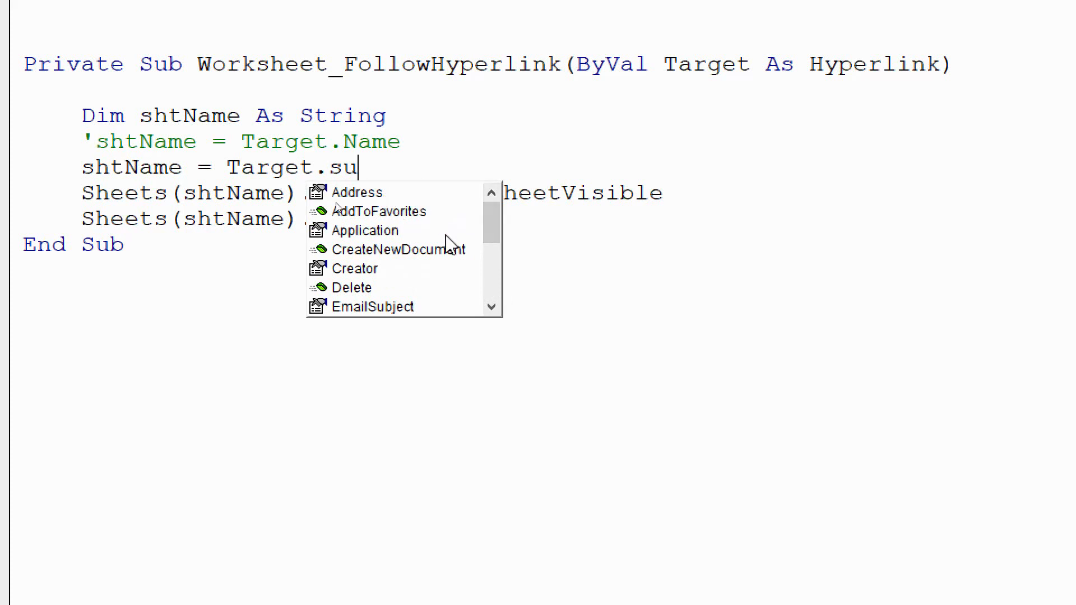
mouse_move(480, 234)
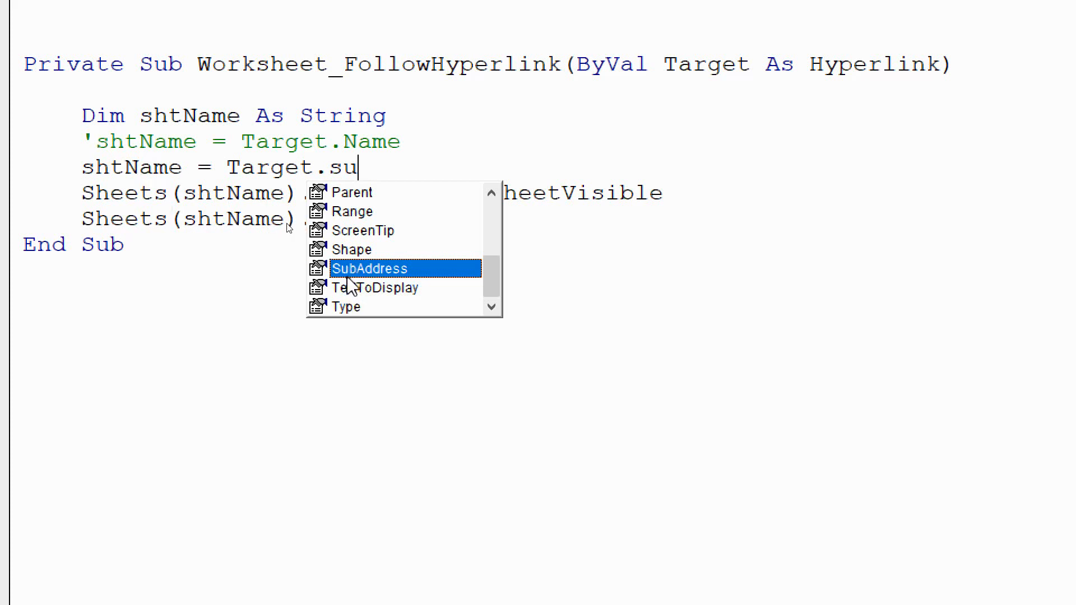
mouse_move(385, 275)
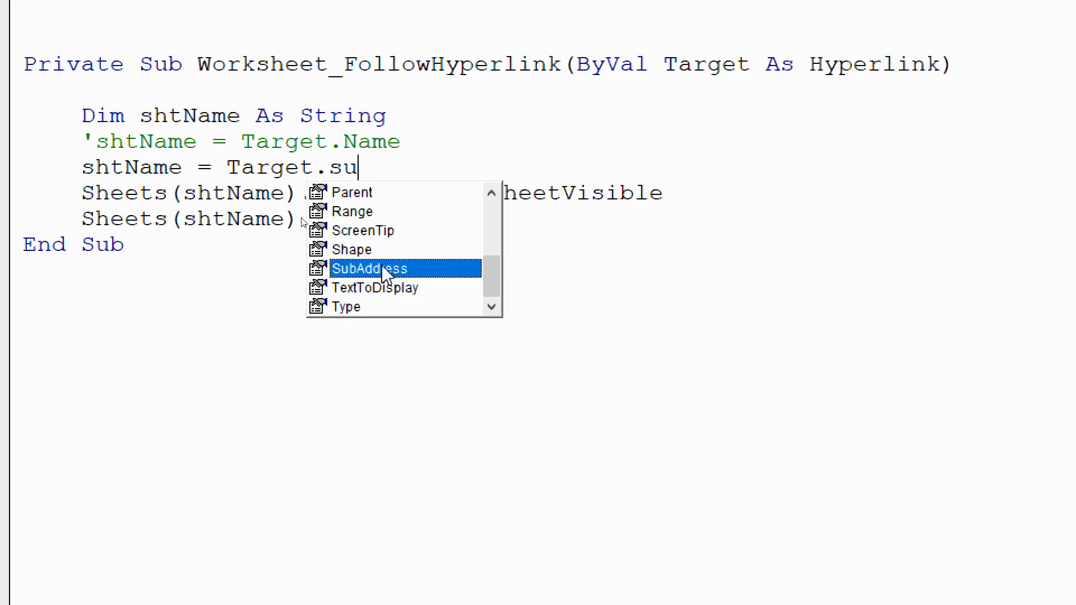
mouse_move(391, 281)
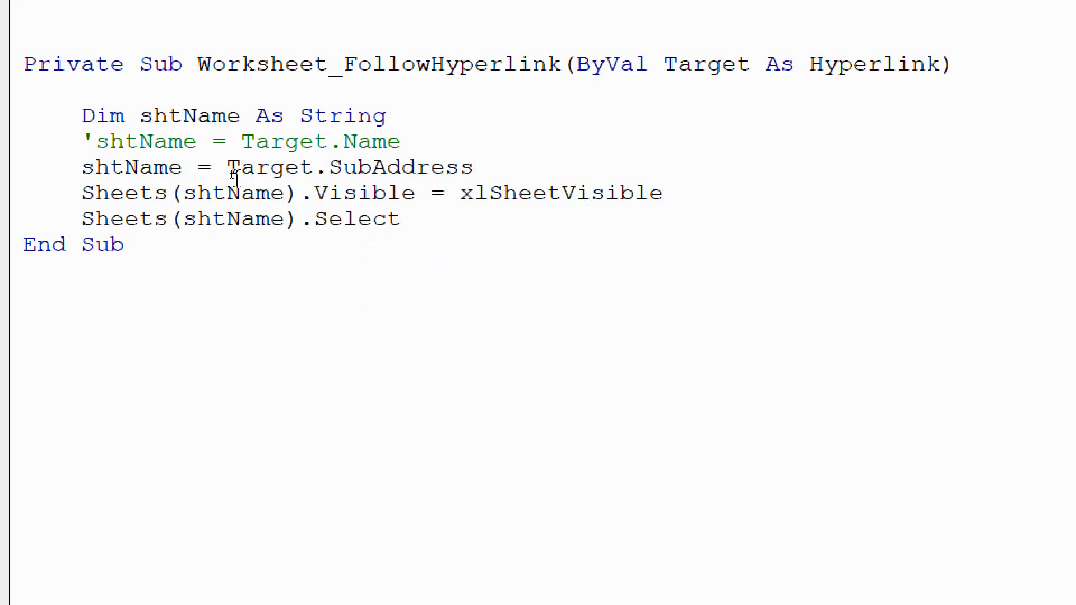
Step: Wrap Target.SubAddress in a Left( call on the shtName line
text(left()
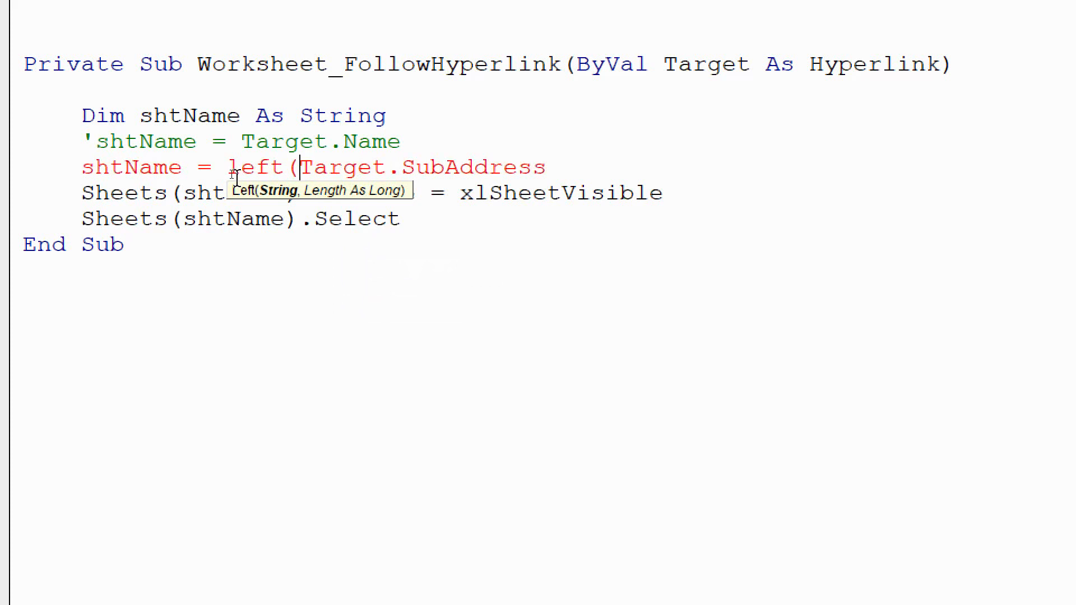
double_click(257, 167)
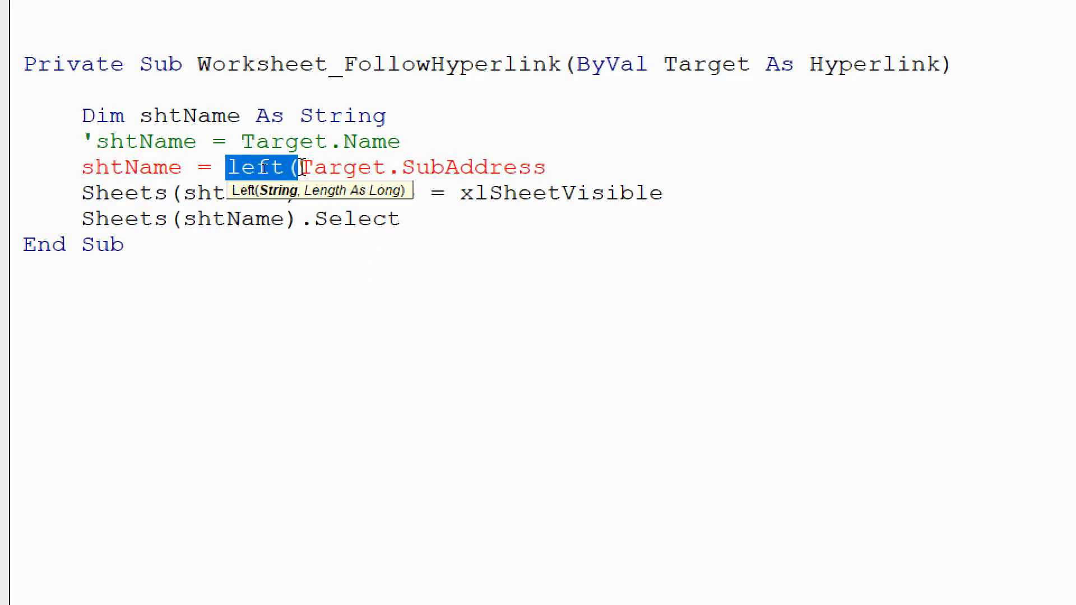
mouse_move(261, 202)
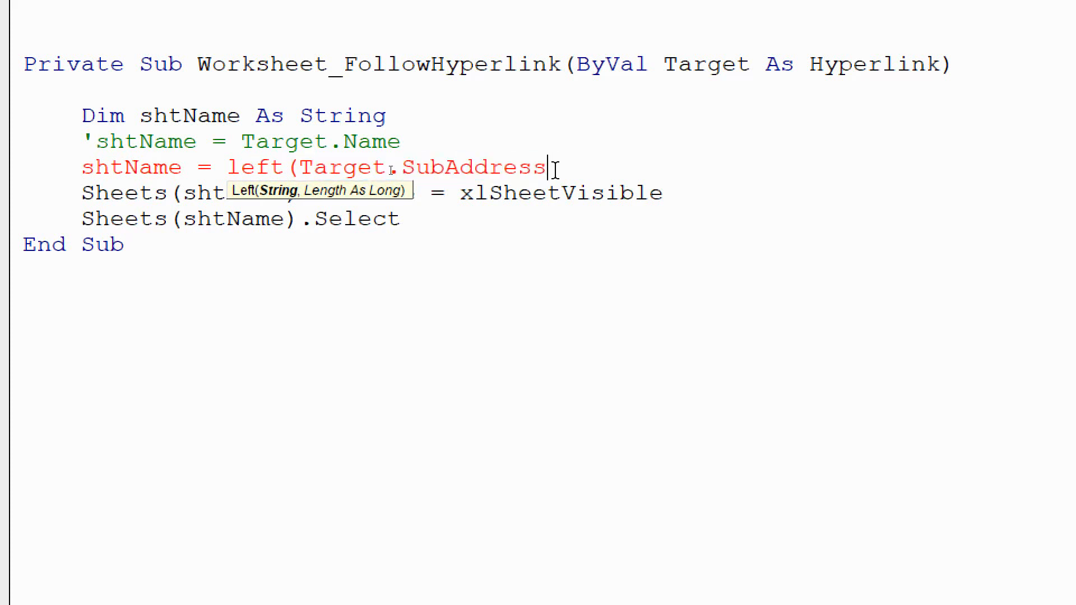
text(,)
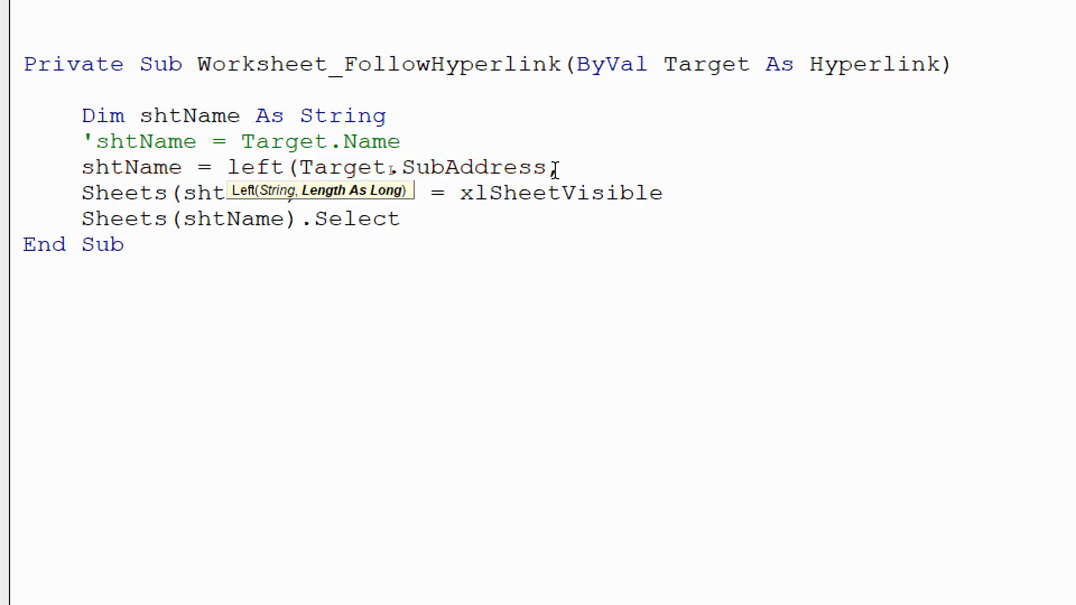
text(,)
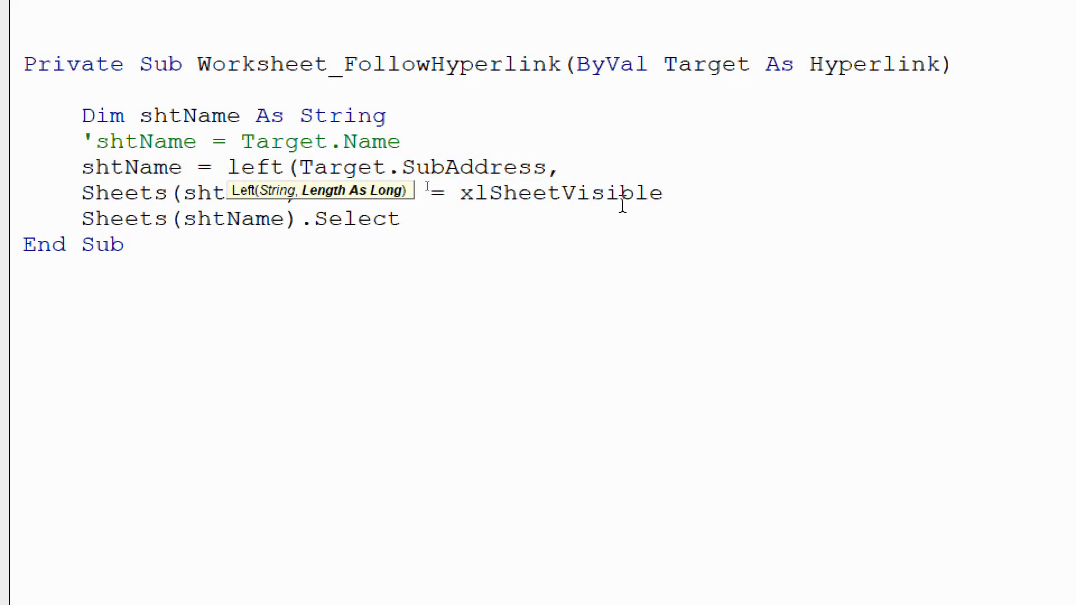
Step: Add InStr(1, Target.SubAddress, "!")-1 as Left's length argument
text(instr)
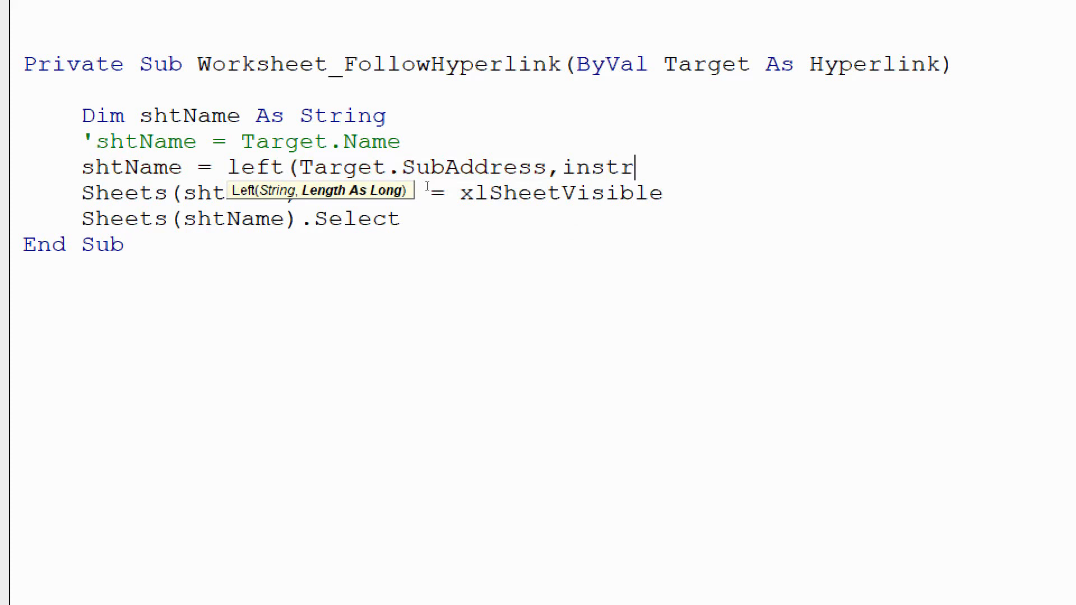
text(()
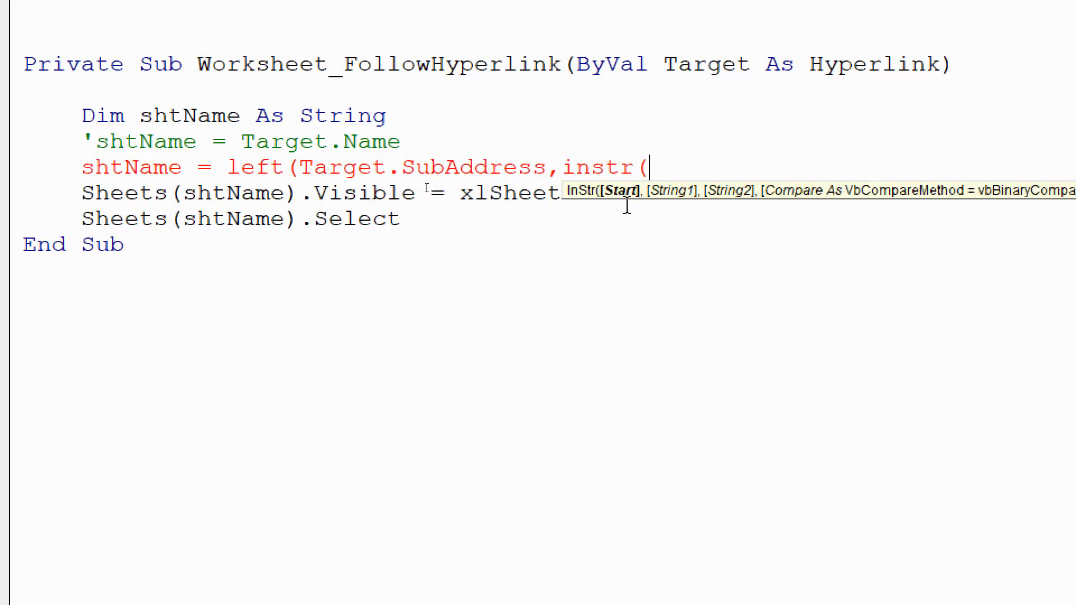
text(1)
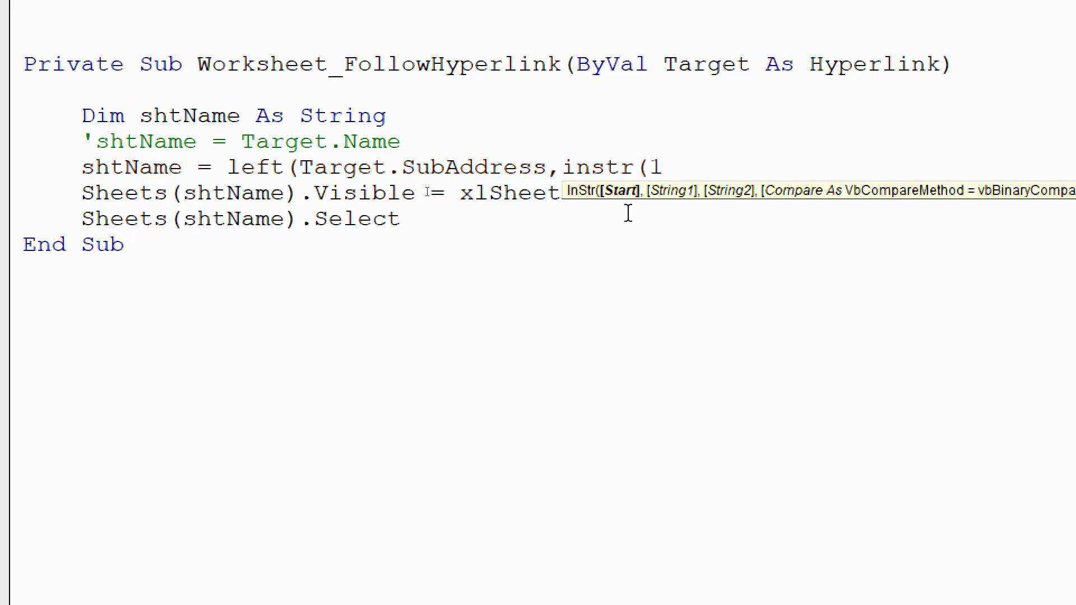
text(,)
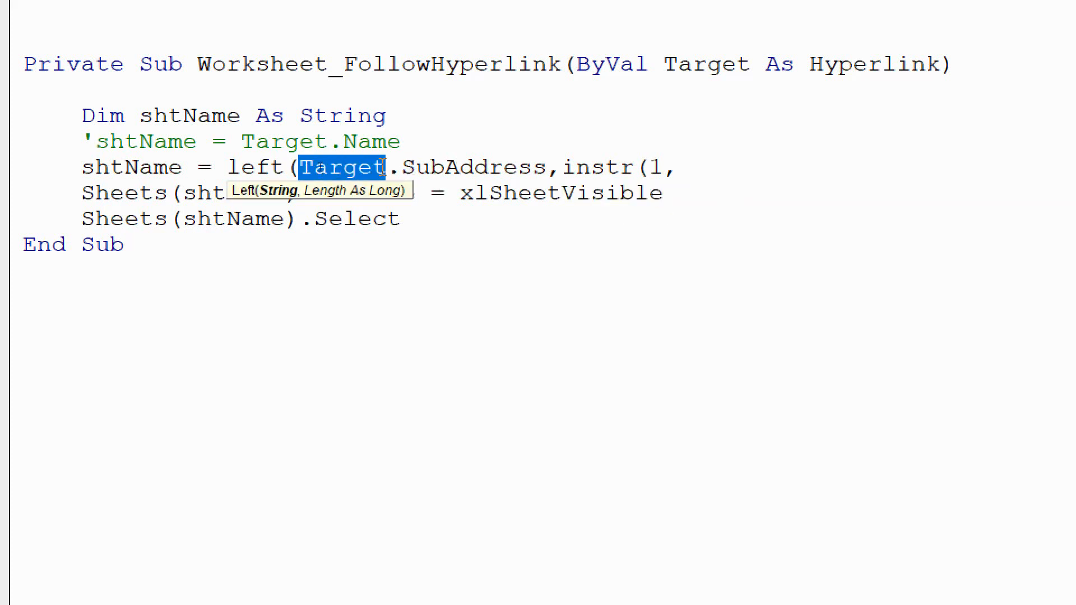
drag(388, 167, 542, 167)
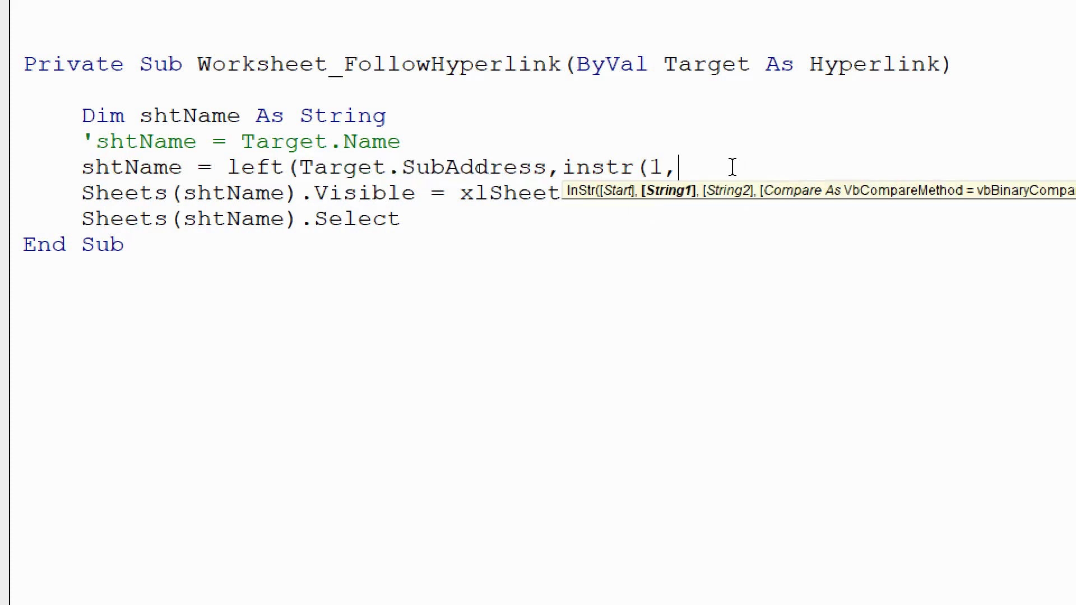
text(Target.SubAddress)
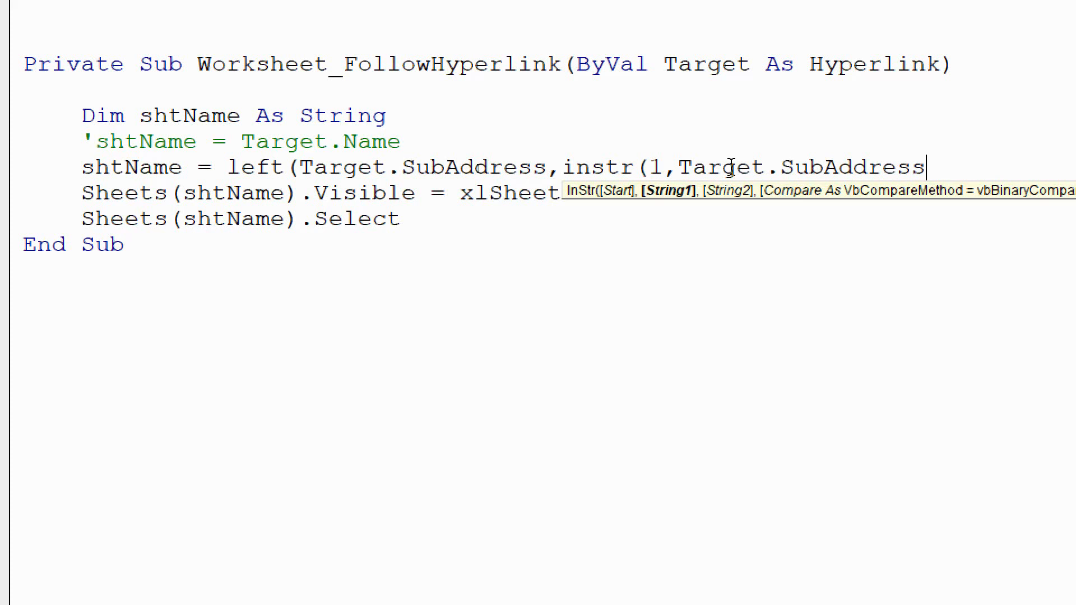
text(,)
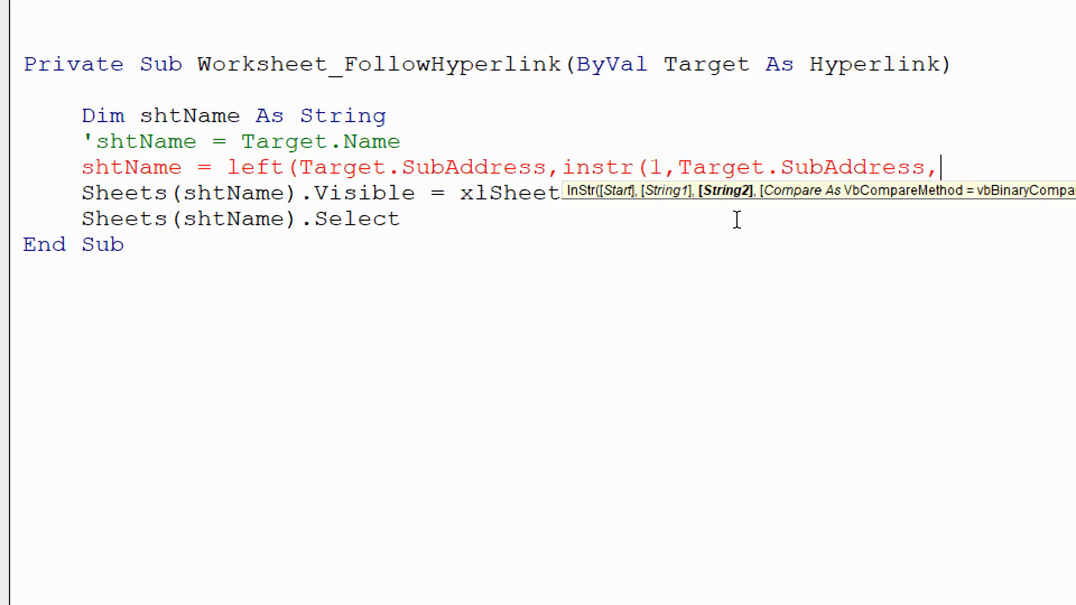
text("!"))
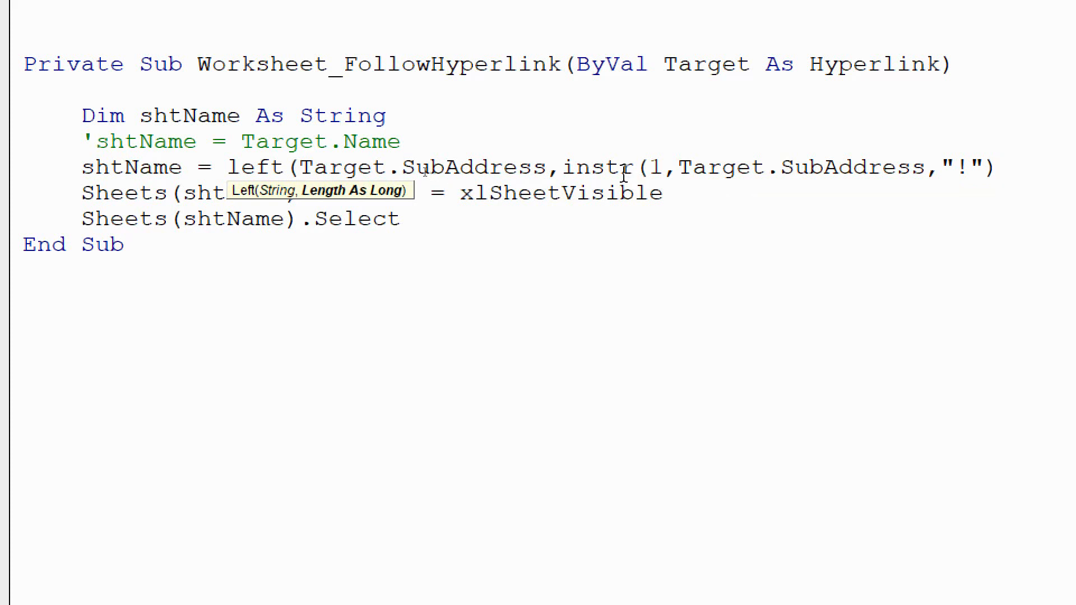
text(-1)
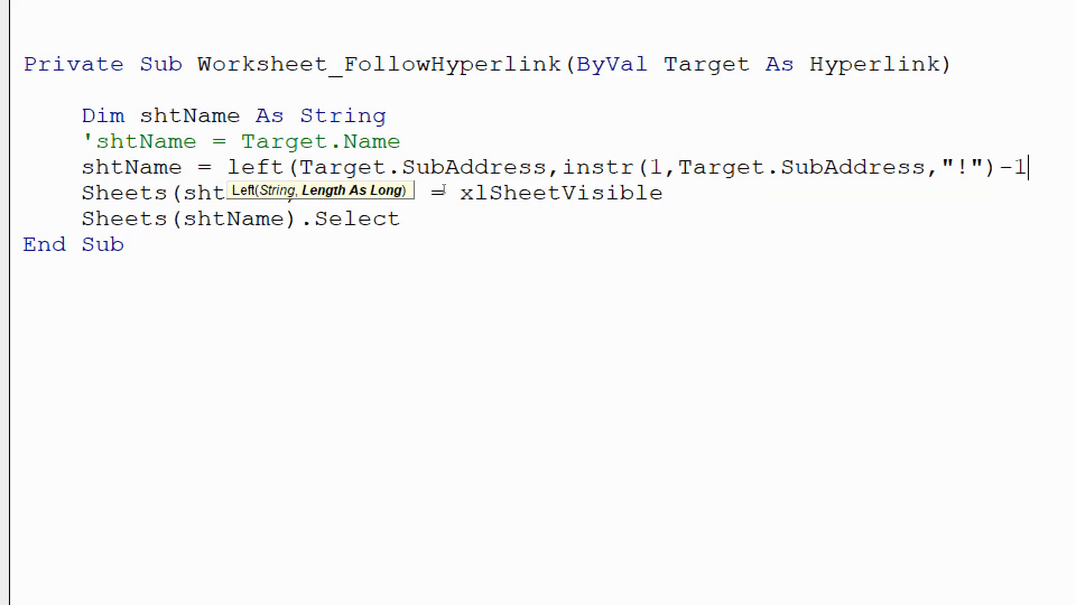
mouse_move(348, 203)
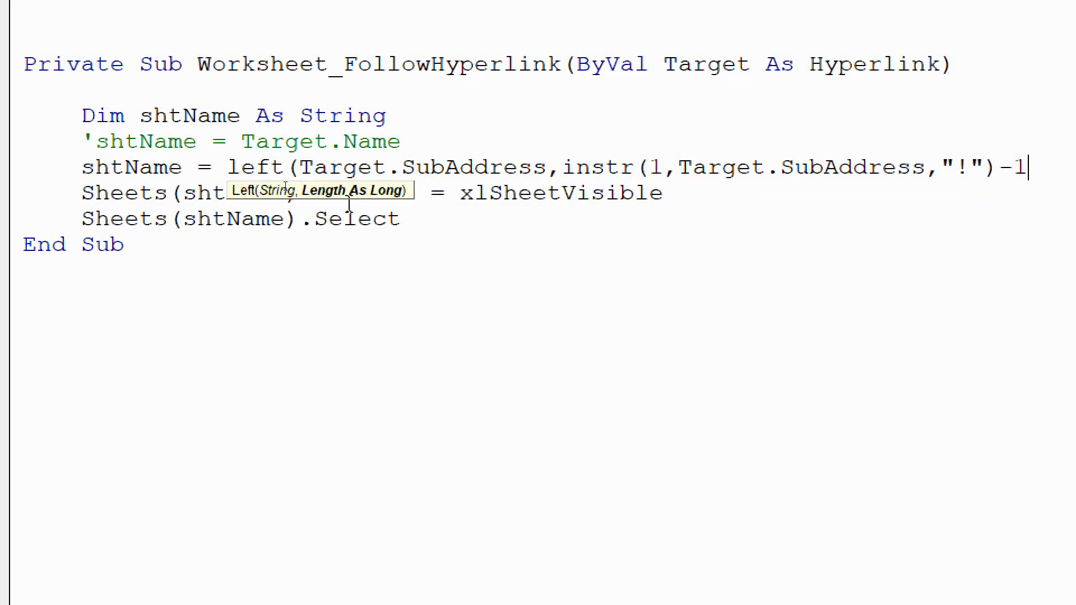
mouse_move(398, 209)
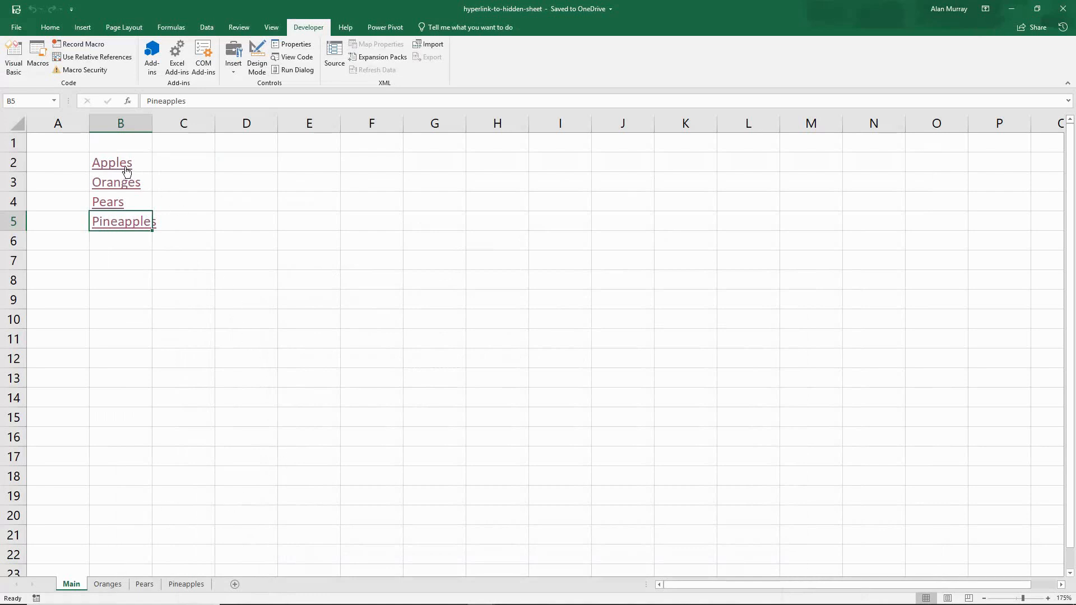
Step: Open Apples via its link, hide Pineapples, then reopen it with its Main link
click(111, 162)
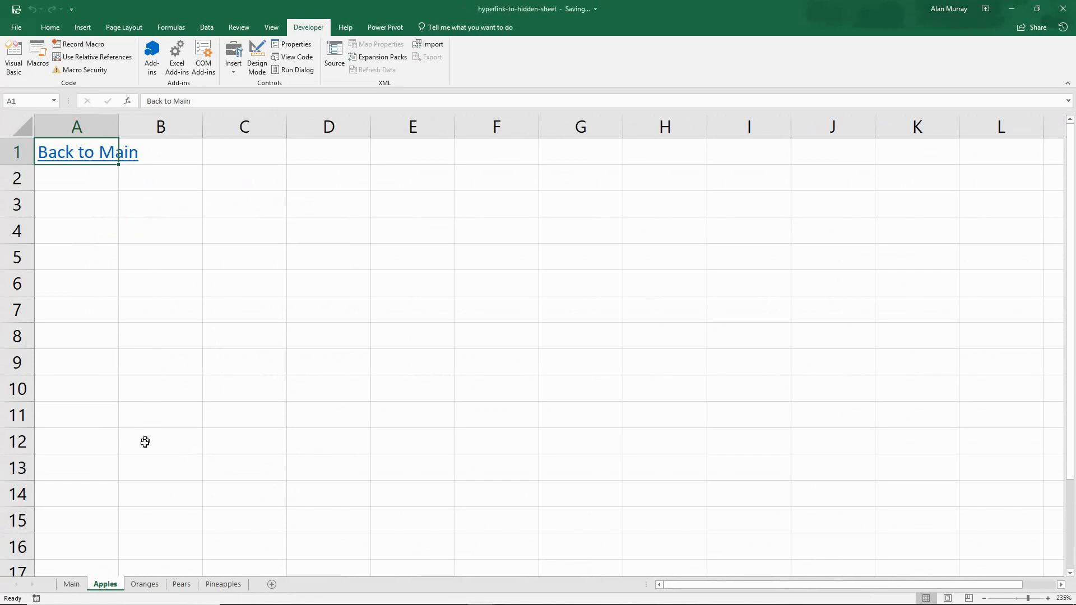
mouse_move(148, 517)
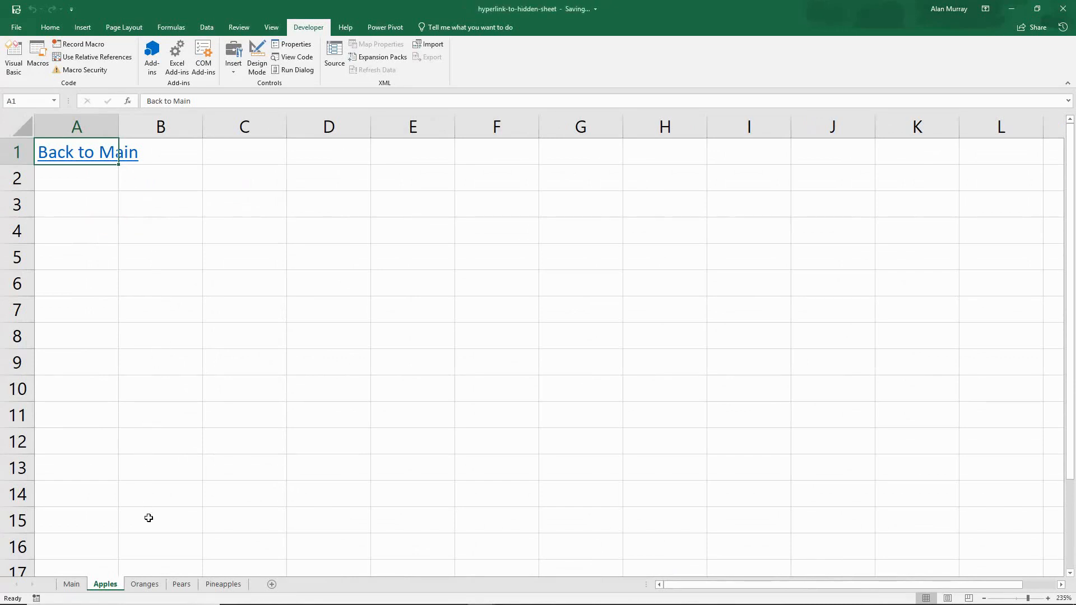
right_click(223, 584)
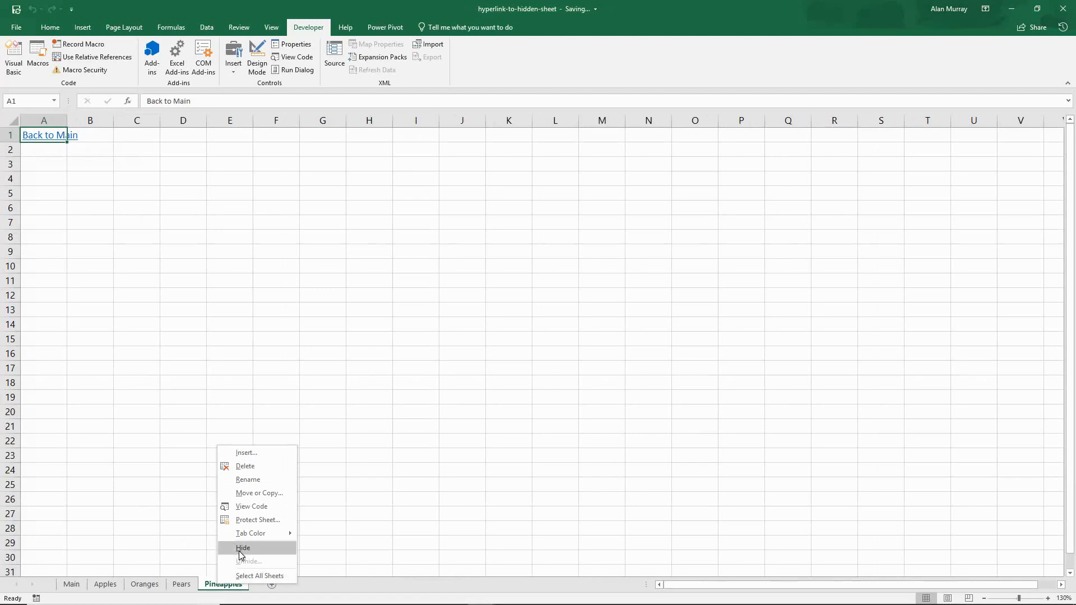
click(243, 547)
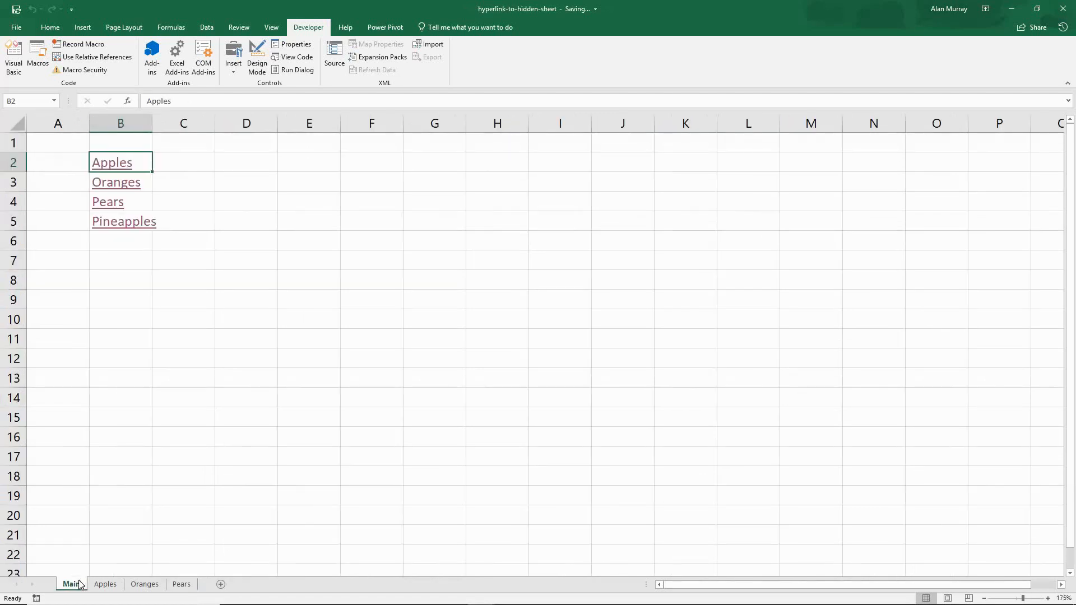
click(123, 221)
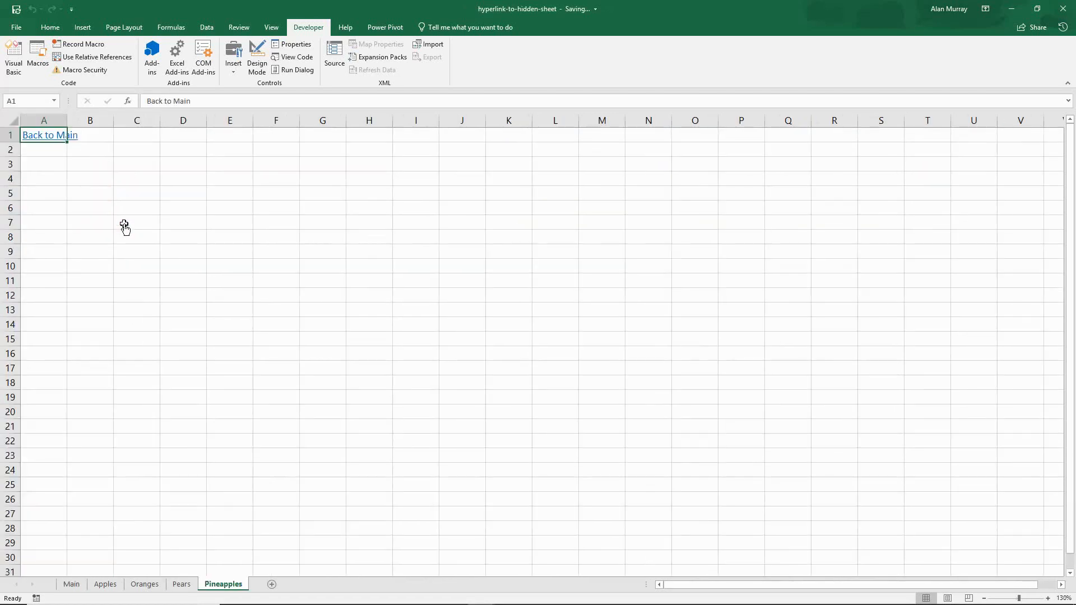
mouse_move(162, 297)
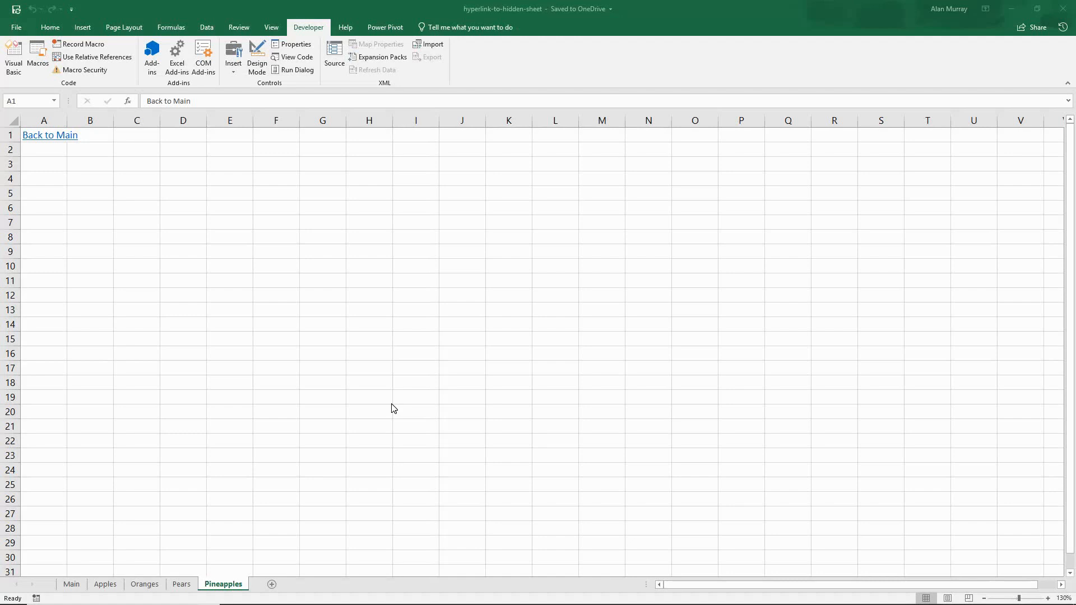
mouse_move(70, 580)
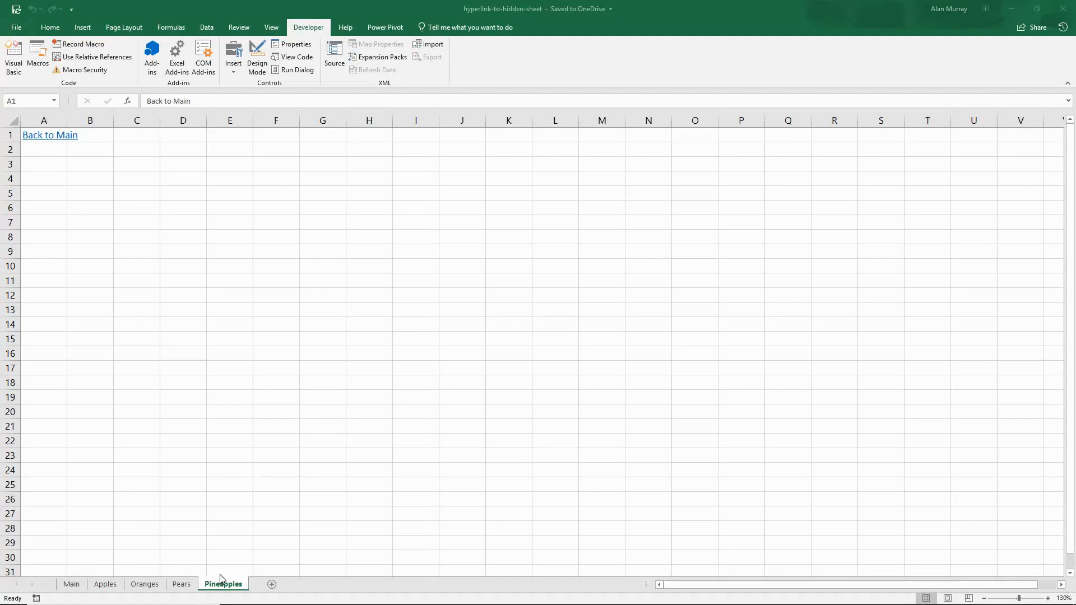
mouse_move(135, 172)
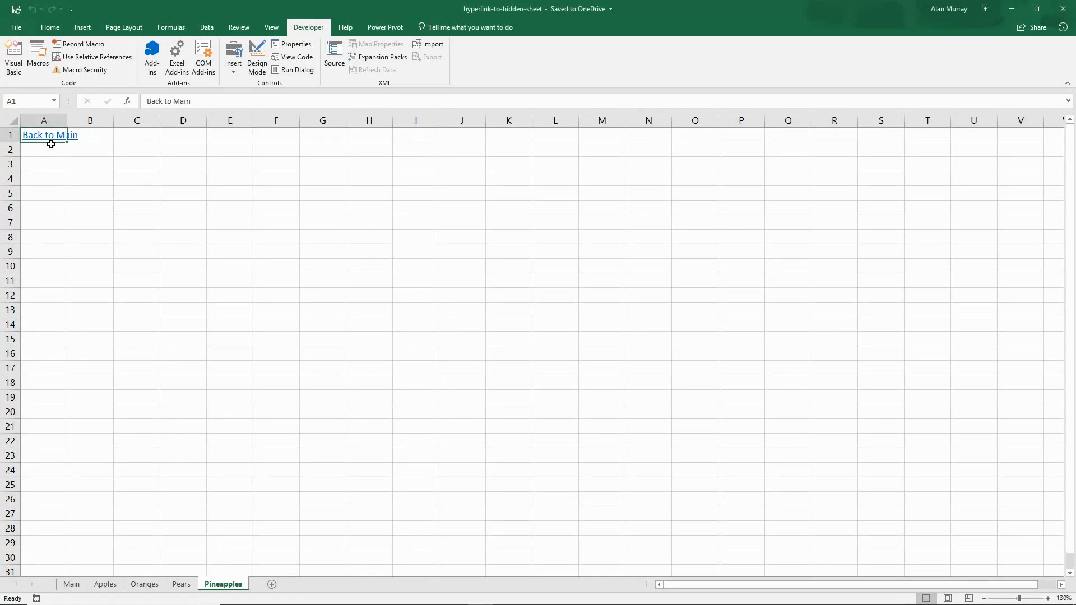
Step: Go back to Main, reopen Pineapples via its link, then show the Oranges sheet
click(49, 134)
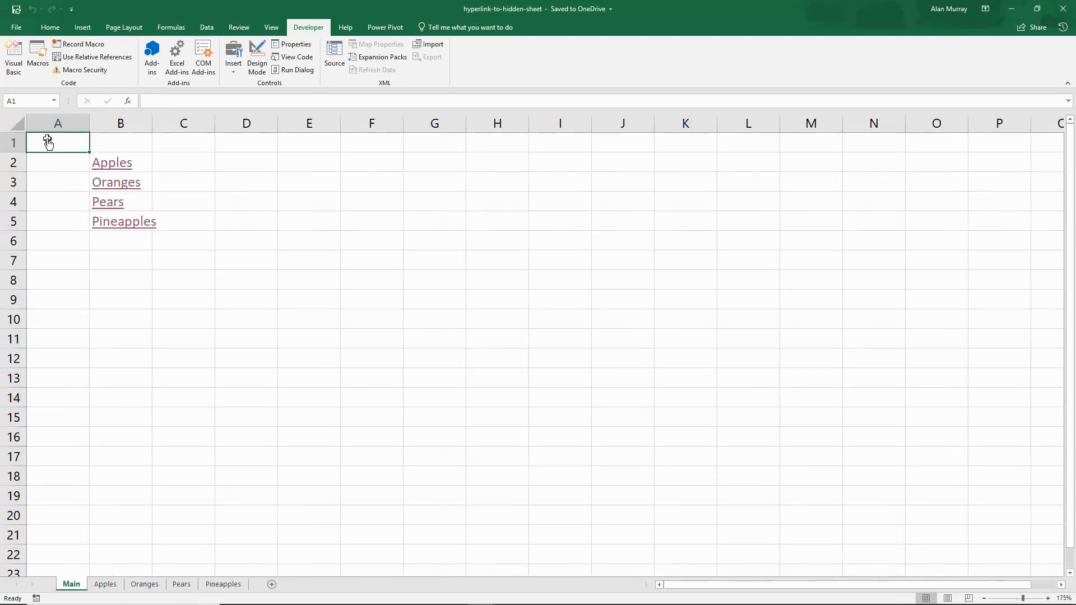
mouse_move(164, 351)
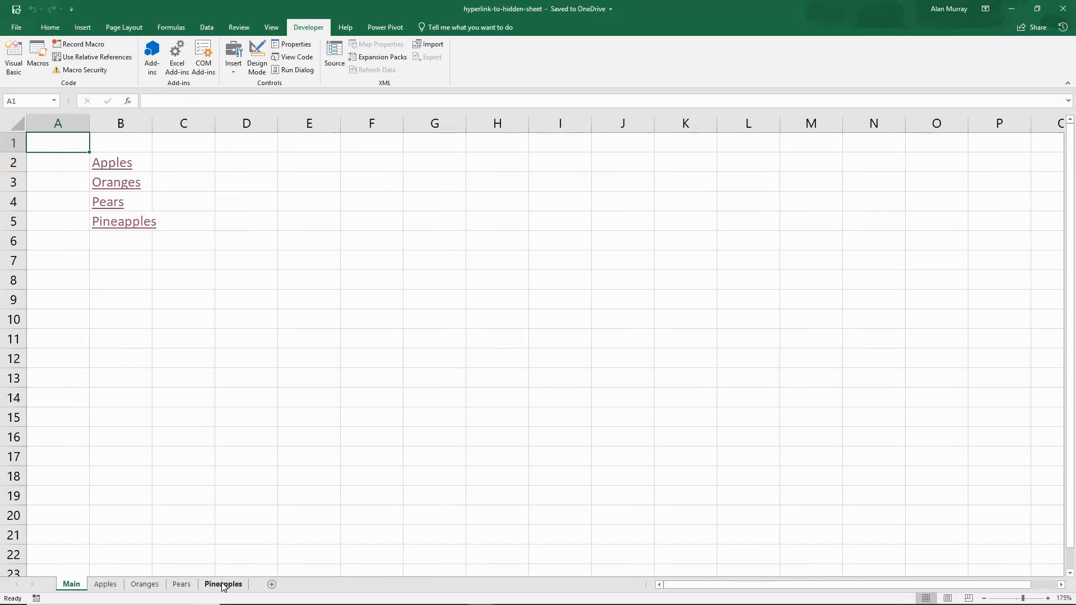
mouse_move(261, 441)
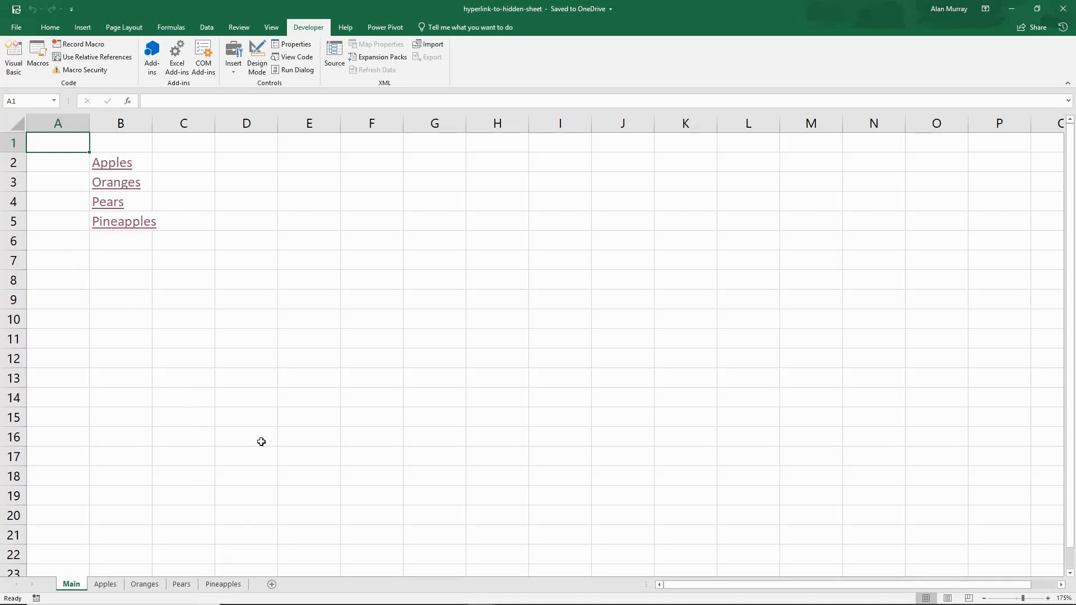
mouse_move(259, 480)
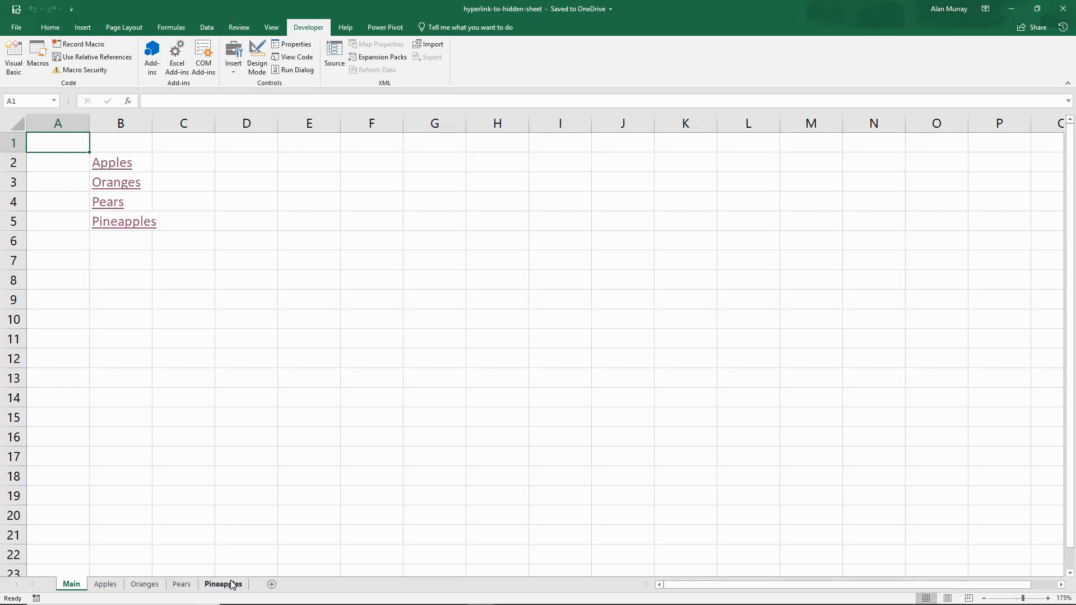
click(123, 220)
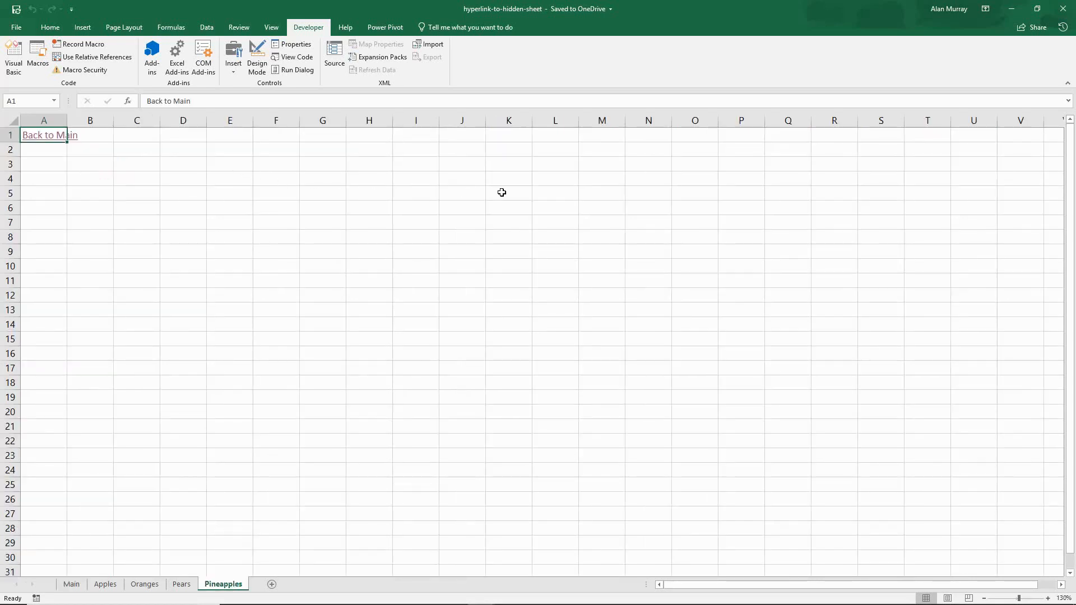
mouse_move(298, 472)
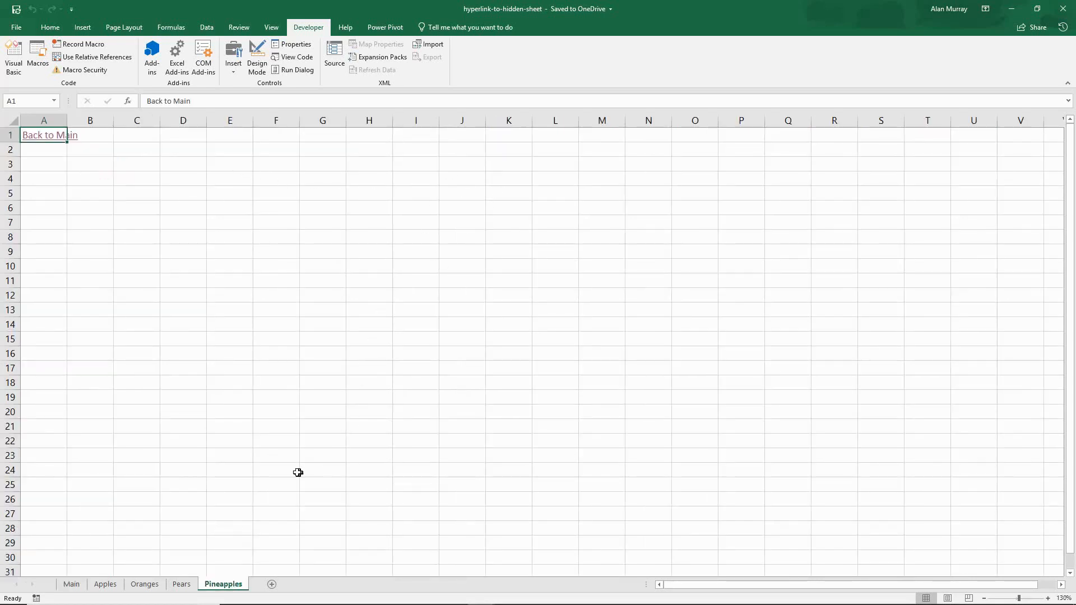
mouse_move(263, 520)
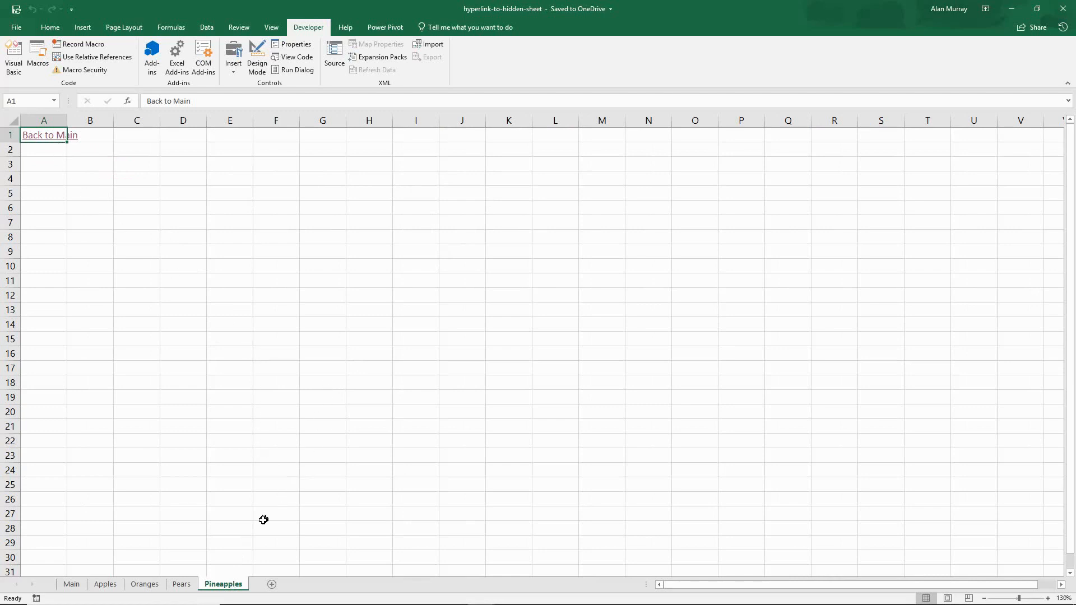
click(144, 584)
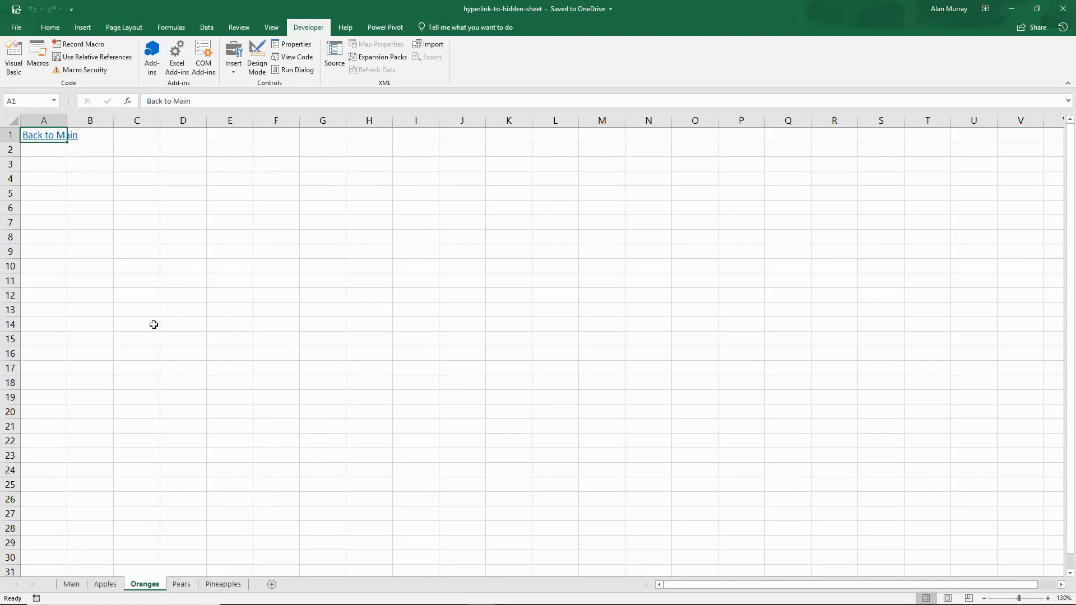
mouse_move(147, 554)
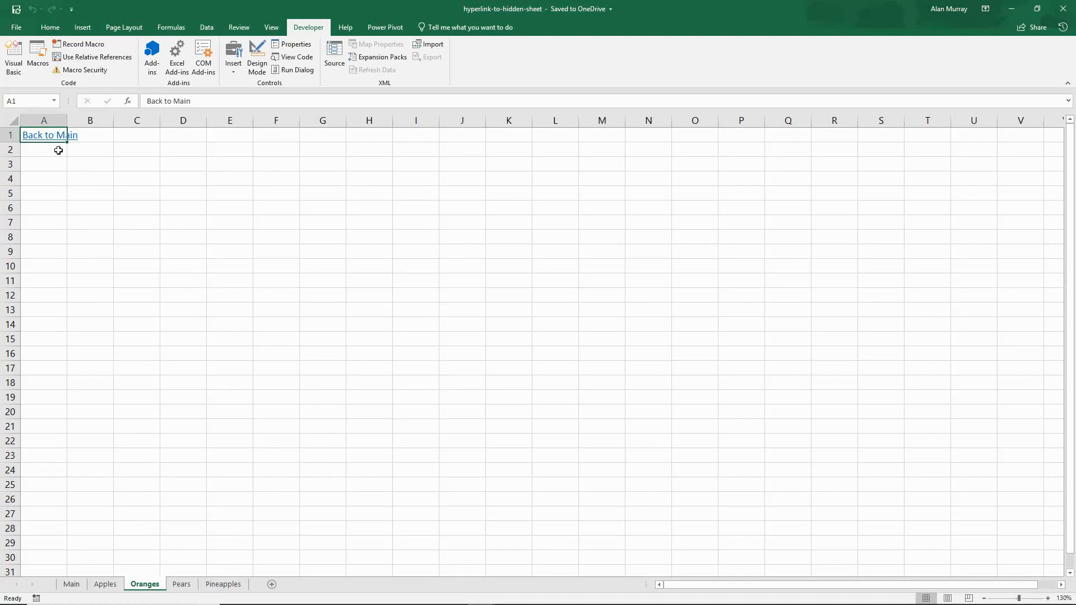
mouse_move(137, 210)
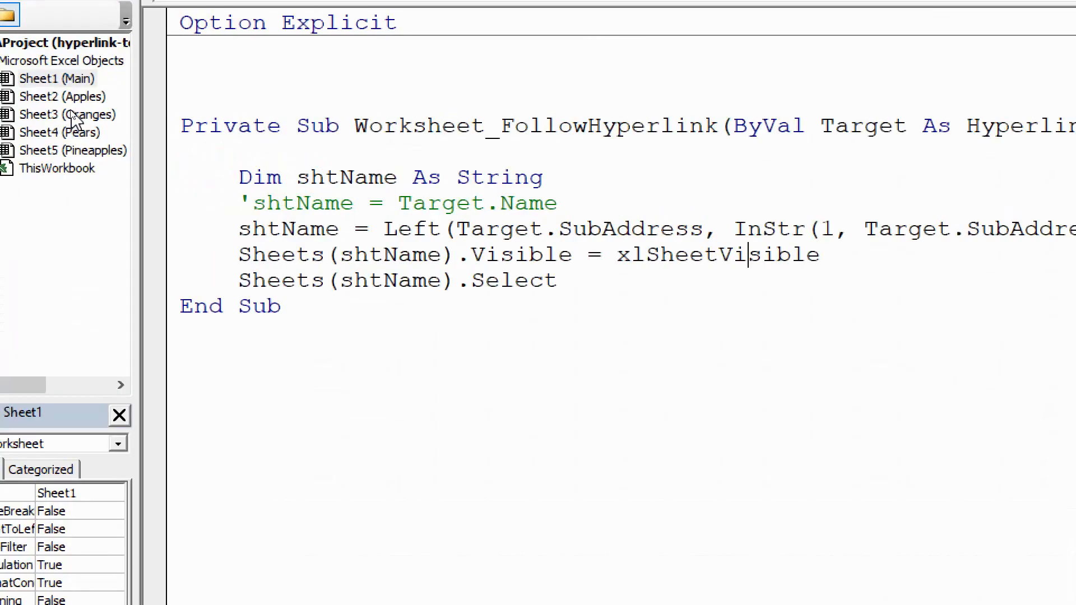
mouse_move(81, 101)
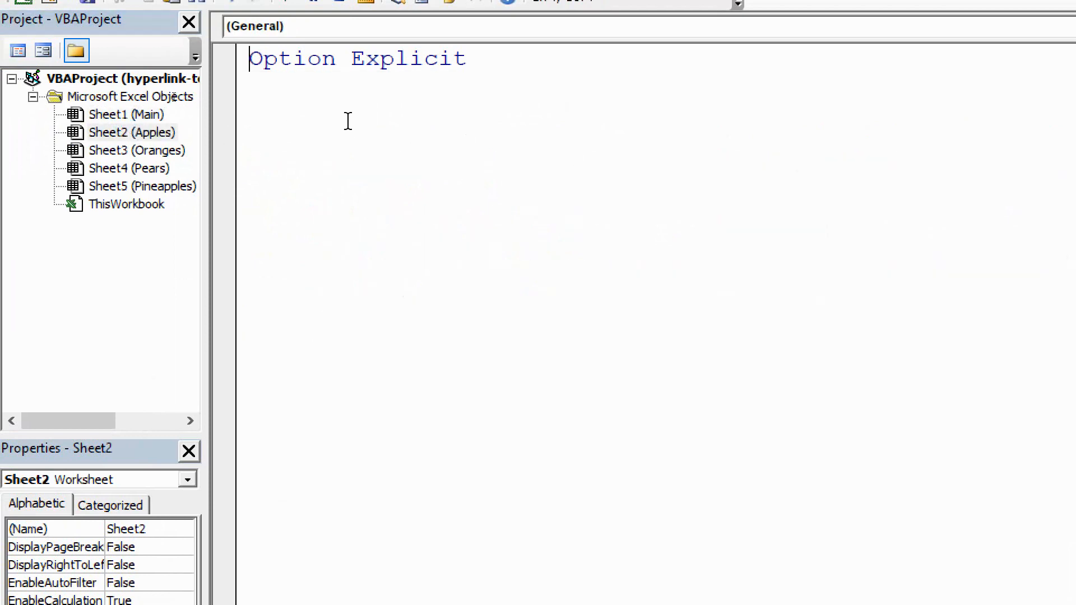
mouse_move(627, 186)
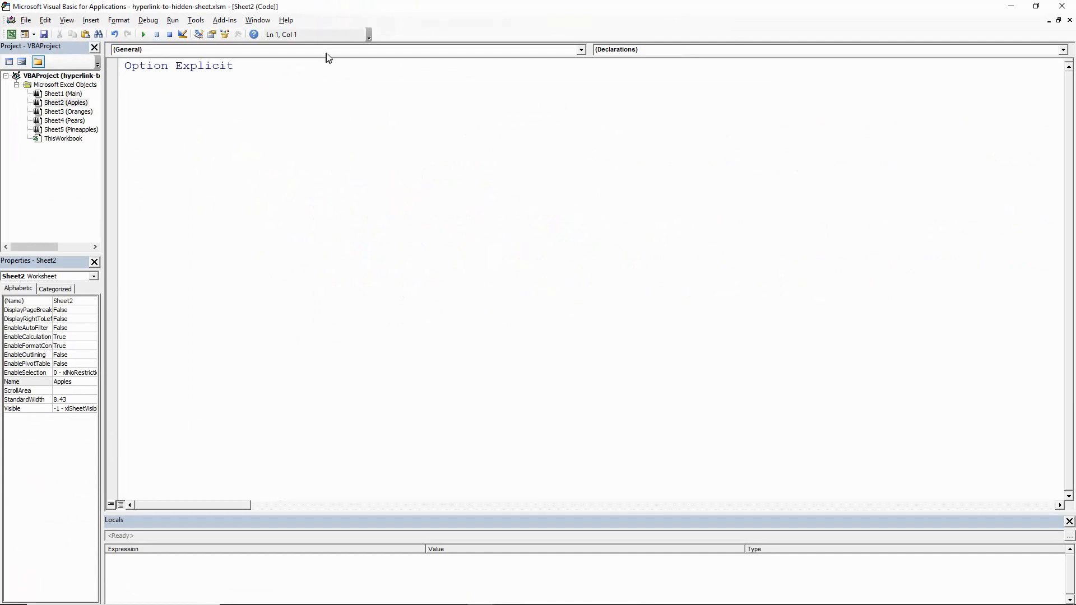
Step: Add a Worksheet event stub and an empty Worksheet_Deactivate procedure to Apples' module
click(578, 49)
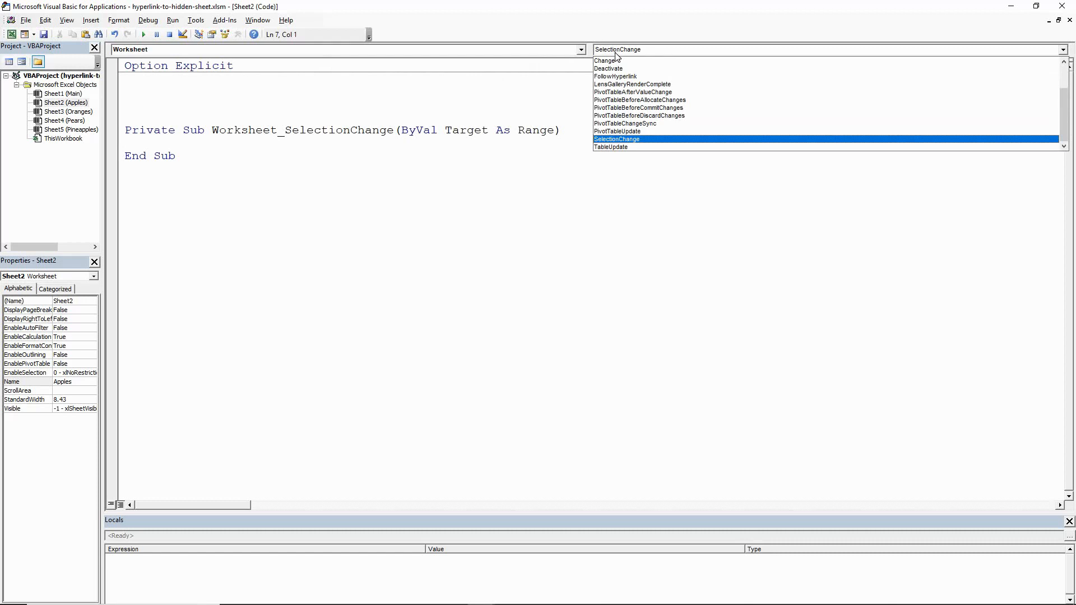
mouse_move(615, 68)
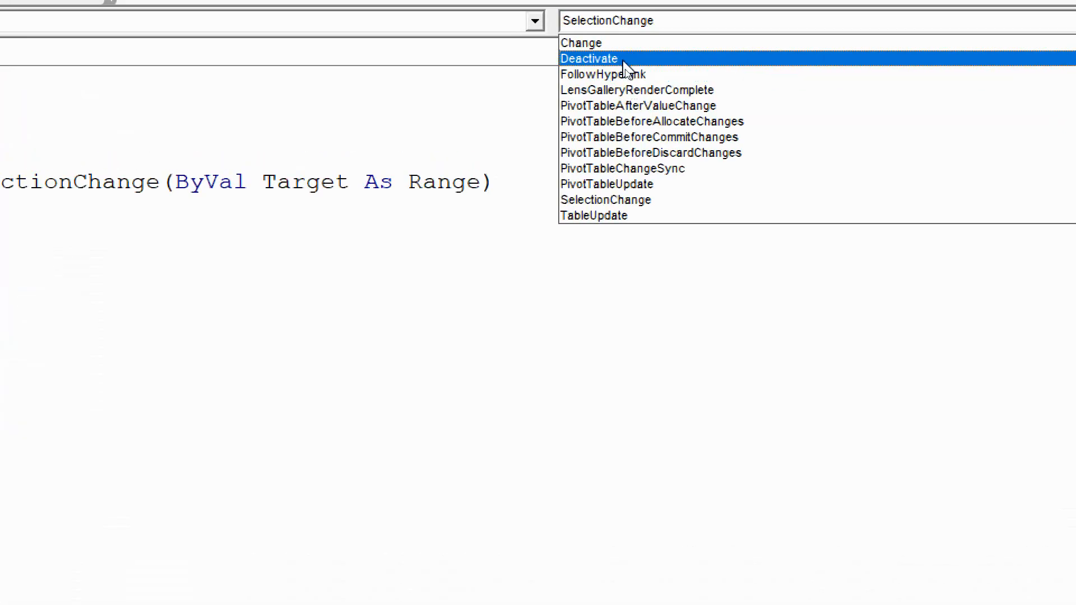
click(587, 58)
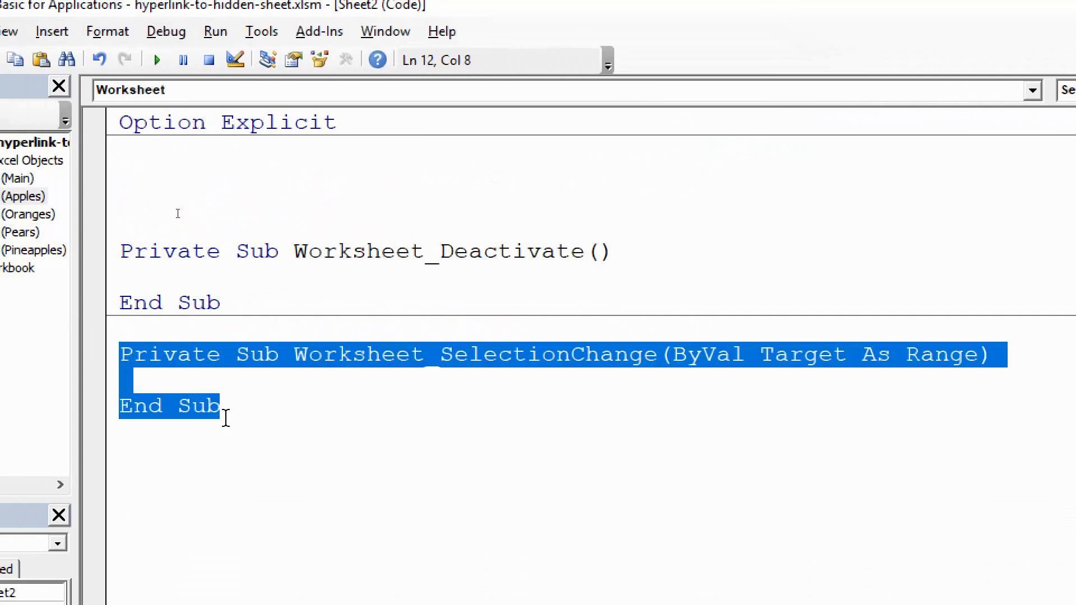
Step: Delete the SelectionChange stub and type Me.Visible = xlSheetHidden in Worksheet_Deactivate
key(Delete)
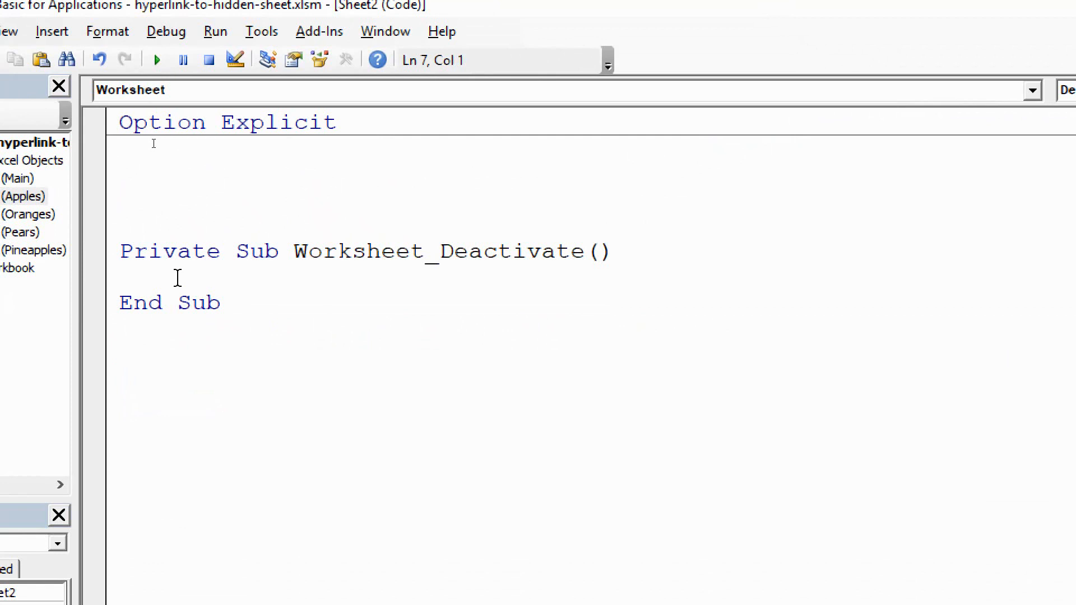
text(me)
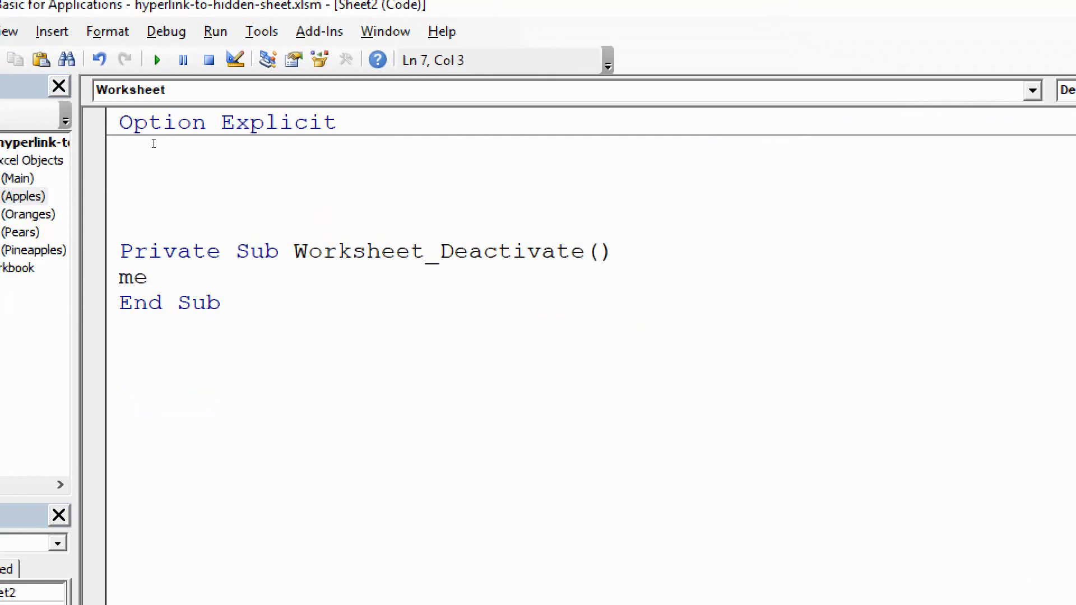
text(.visible)
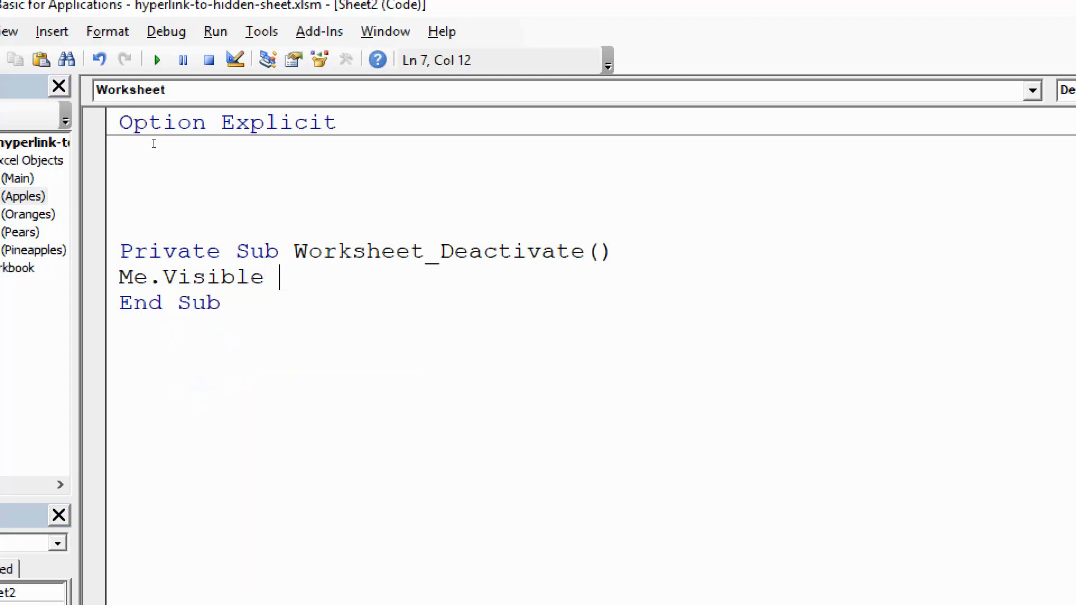
text(= xlsheetHidden)
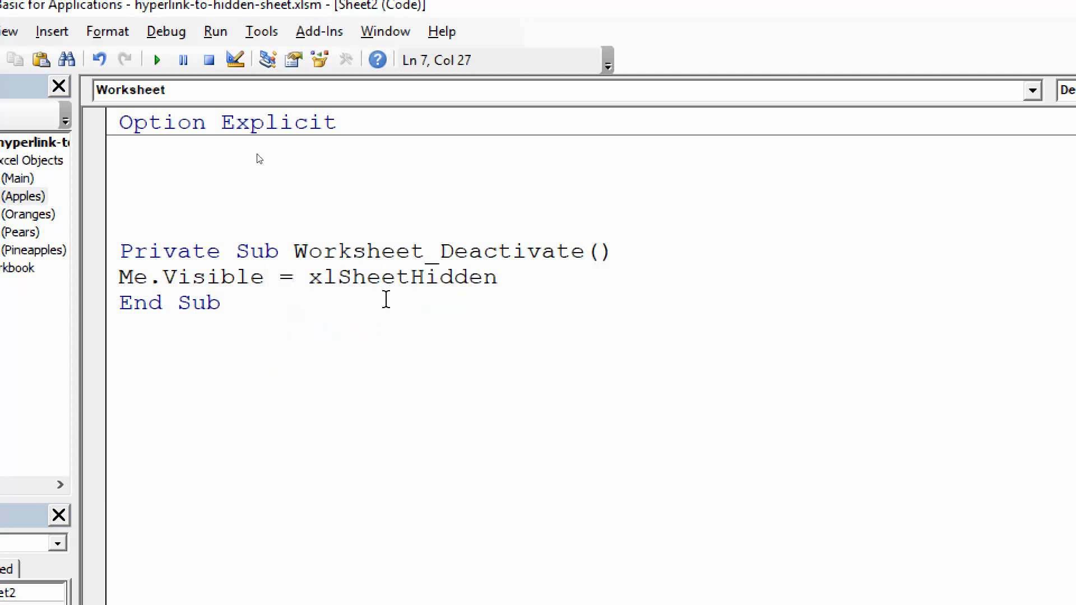
Step: Select the whole Worksheet_Deactivate procedure
click(122, 251)
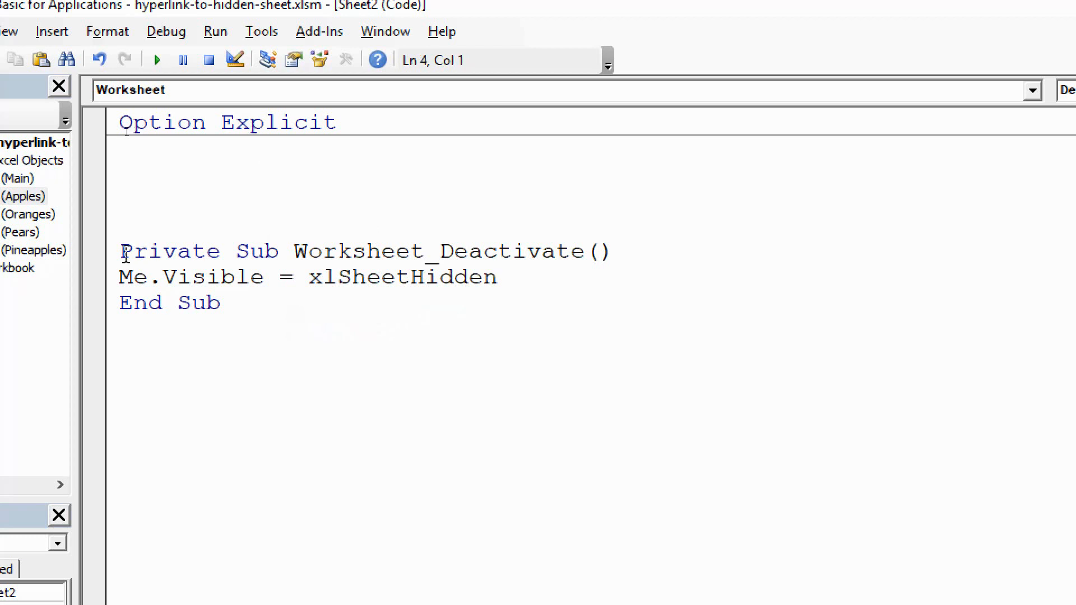
drag(119, 250, 220, 302)
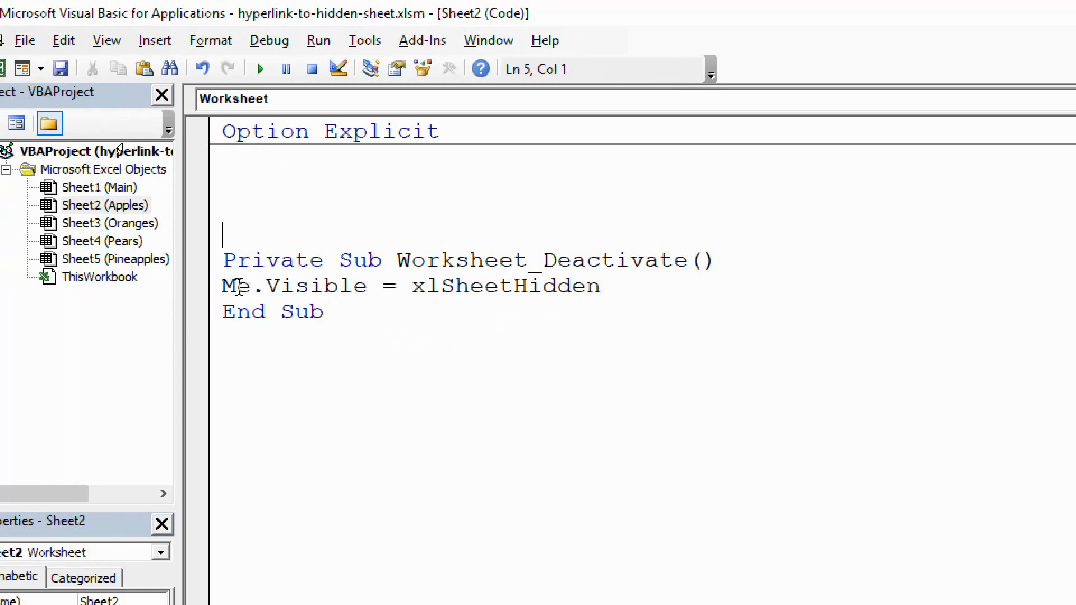
double_click(236, 260)
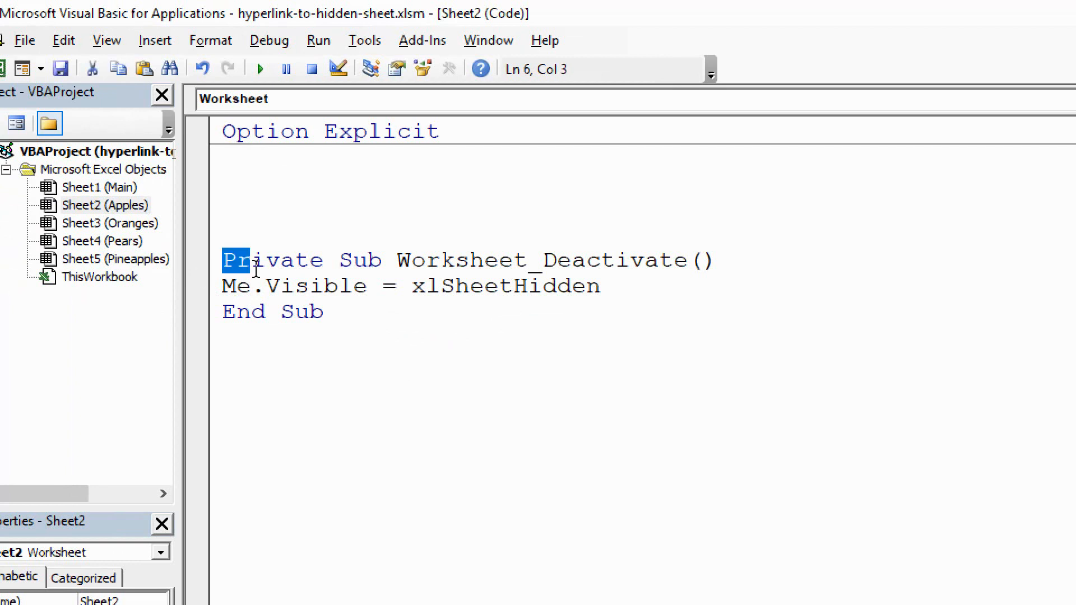
drag(222, 260, 324, 311)
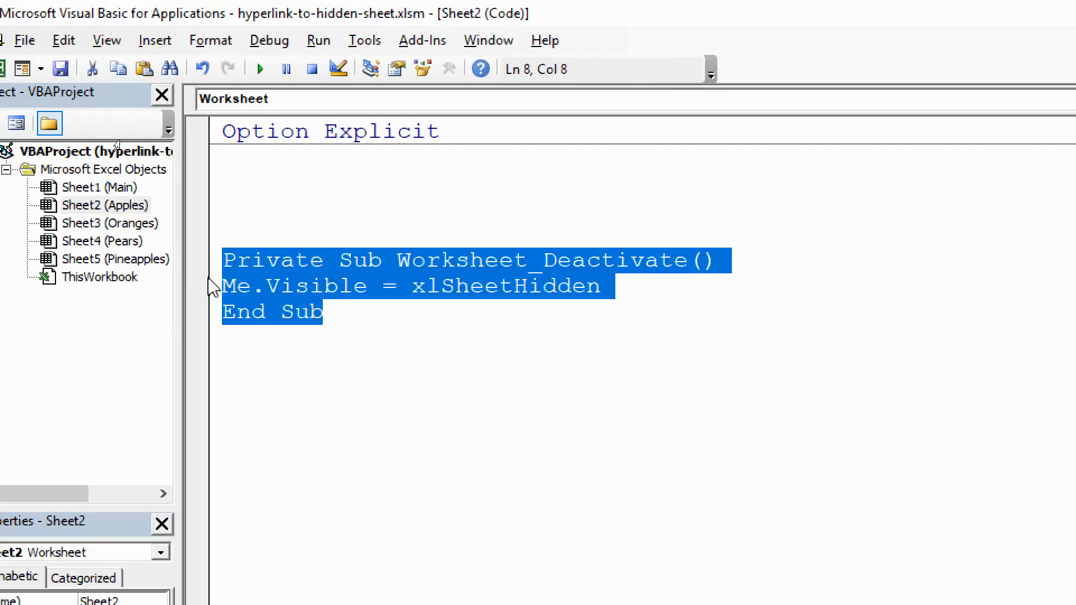
mouse_move(209, 288)
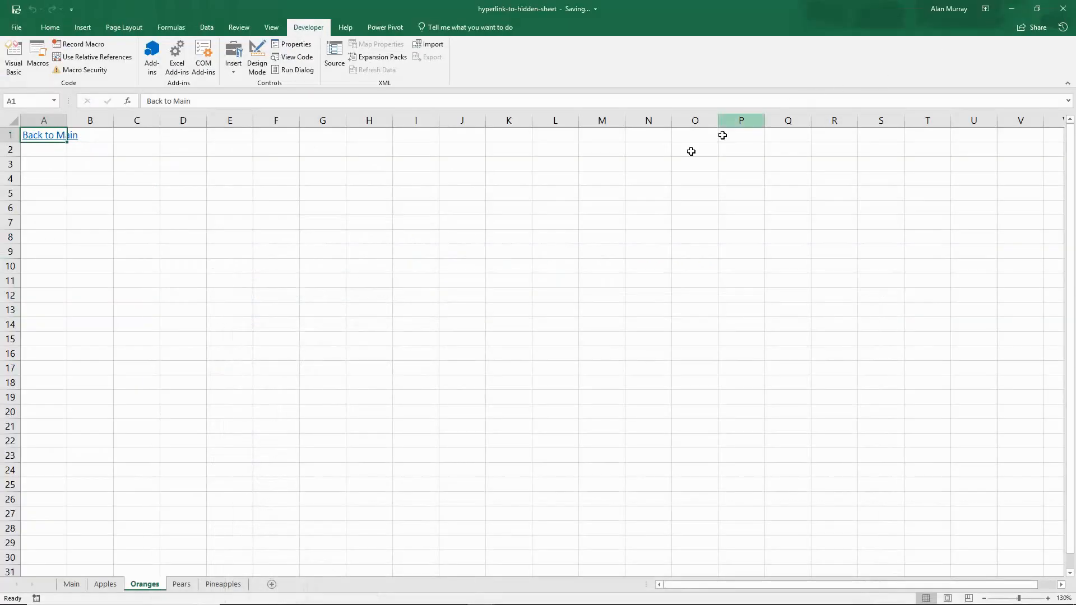
mouse_move(177, 440)
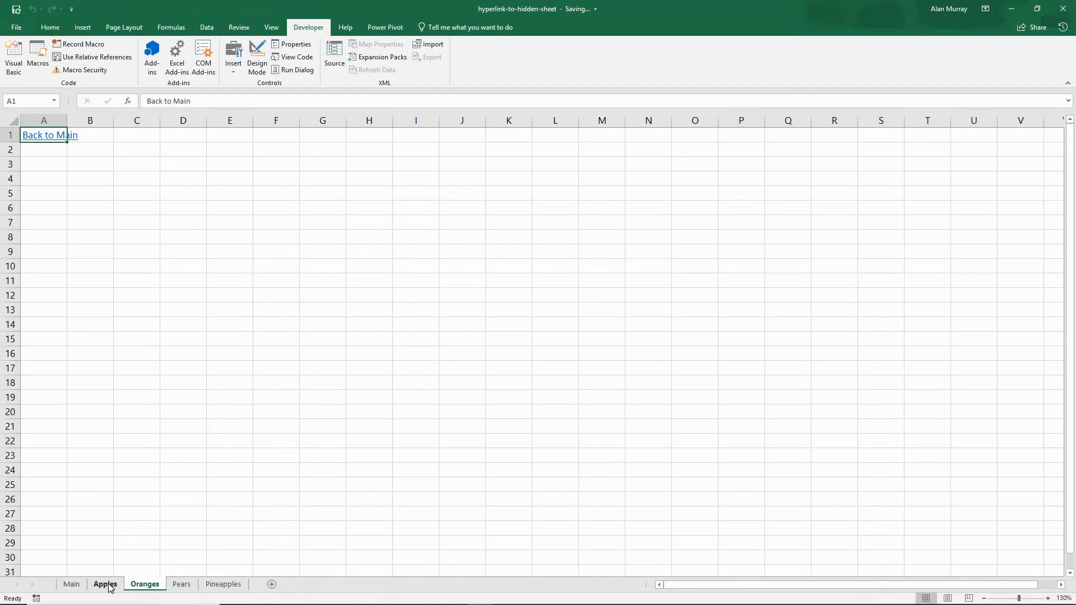
Step: Hide the Apples tab, then follow Back to Main to check Apples stays hidden
right_click(104, 584)
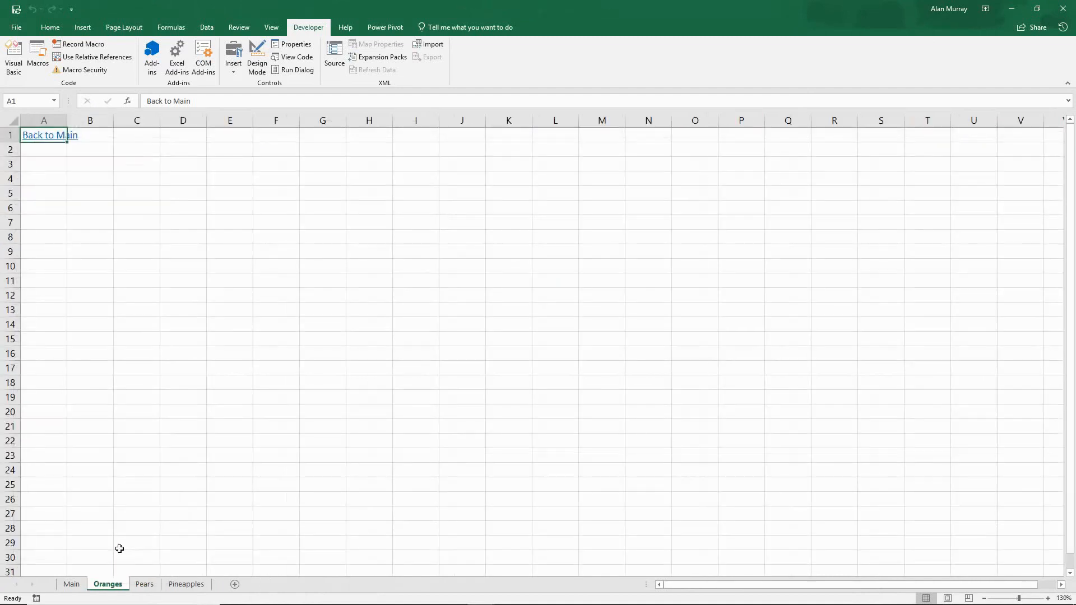
click(50, 135)
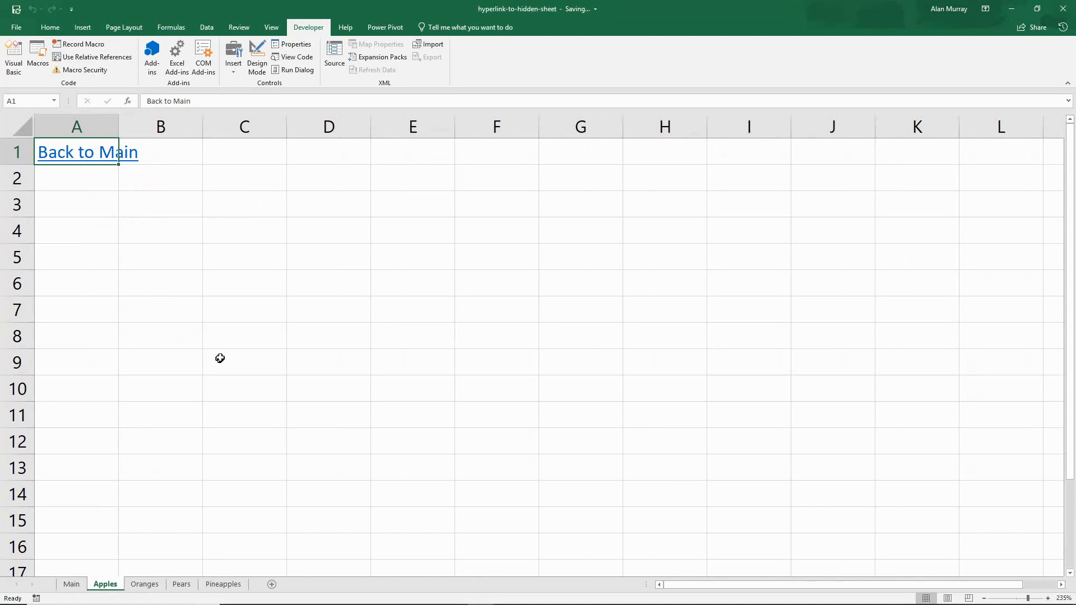
mouse_move(129, 192)
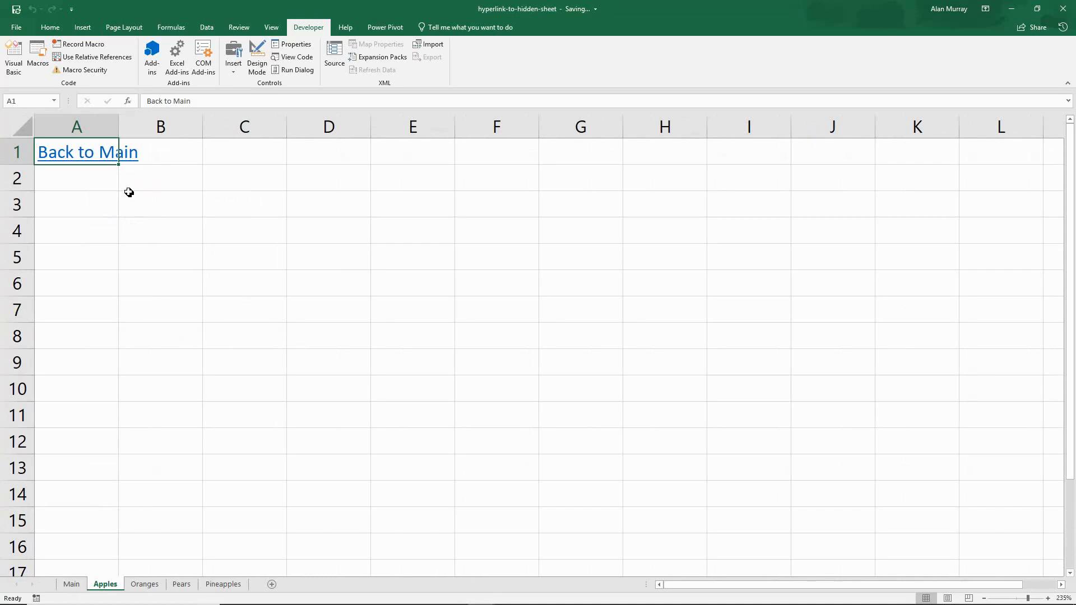
mouse_move(96, 158)
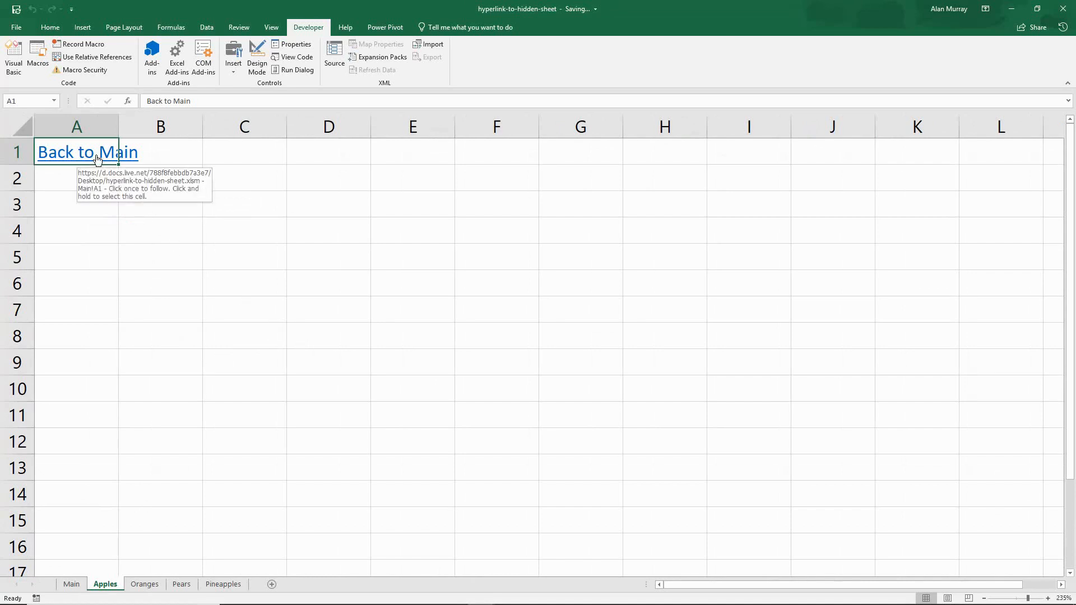
click(88, 151)
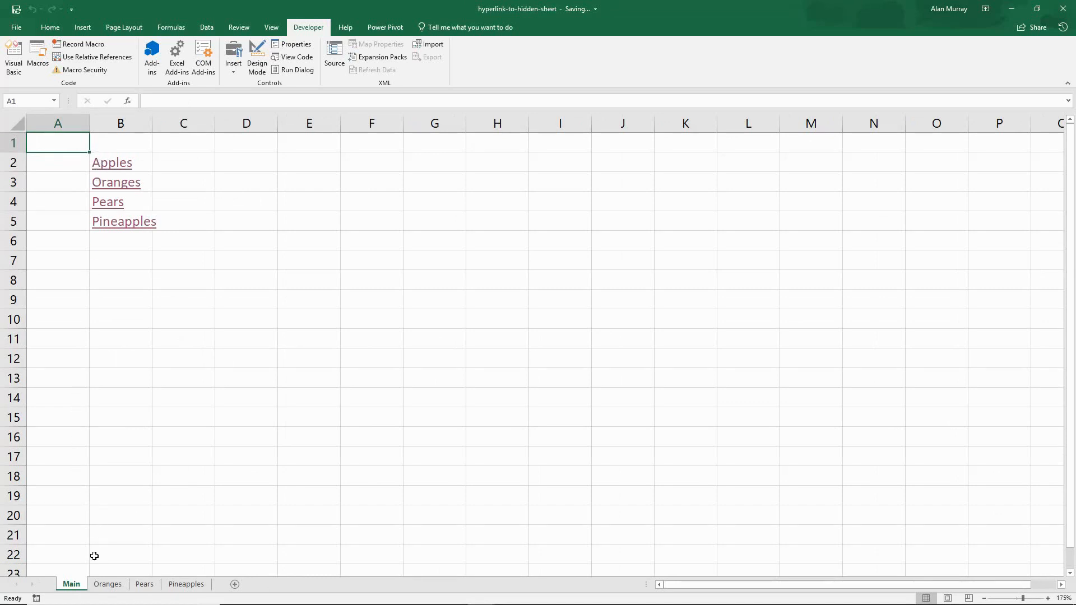
mouse_move(167, 492)
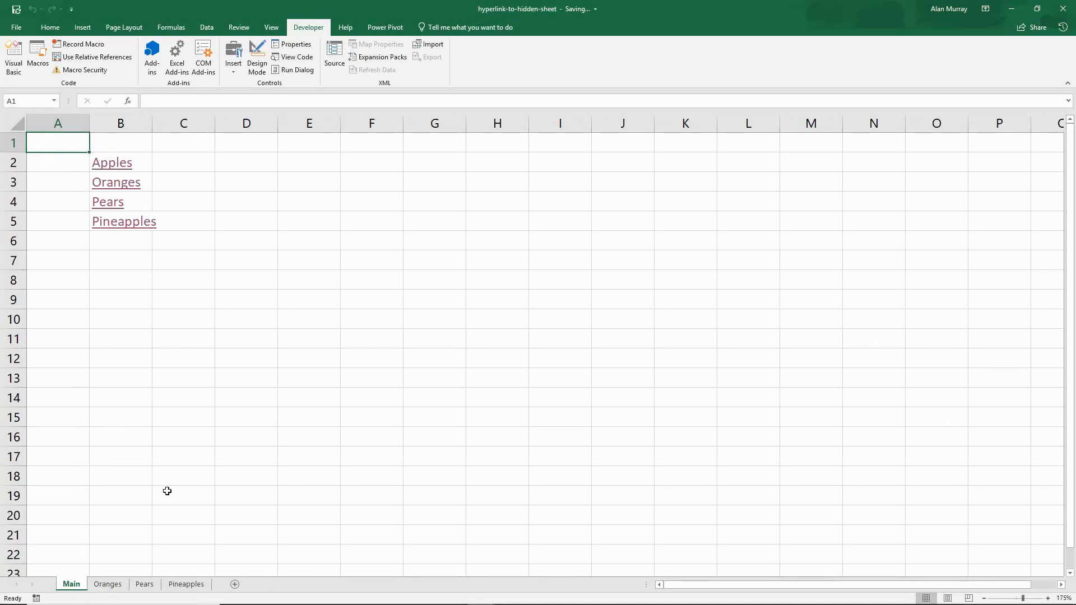
mouse_move(184, 369)
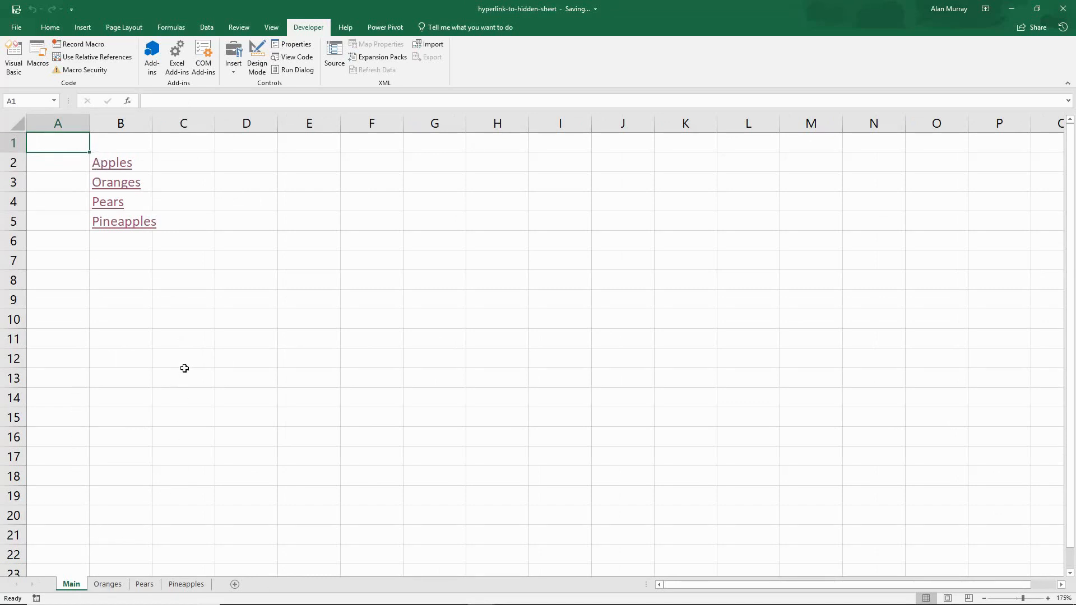